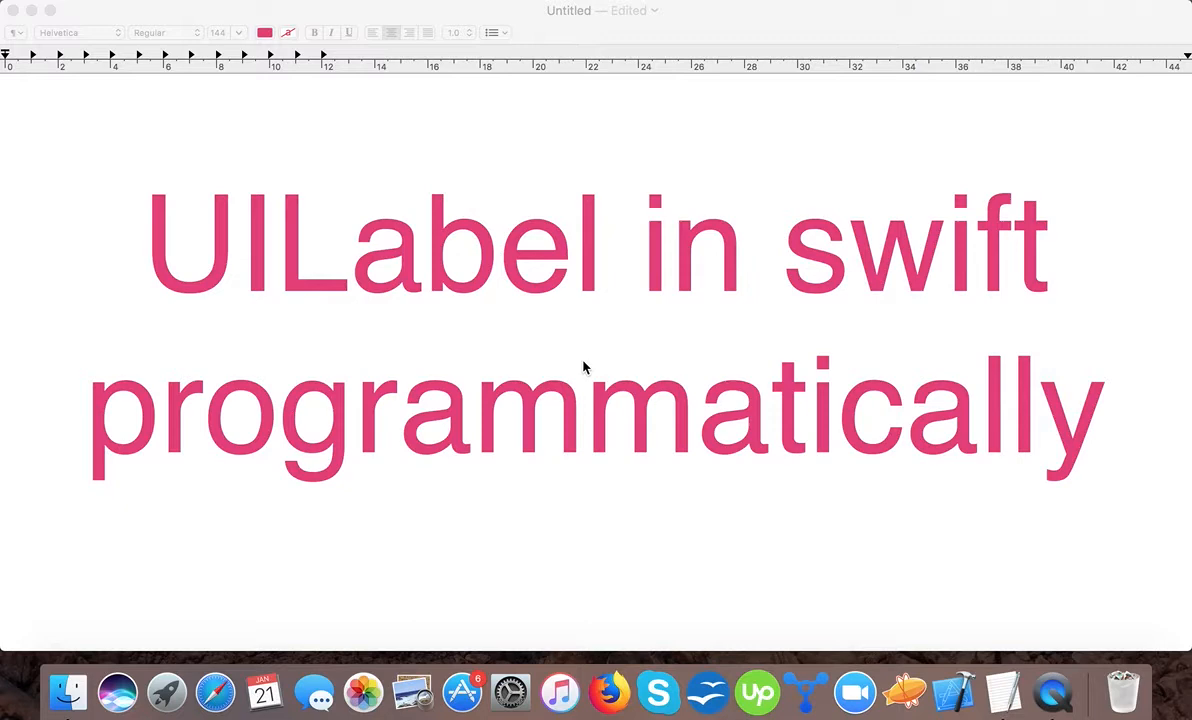
pyautogui.moveTo(951, 690)
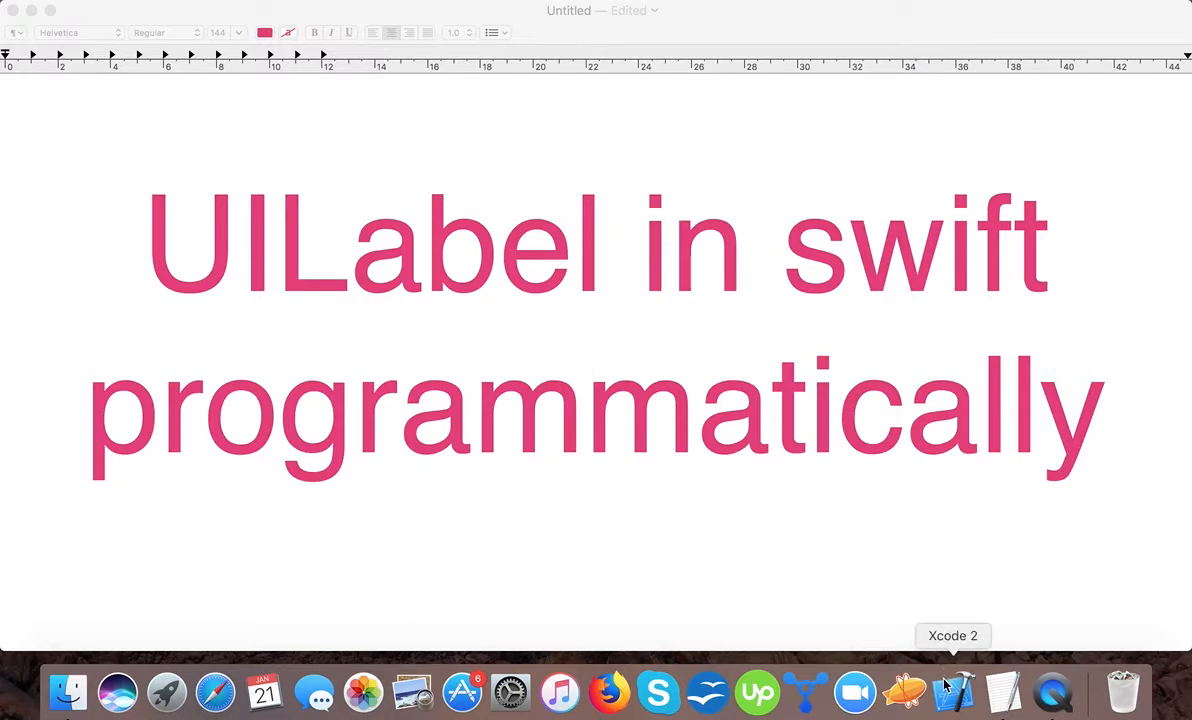
pyautogui.moveTo(948, 690)
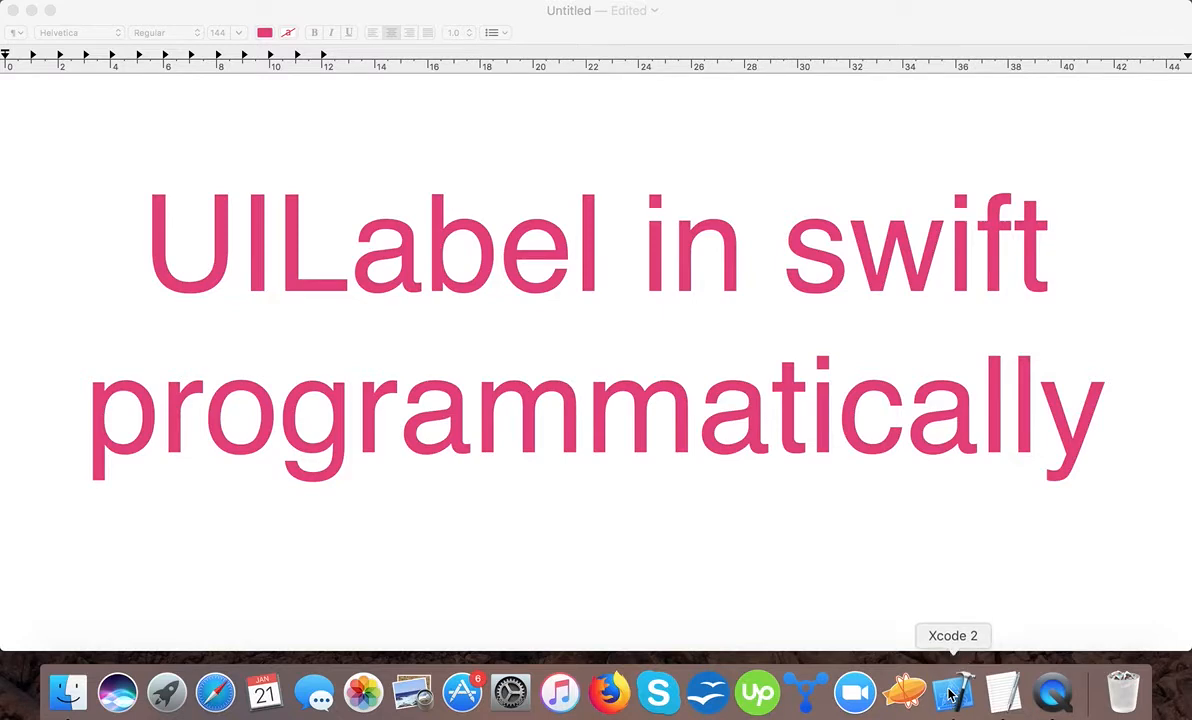
# Step: Launch Xcode and pick the iOS Single View App template for a new project
pyautogui.click(952, 692)
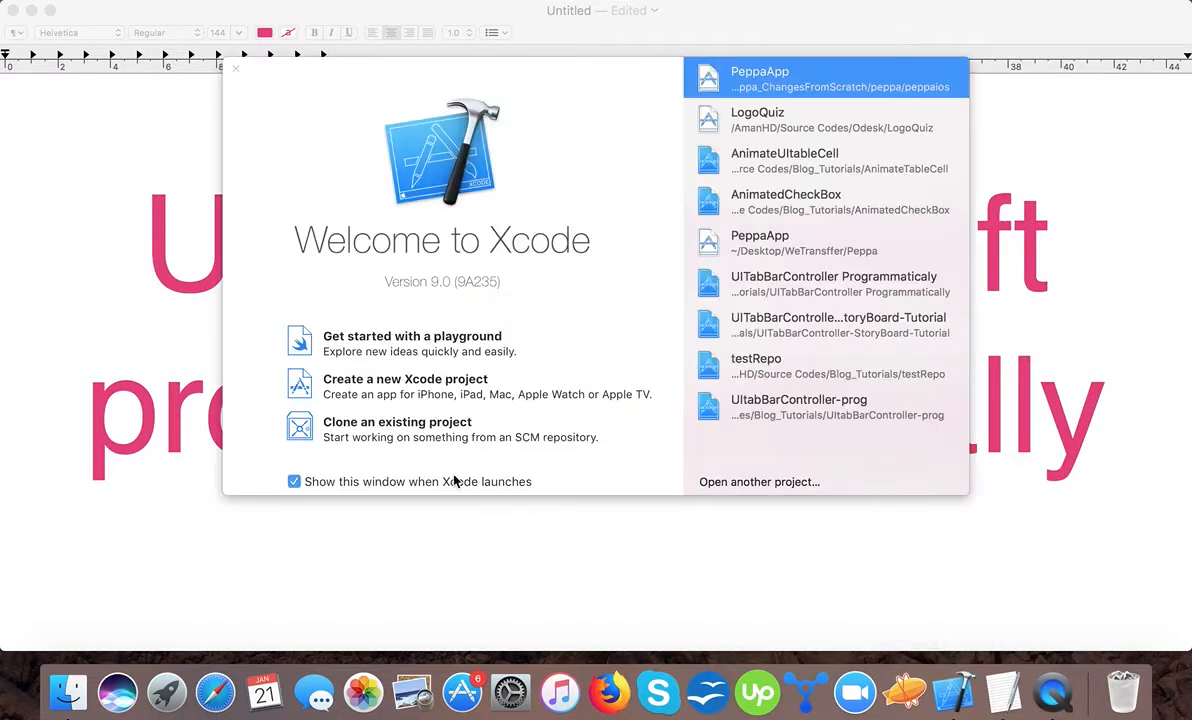
pyautogui.click(235, 68)
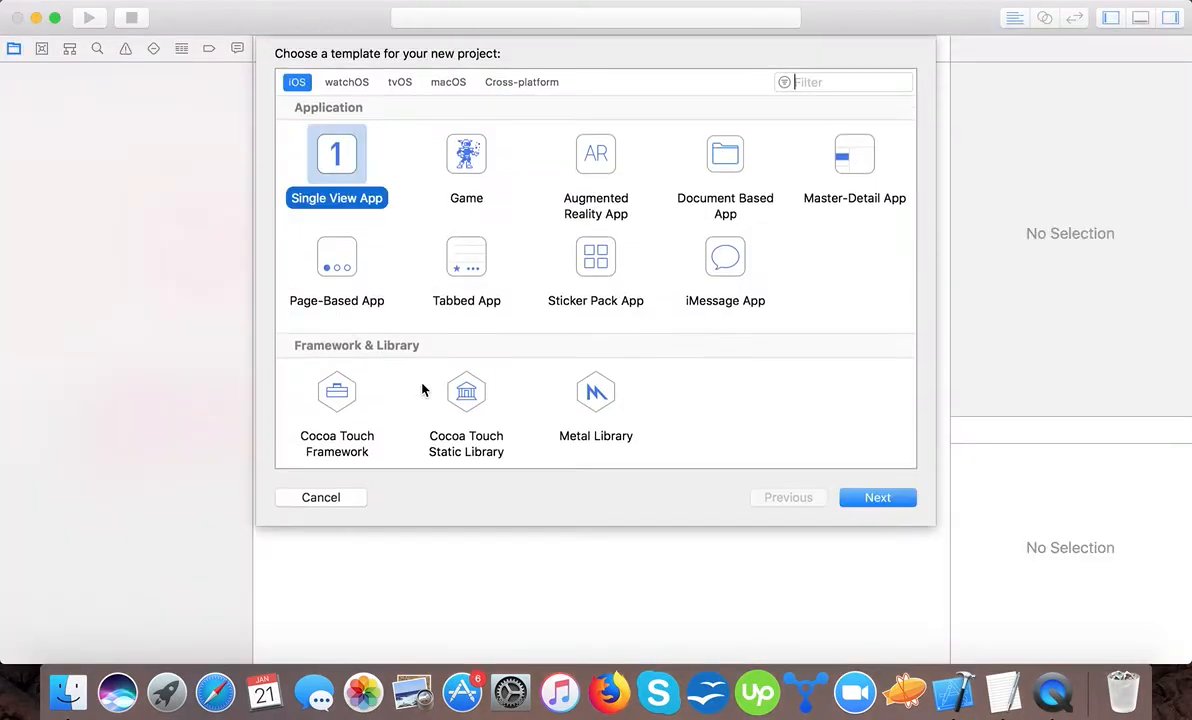
pyautogui.click(843, 82)
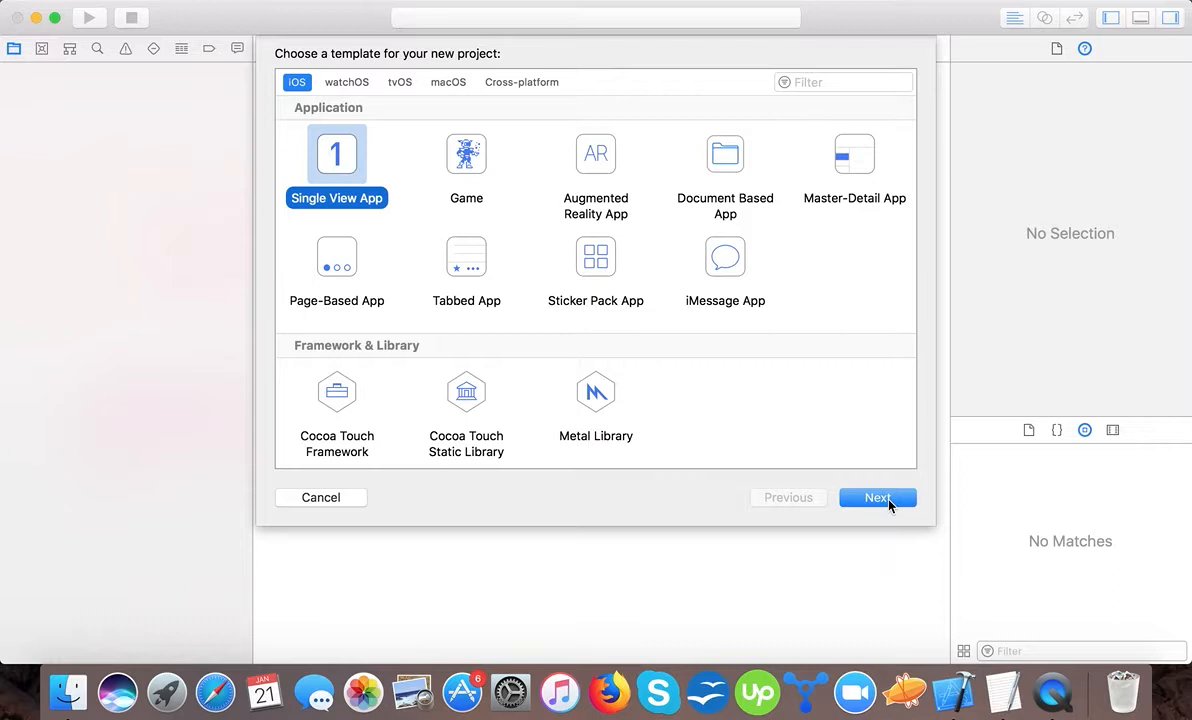
pyautogui.click(877, 497)
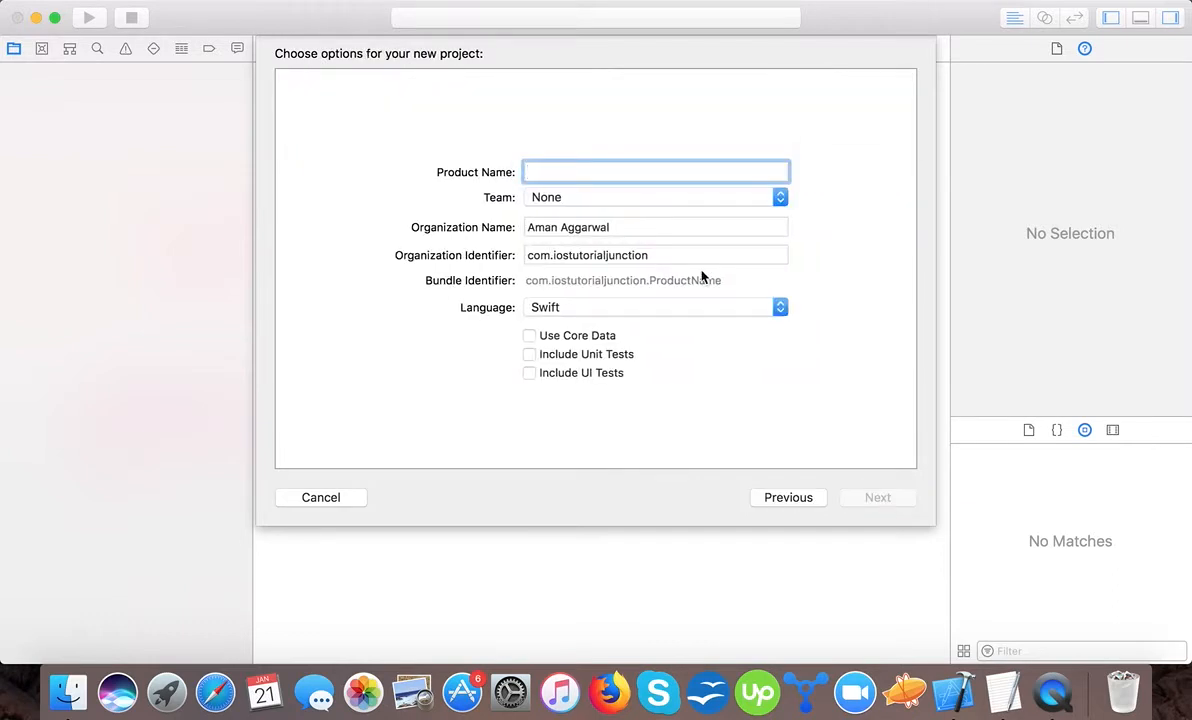
# Step: Name the product UllableTutorial-1 and keep Swift as the language
pyautogui.write('Ullable')
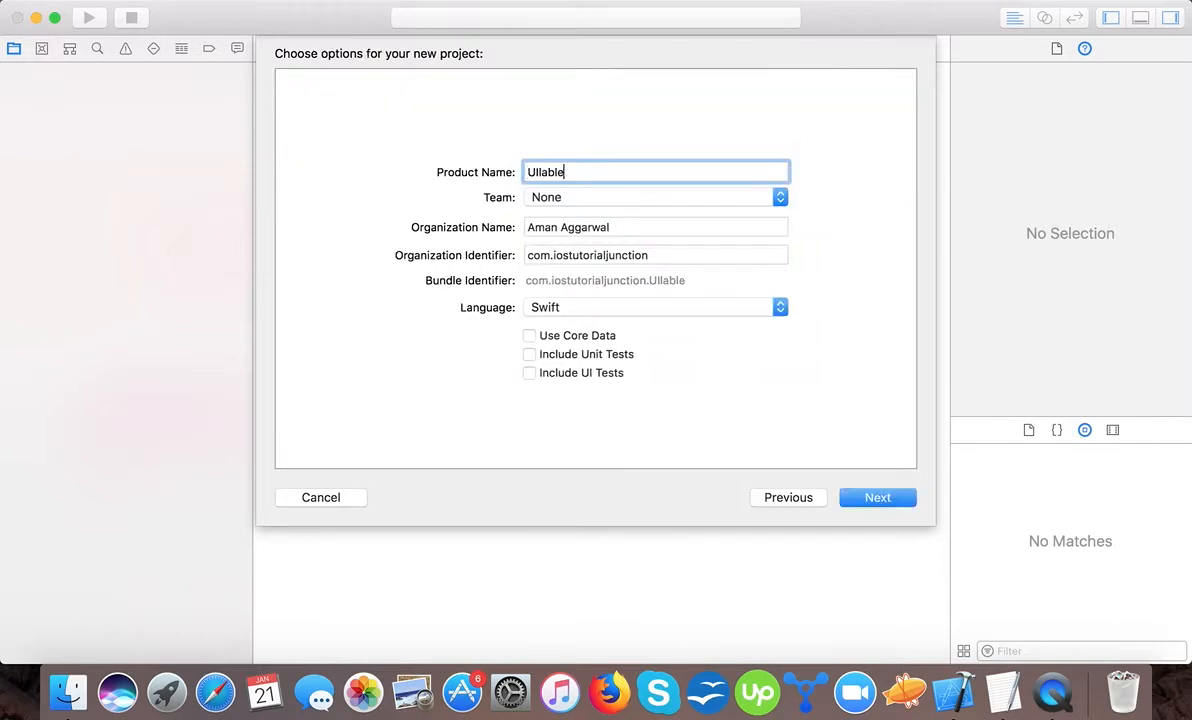
pyautogui.write('Tutorial-1')
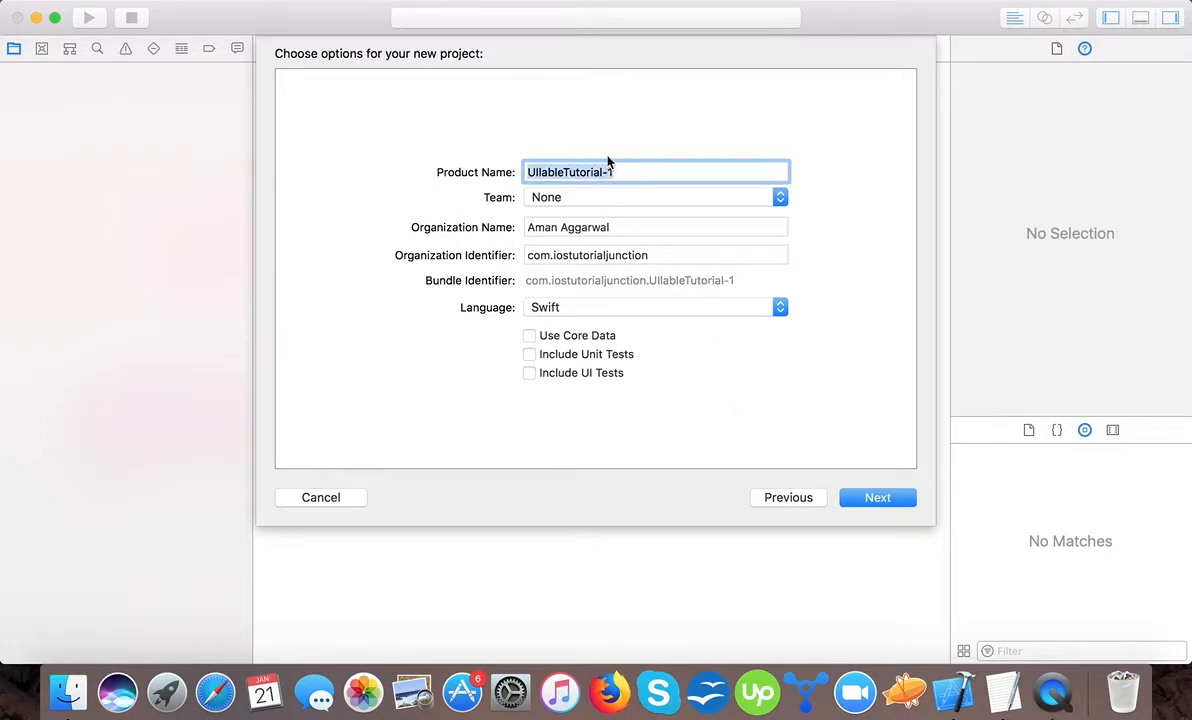
pyautogui.click(779, 307)
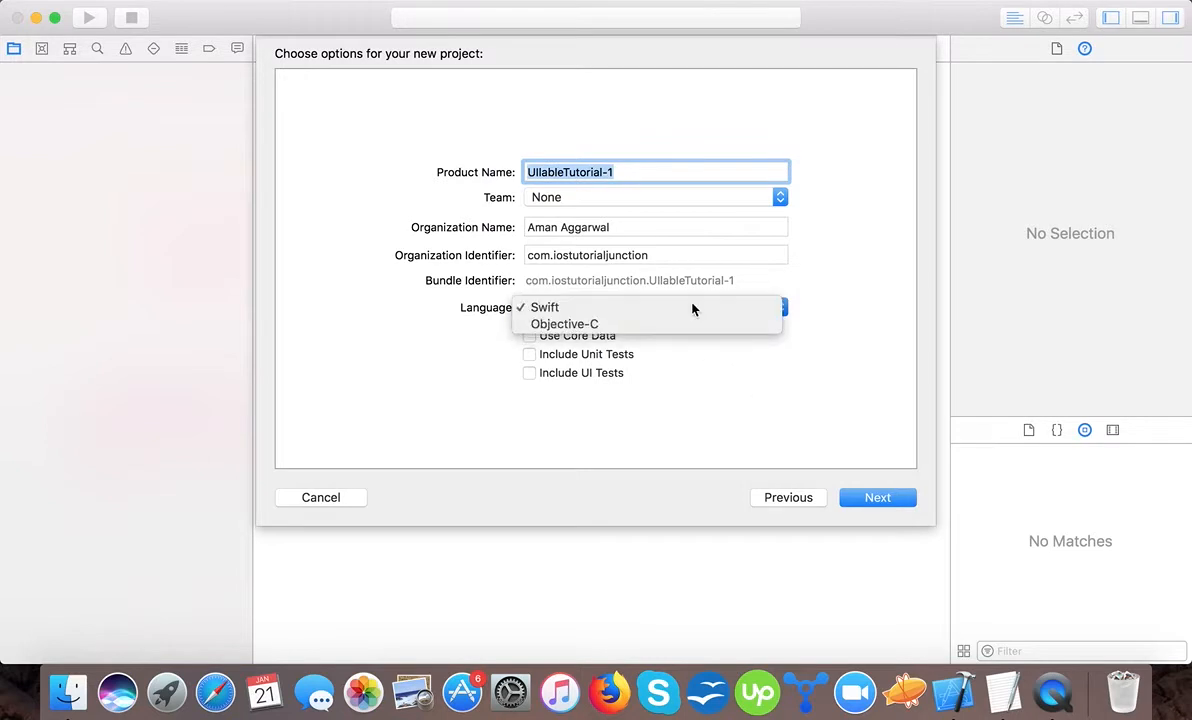
pyautogui.click(877, 497)
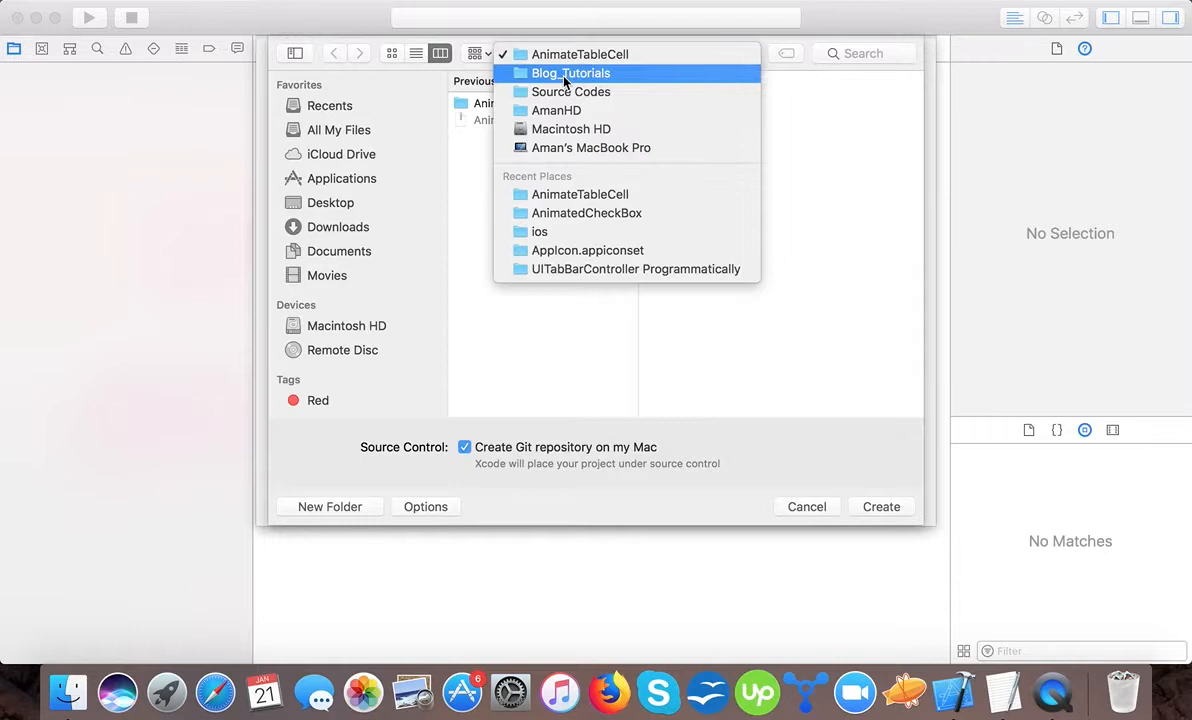
# Step: Create the project in the UllableTutorial-1 folder under Blog_Tutorials
pyautogui.click(571, 73)
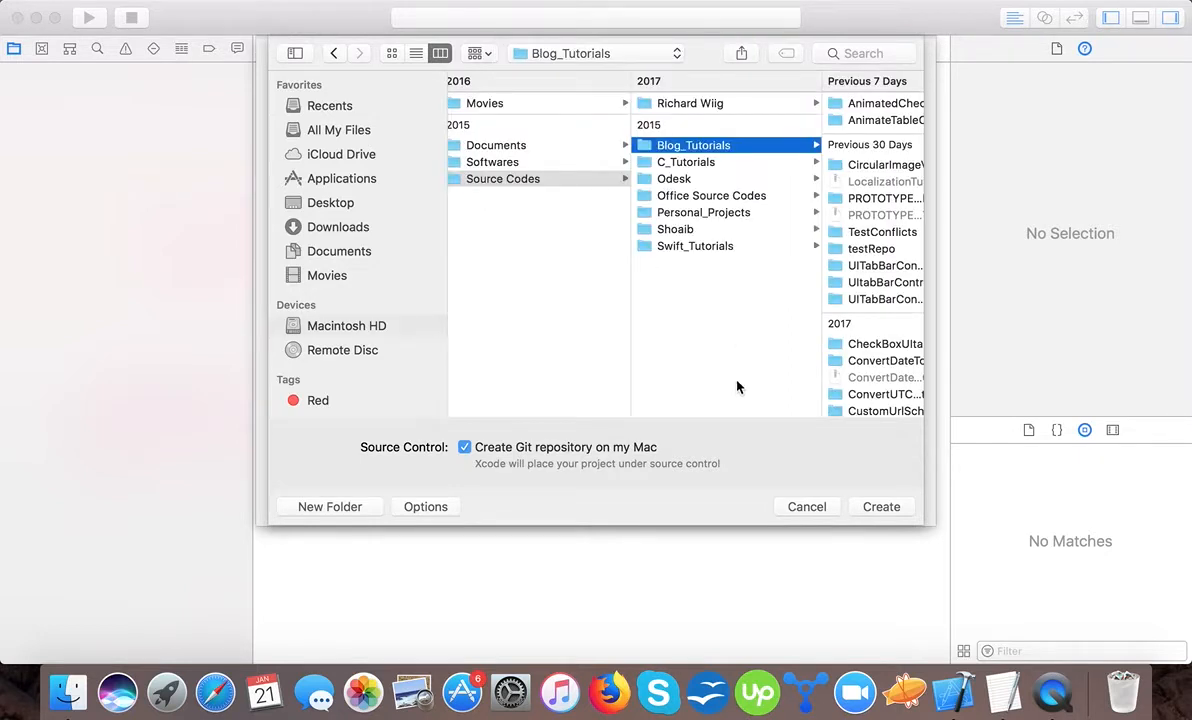
pyautogui.click(329, 506)
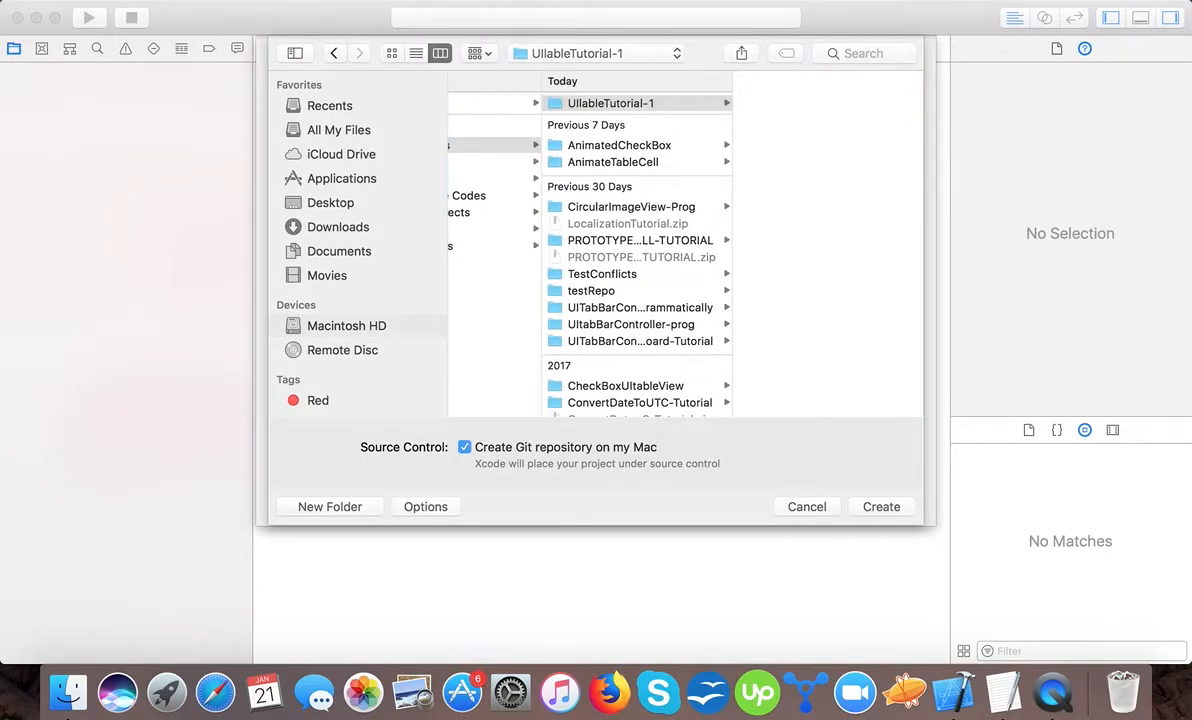
pyautogui.click(610, 103)
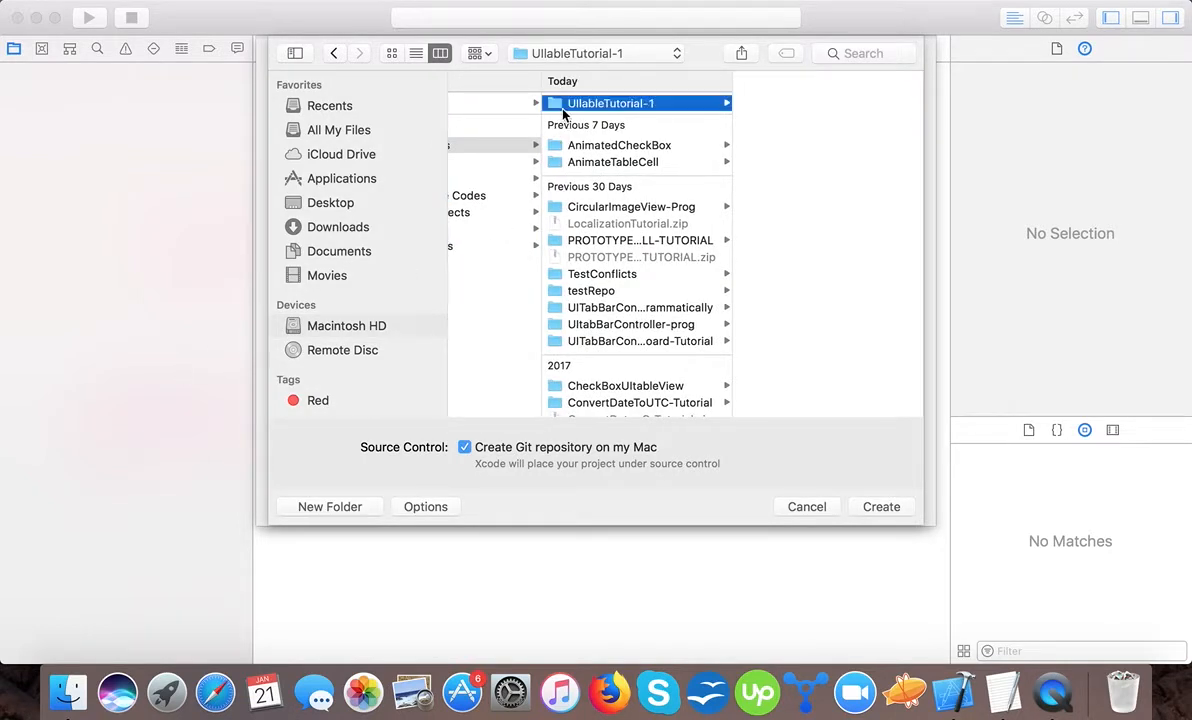
pyautogui.click(881, 506)
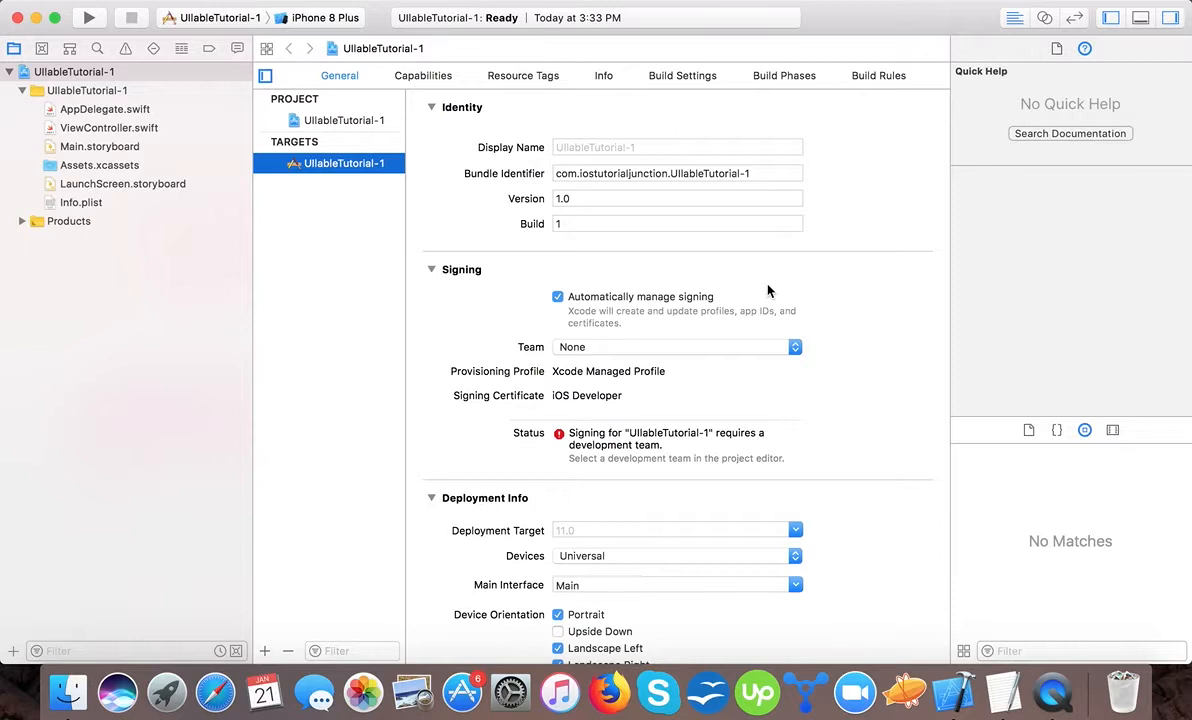
# Step: Uncheck 'Automatically manage signing' and open ViewController.swift
pyautogui.click(558, 296)
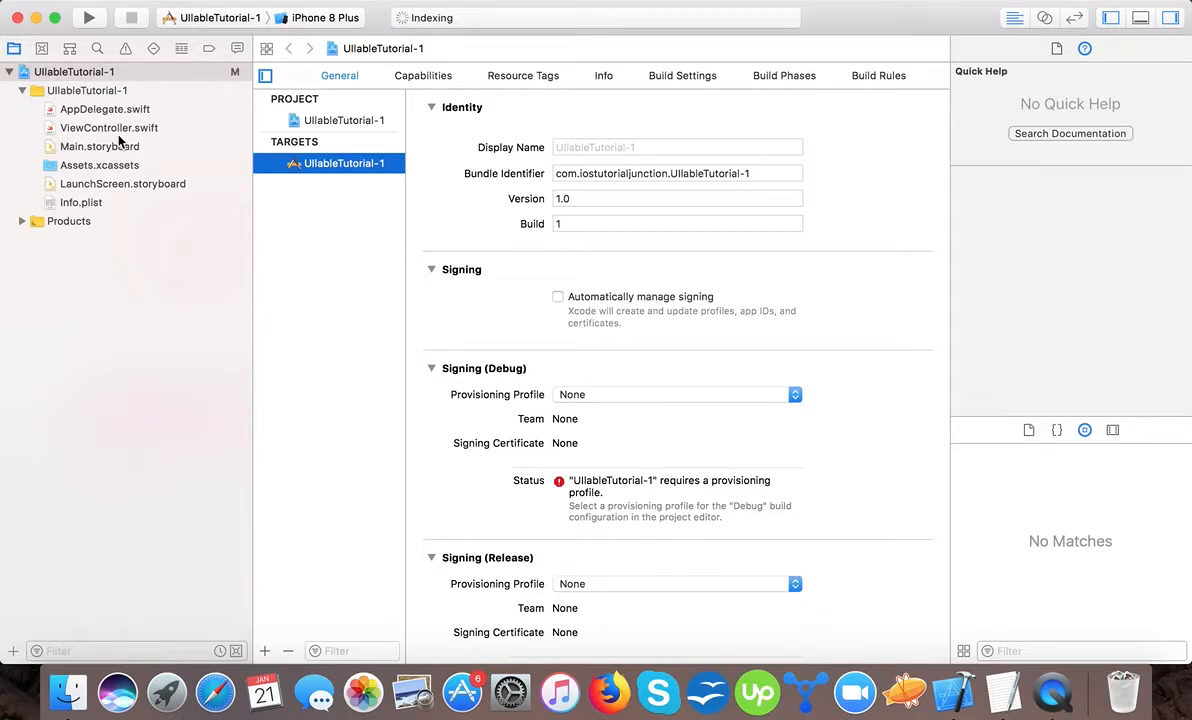
pyautogui.click(109, 128)
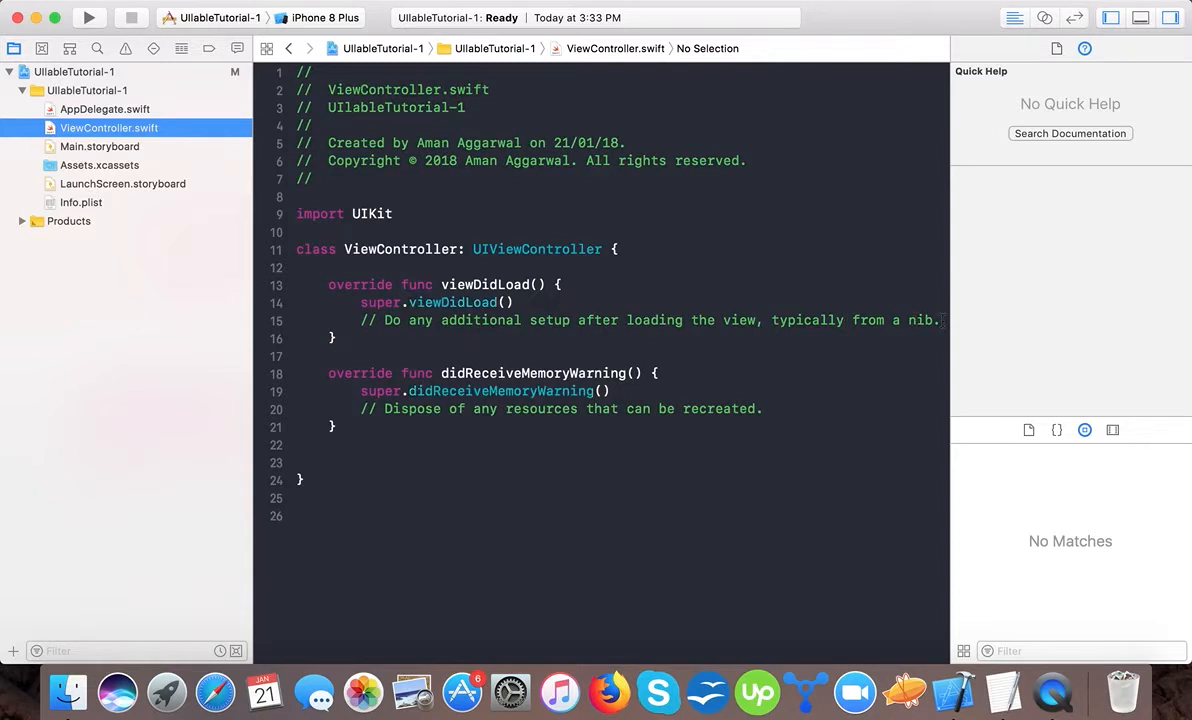
# Step: Add let userName = UILabel.init() in viewDidLoad and begin userName.frame =
pyautogui.write('let')
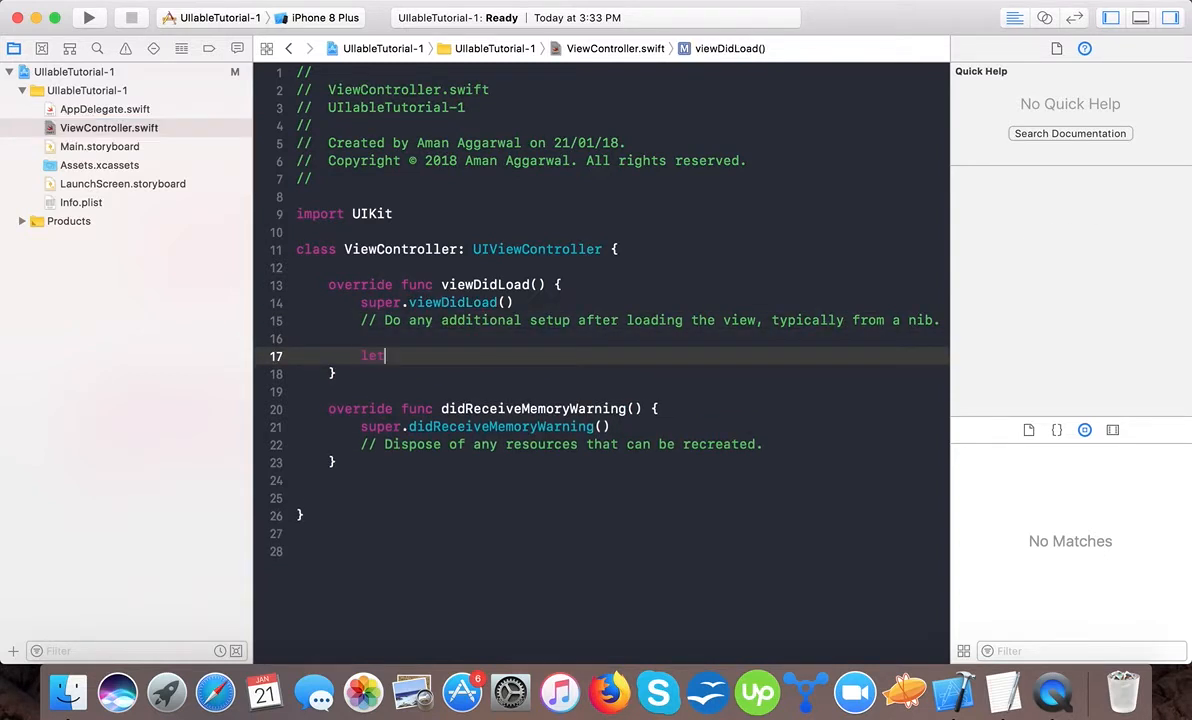
pyautogui.write('text')
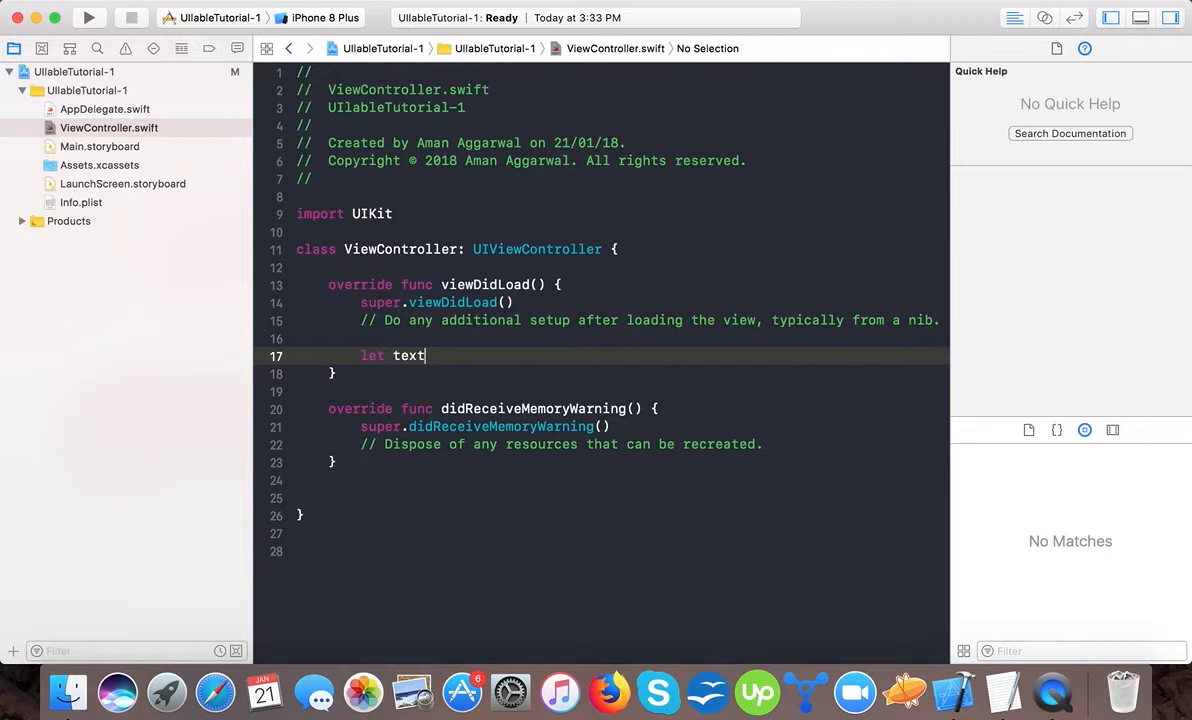
pyautogui.press('backspace')
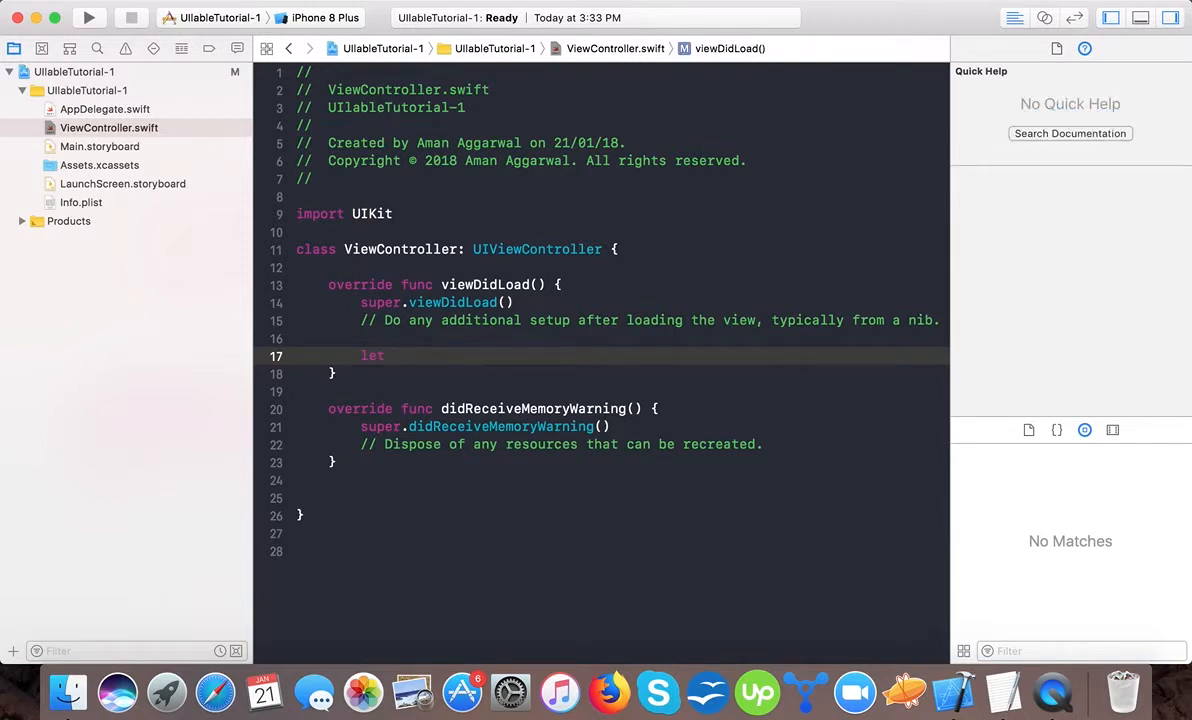
pyautogui.write('userName = UILabel')
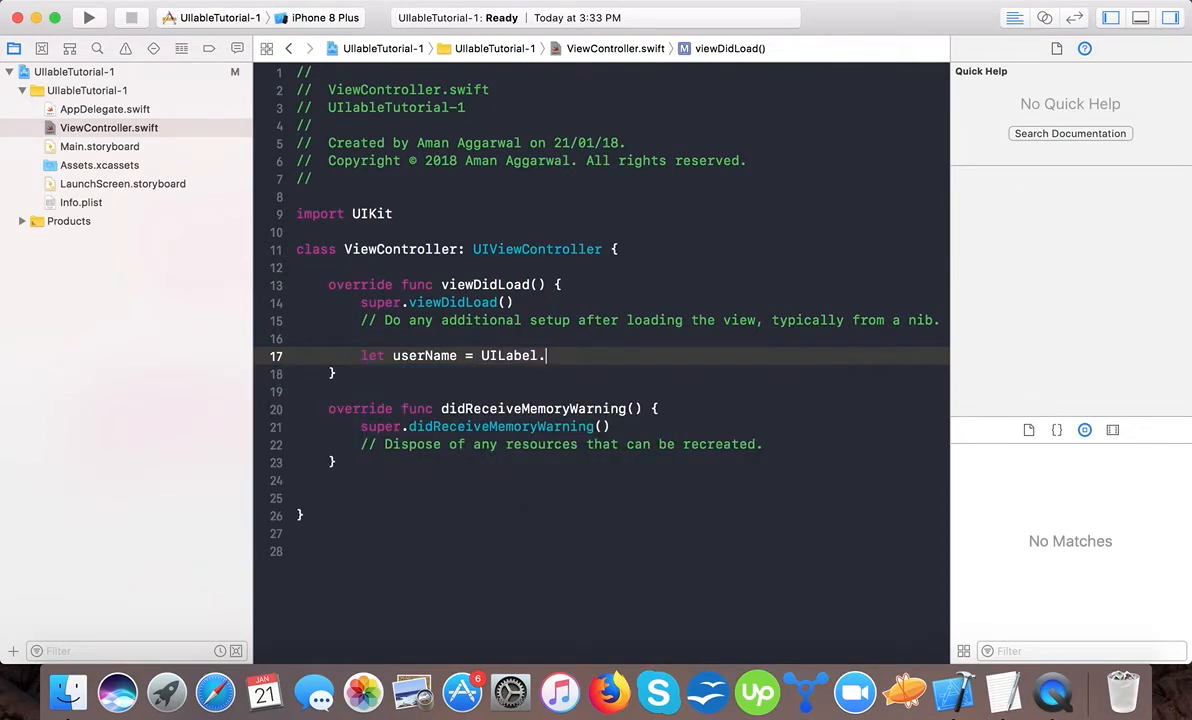
pyautogui.write('.')
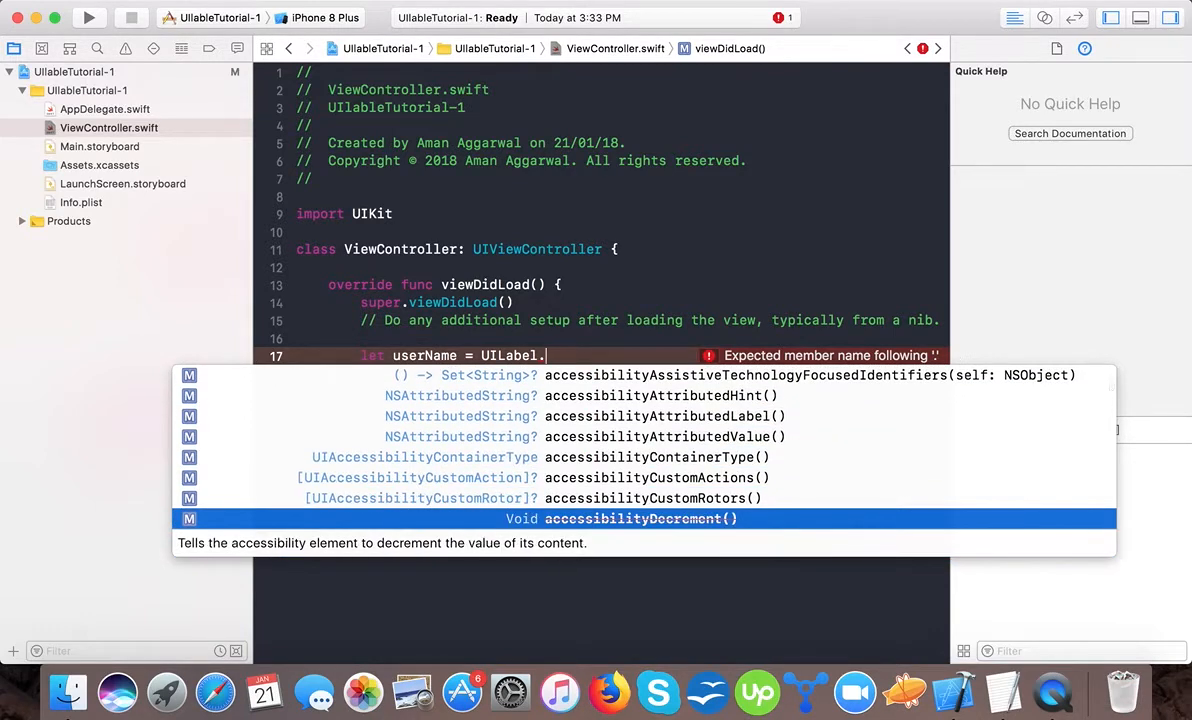
pyautogui.write('init(')
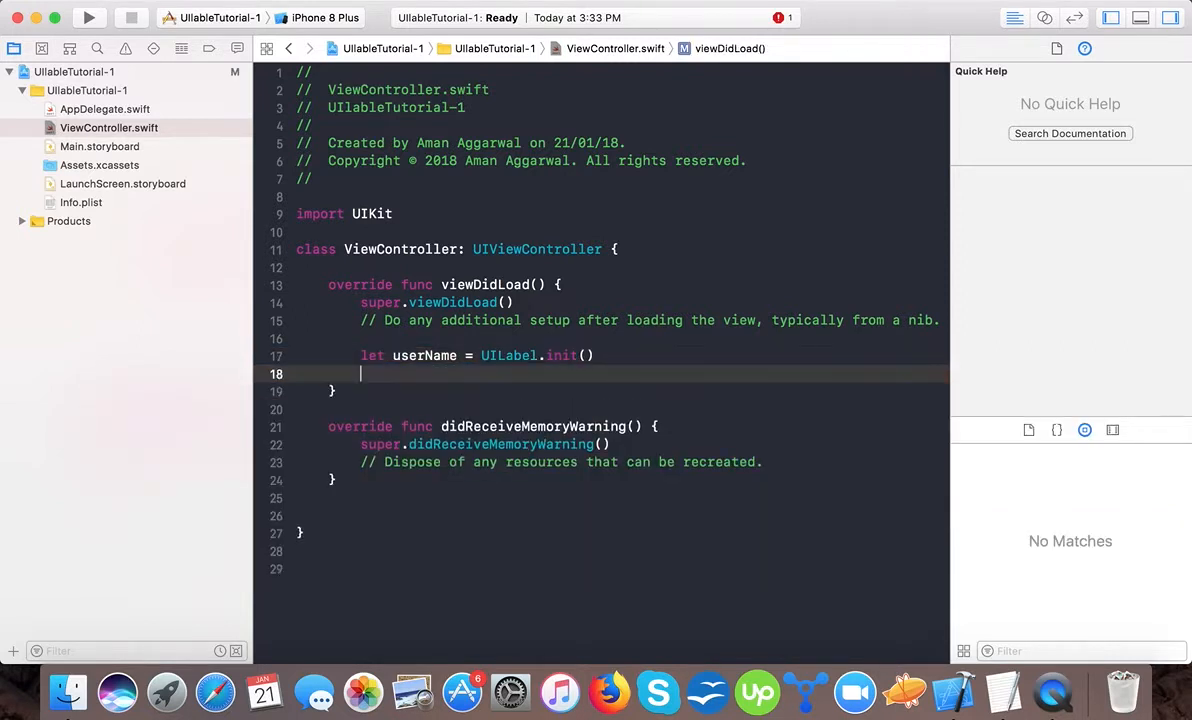
pyautogui.write('userName')
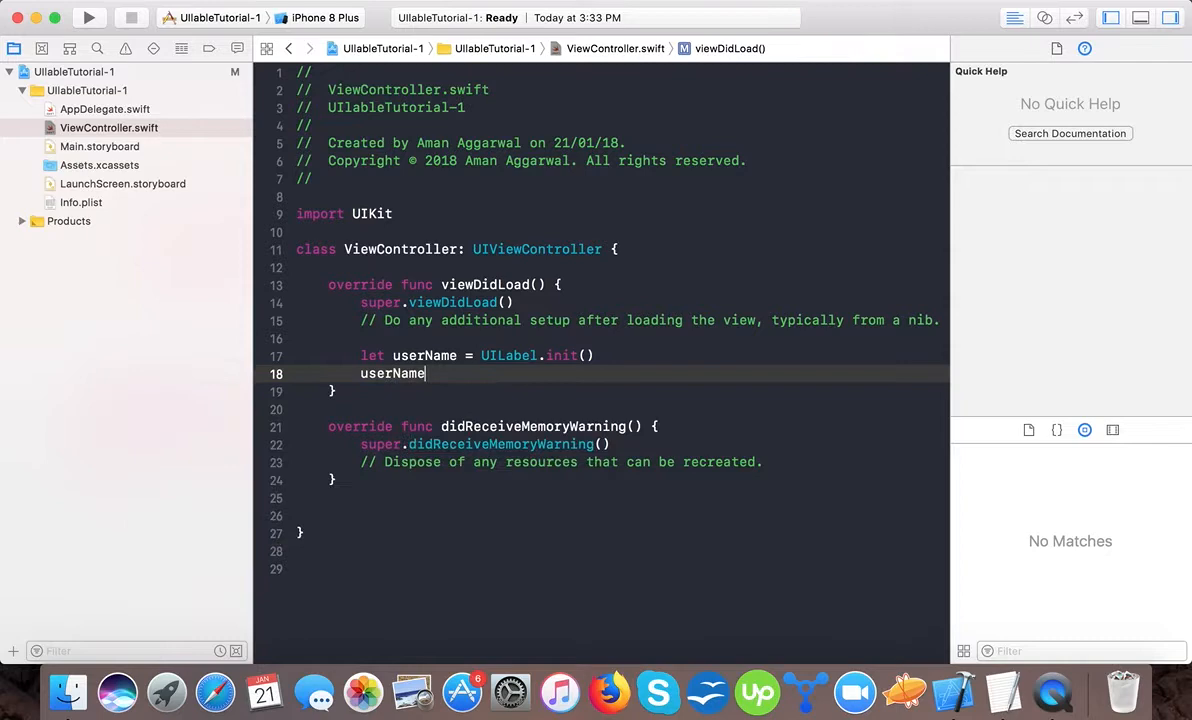
pyautogui.write('.frame =')
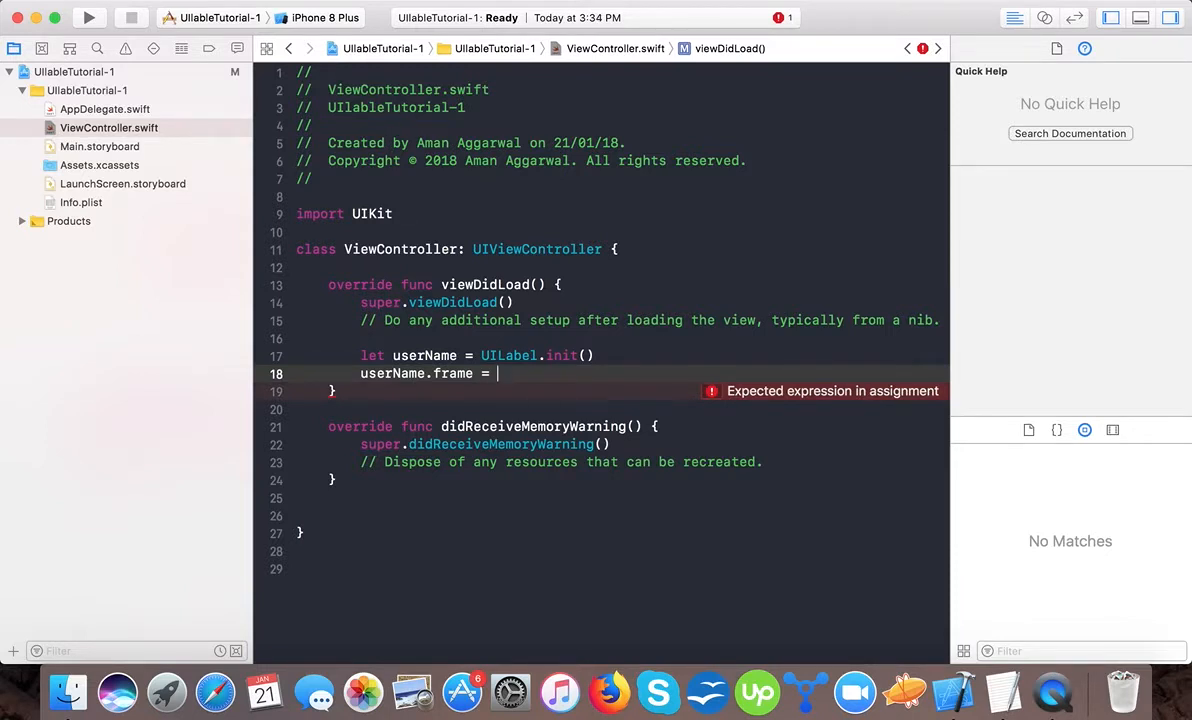
# Step: Set userName's frame to CGRect(x: 10.0, y: 40.0, width: 100.0, height: 21.0)
pyautogui.write('cgrect')
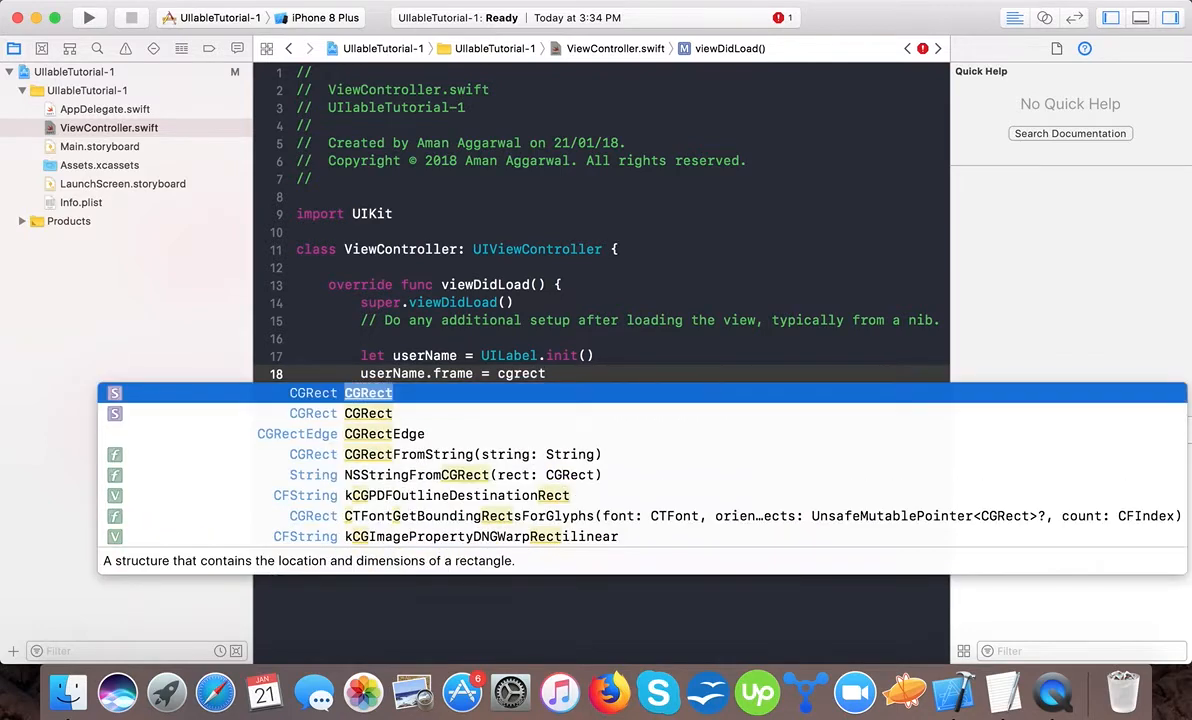
pyautogui.write('(')
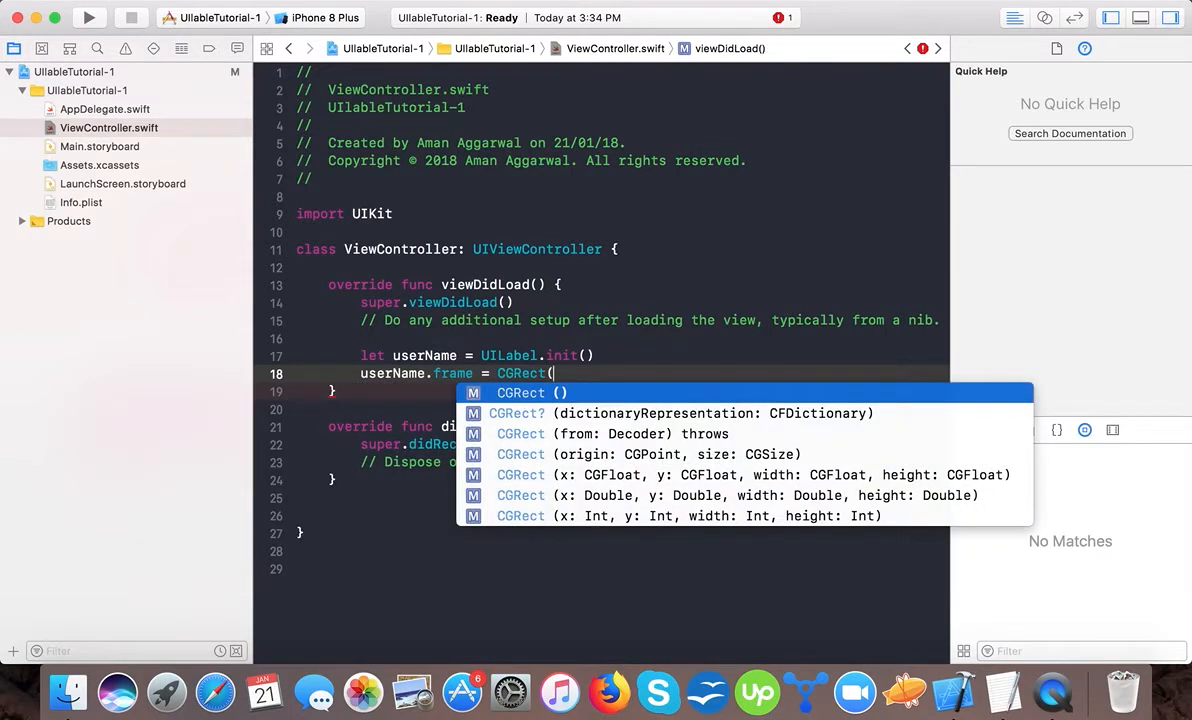
pyautogui.press('Down')
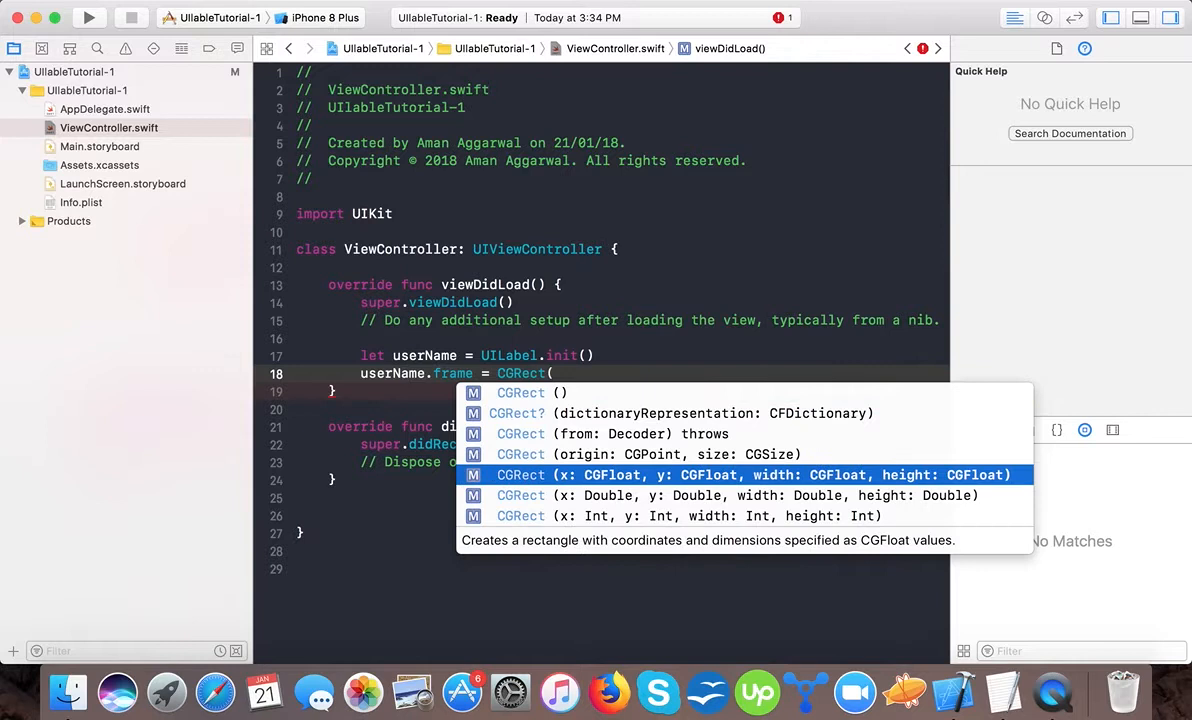
pyautogui.click(750, 474)
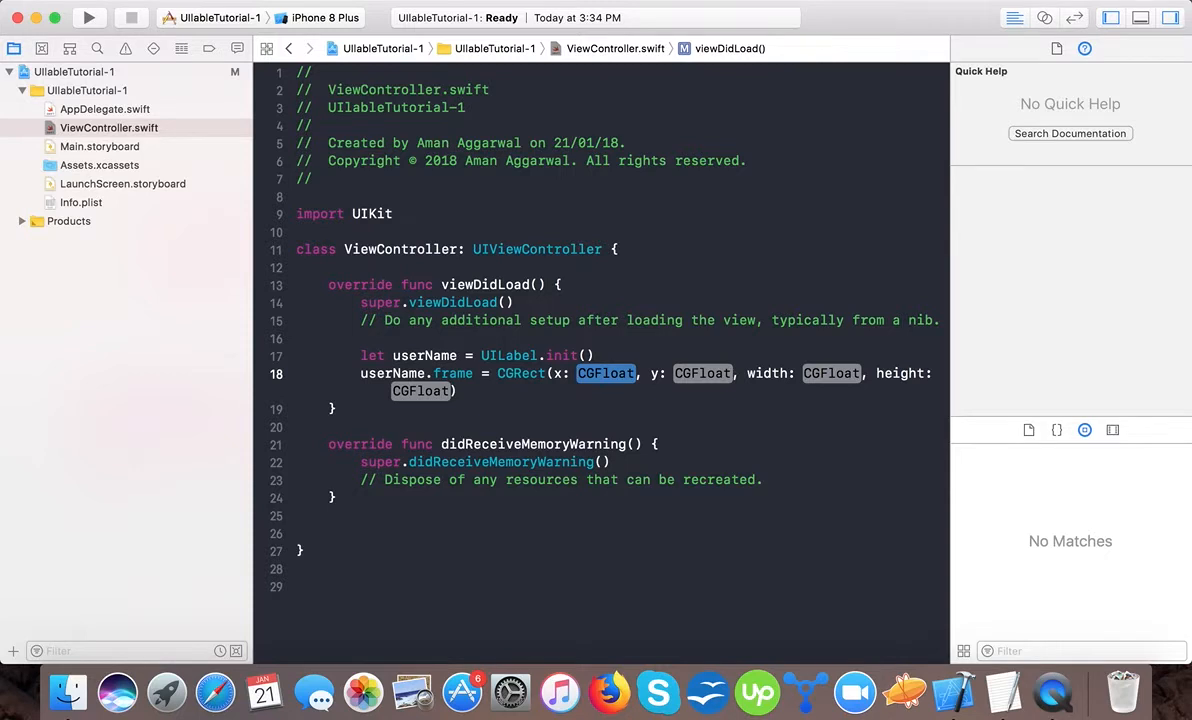
pyautogui.write('10.0')
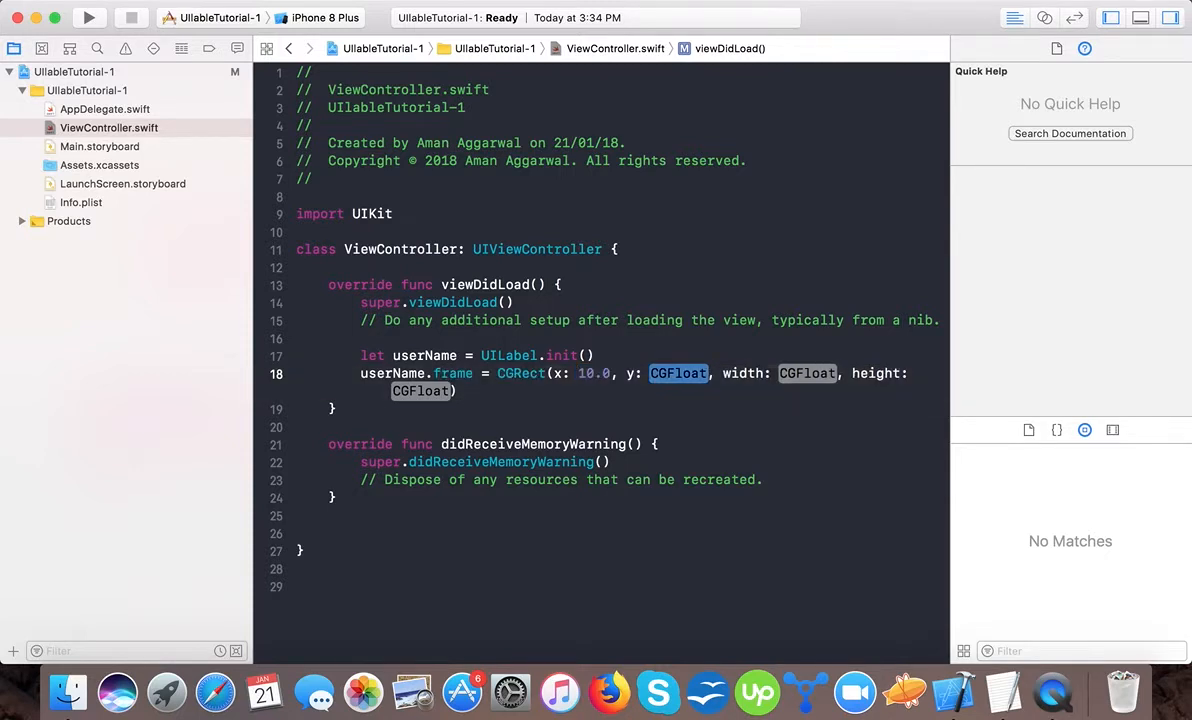
pyautogui.write('40')
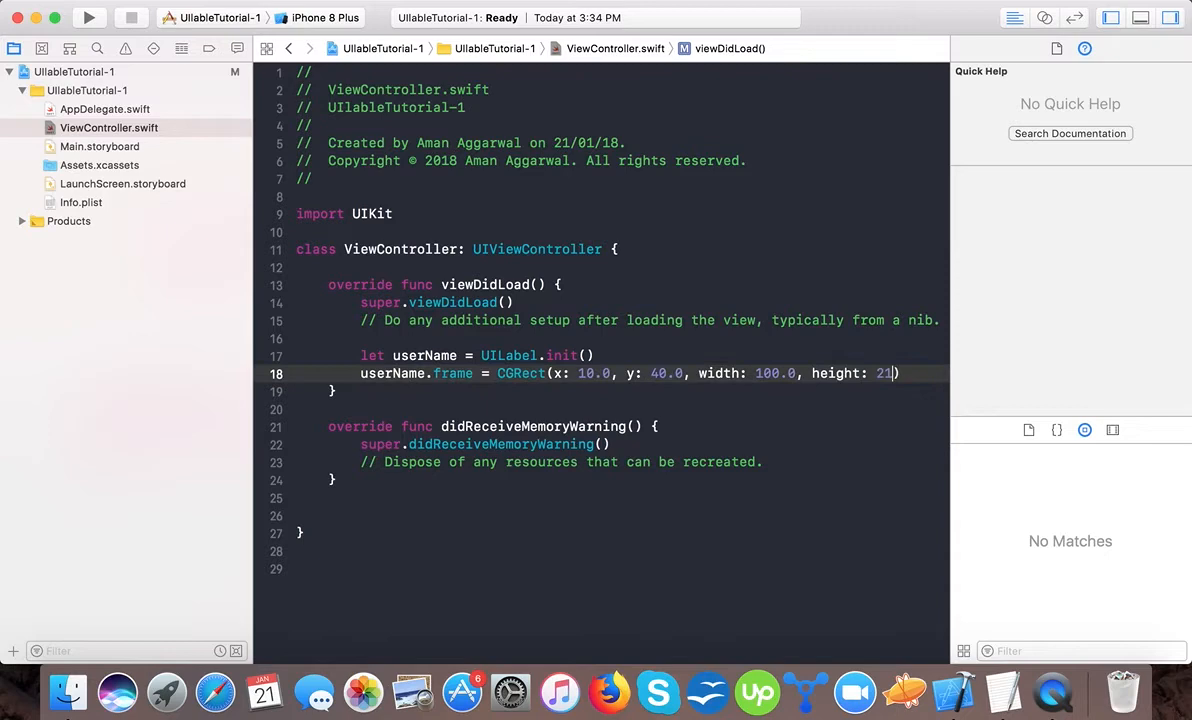
pyautogui.write('.0)')
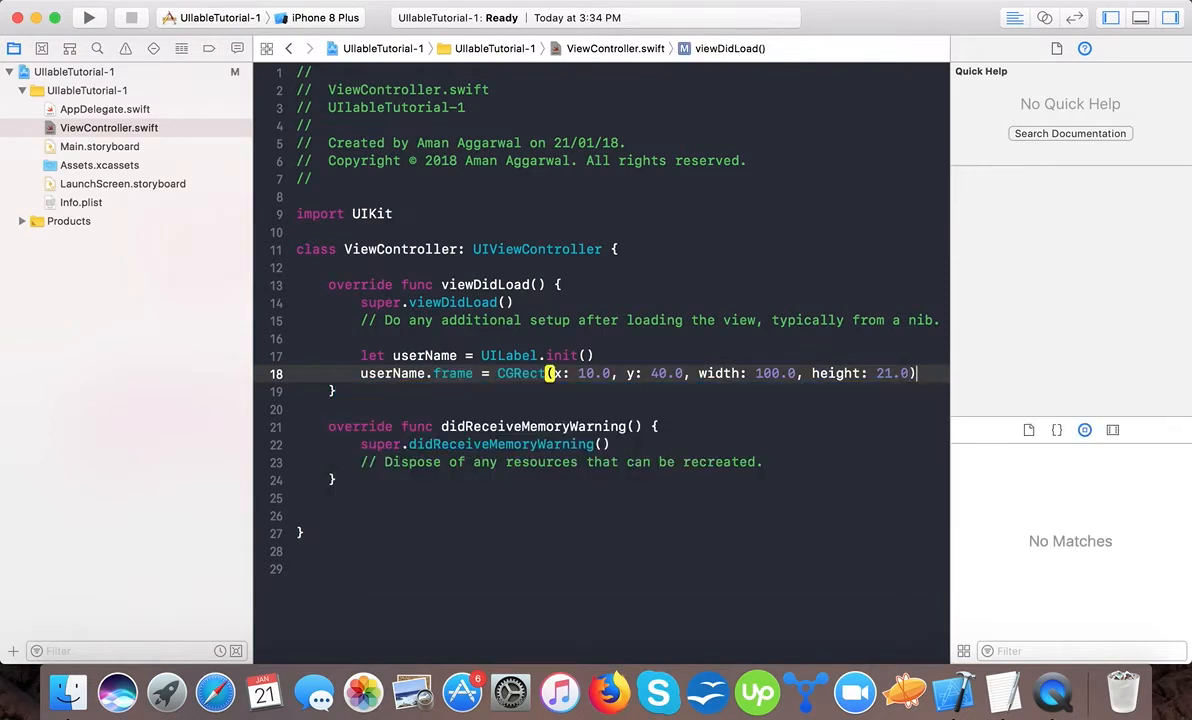
# Step: Assign userName.text = "Swift Tutorial" and open a new line below
pyautogui.write('user')
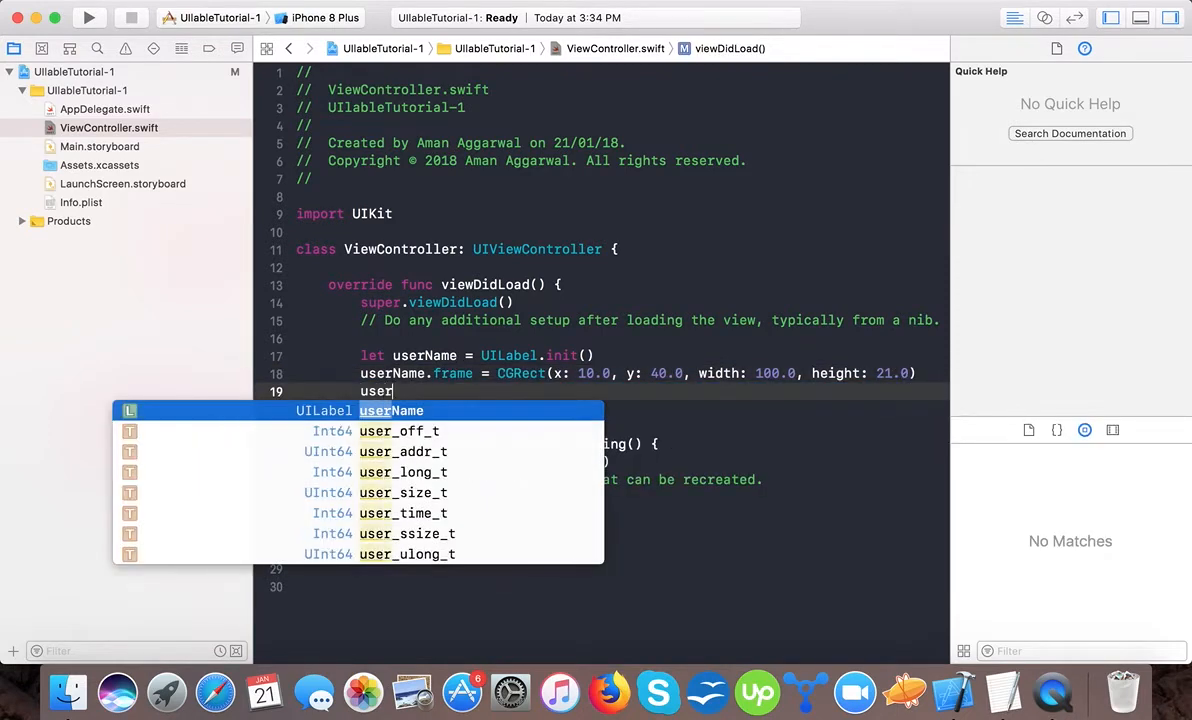
pyautogui.write('.')
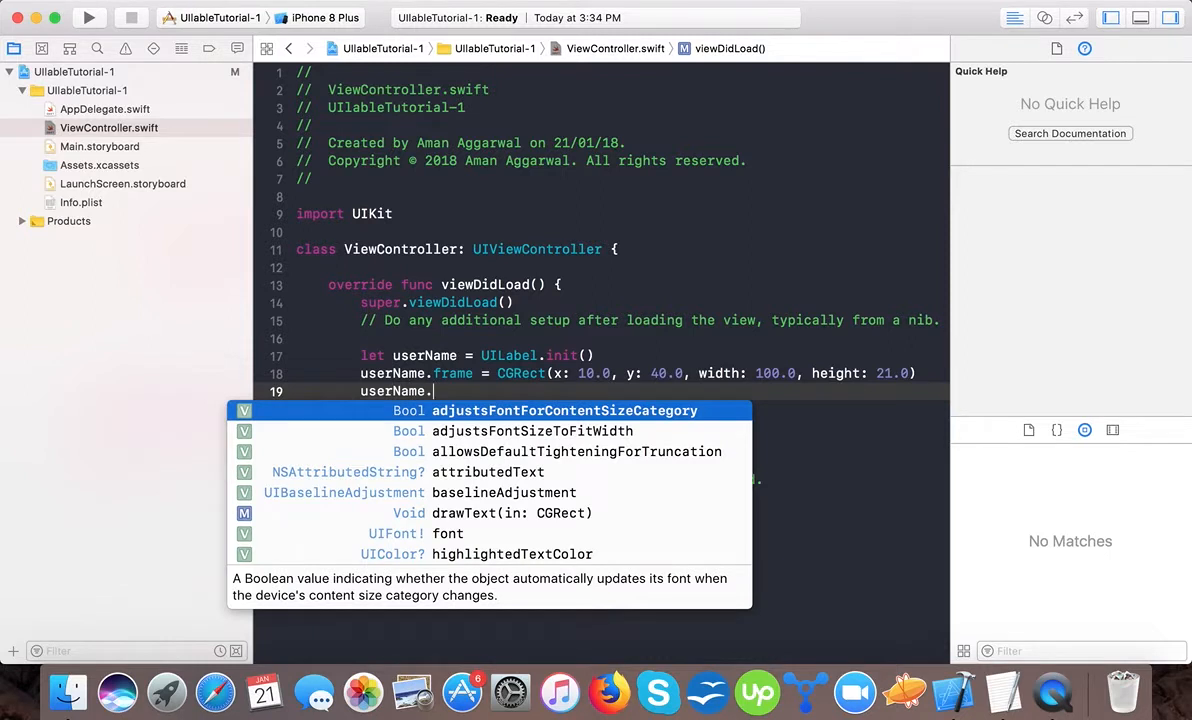
pyautogui.write('text =')
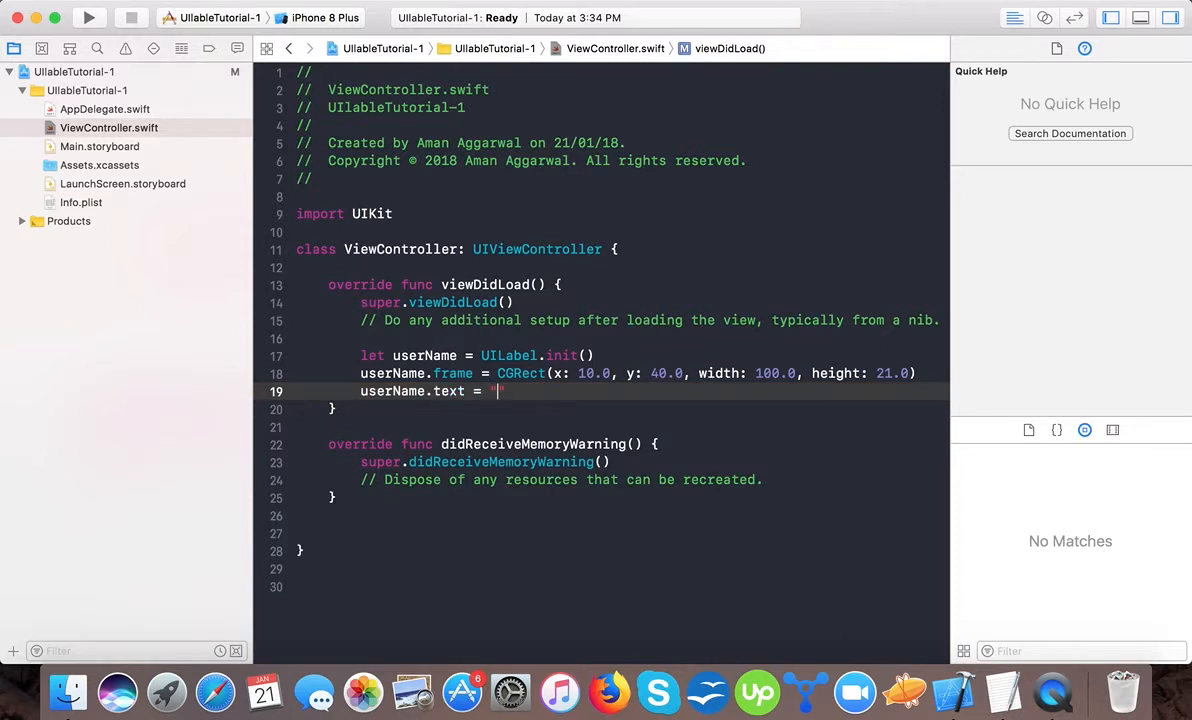
pyautogui.write('"')
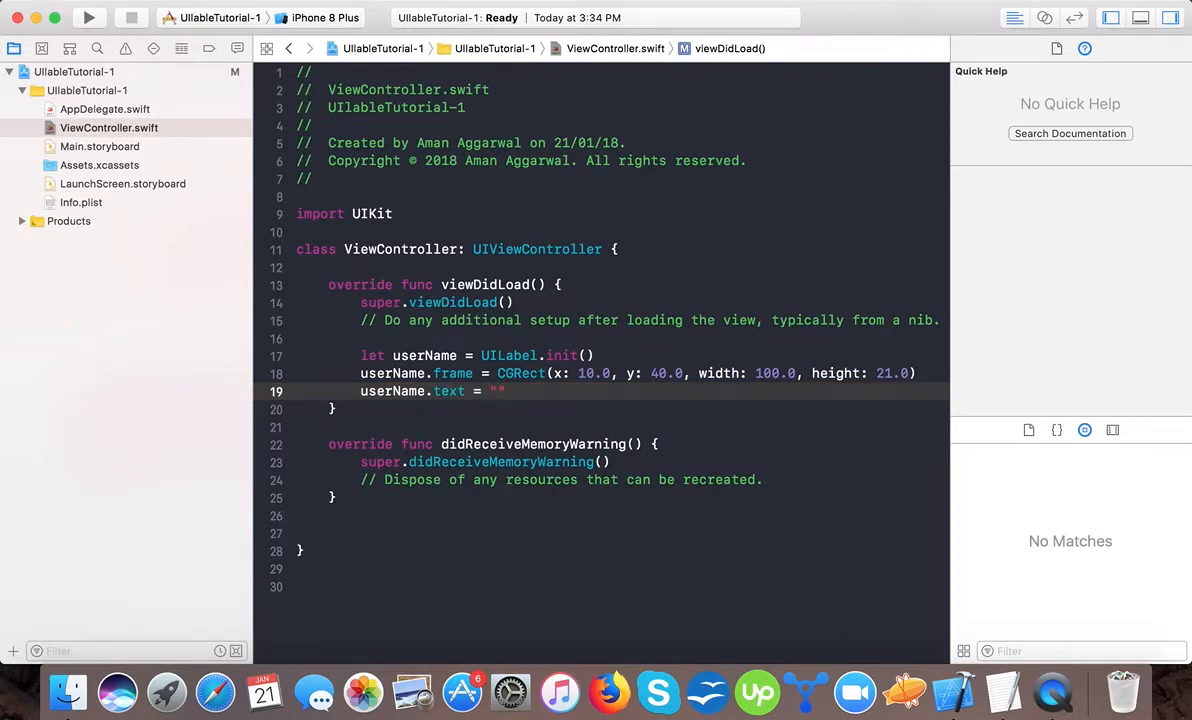
pyautogui.write('Swift')
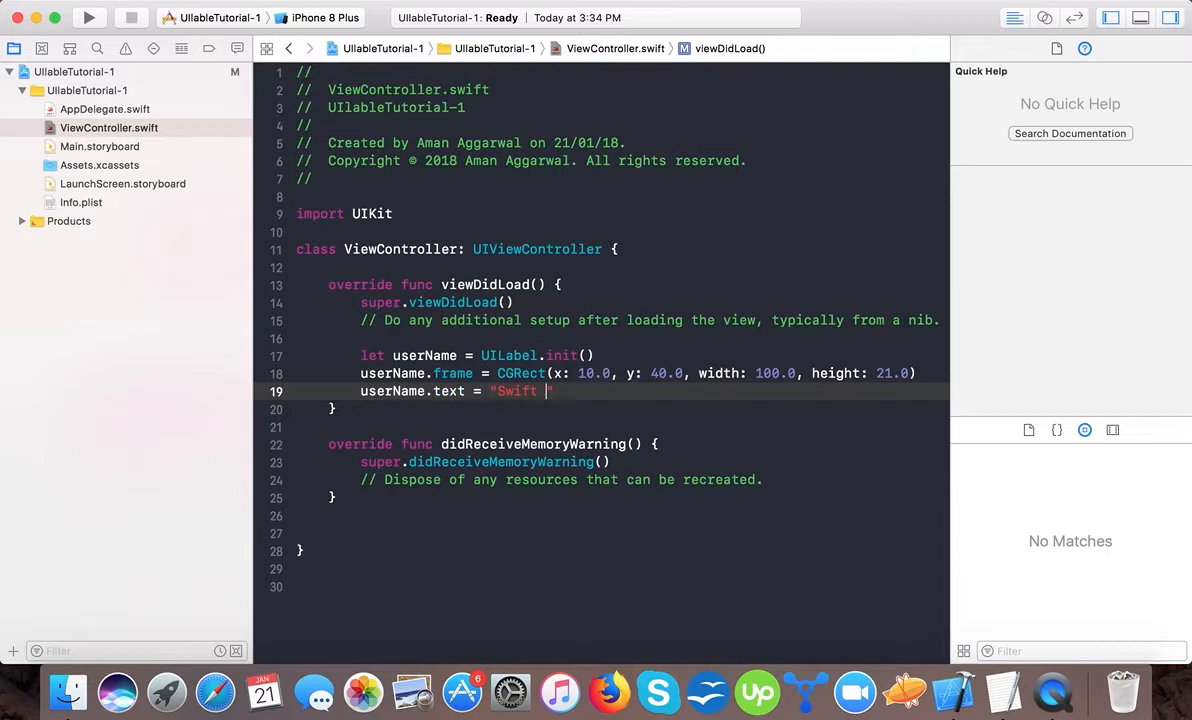
pyautogui.write('Tu')
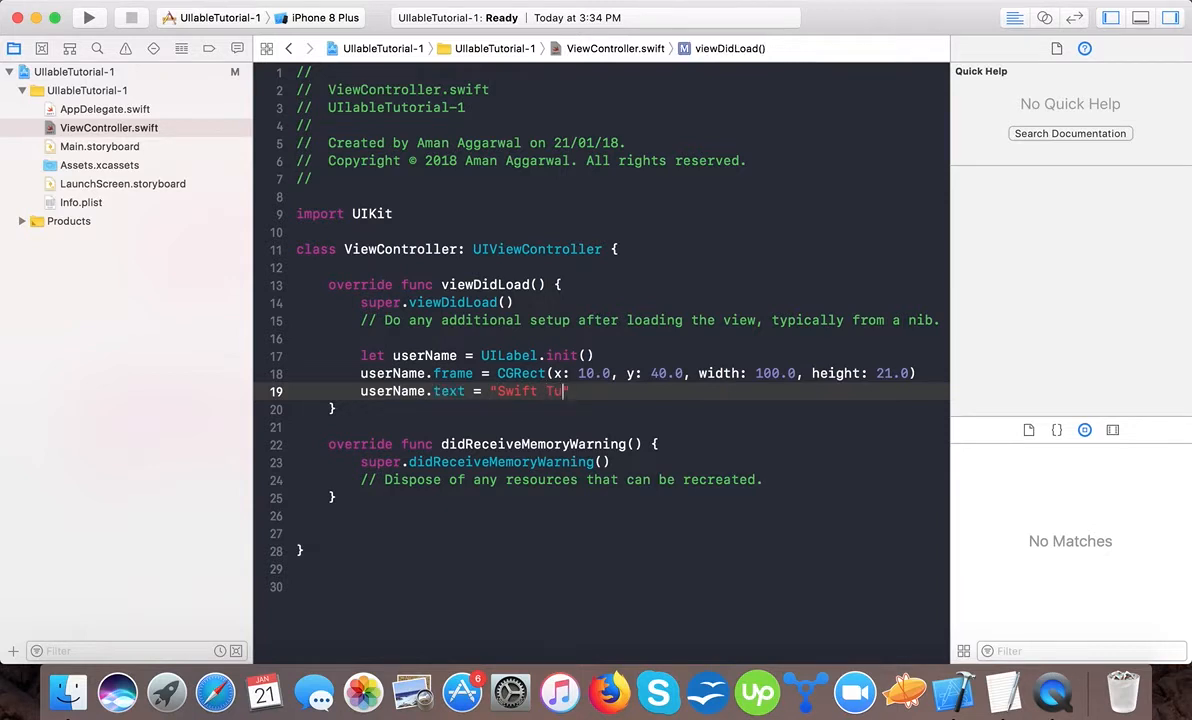
pyautogui.write('torial')
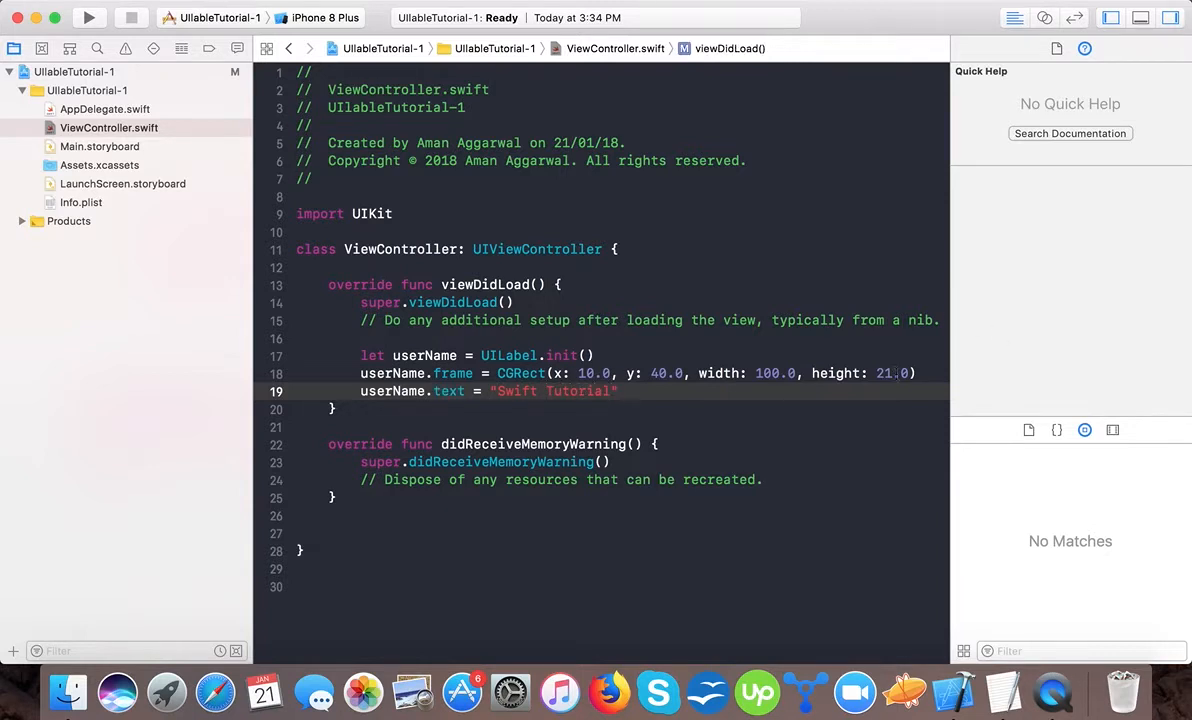
pyautogui.press('Return')
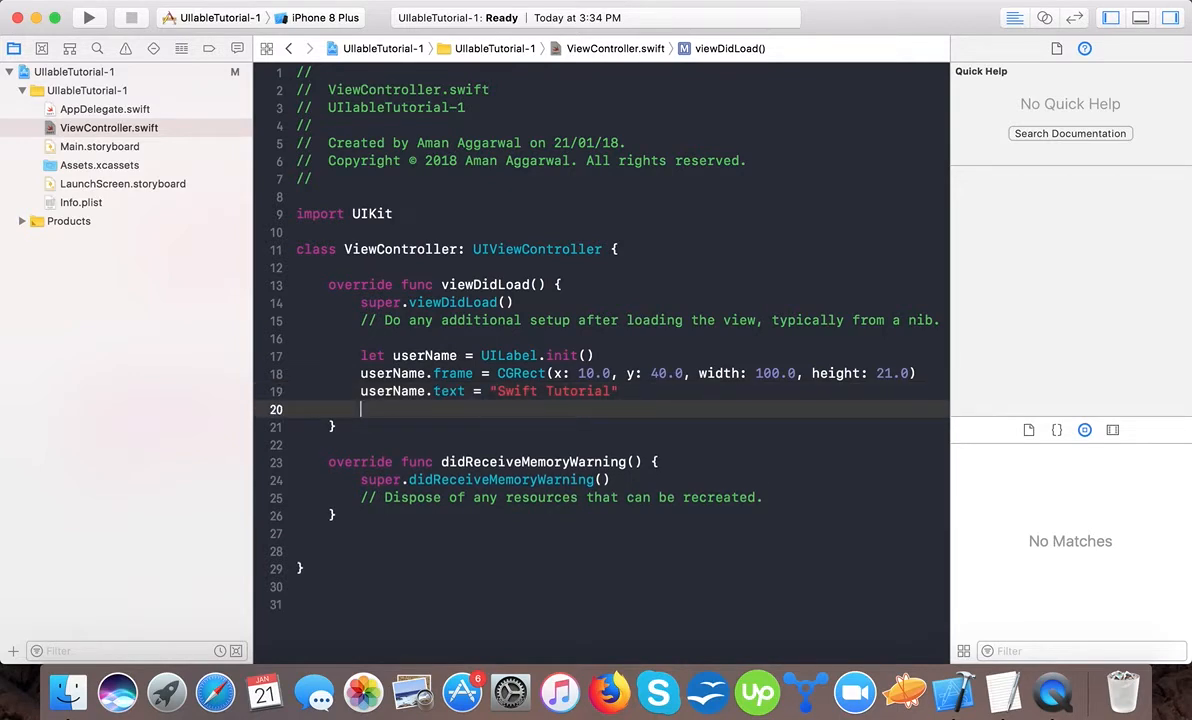
# Step: Add self.view.addSubview(userName) and run the app on the iPhone X simulator
pyautogui.write('self.view.addSubview(view: UIView')
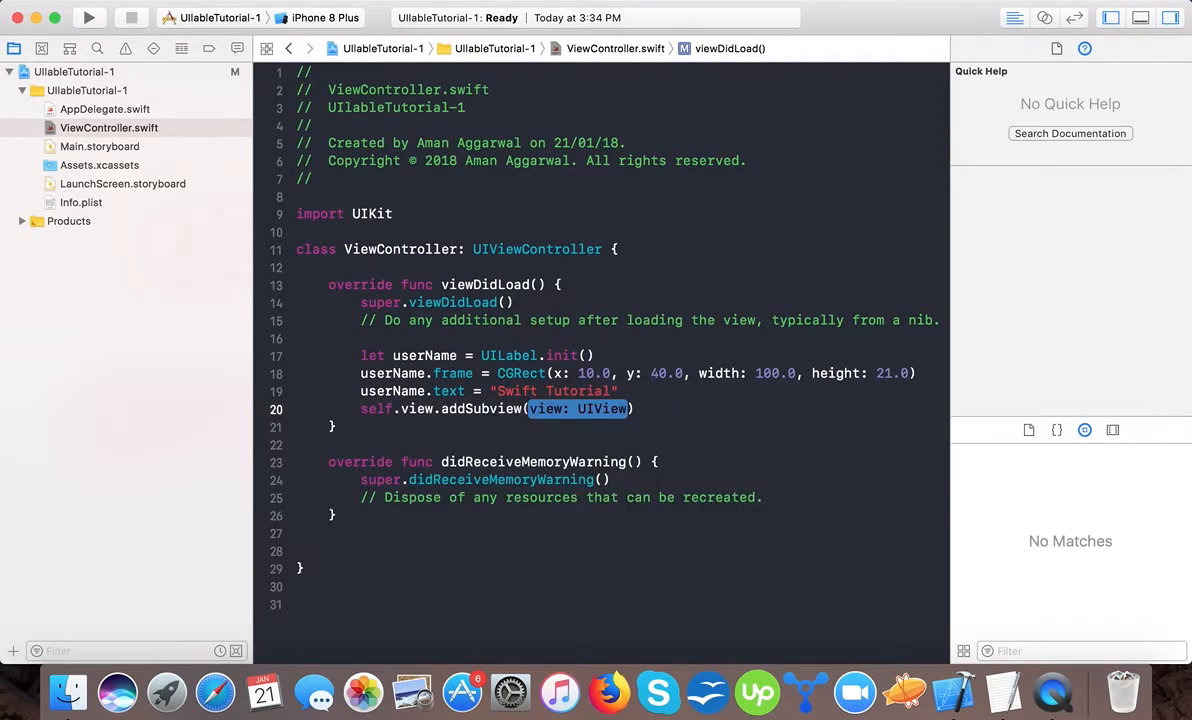
pyautogui.write('userName')
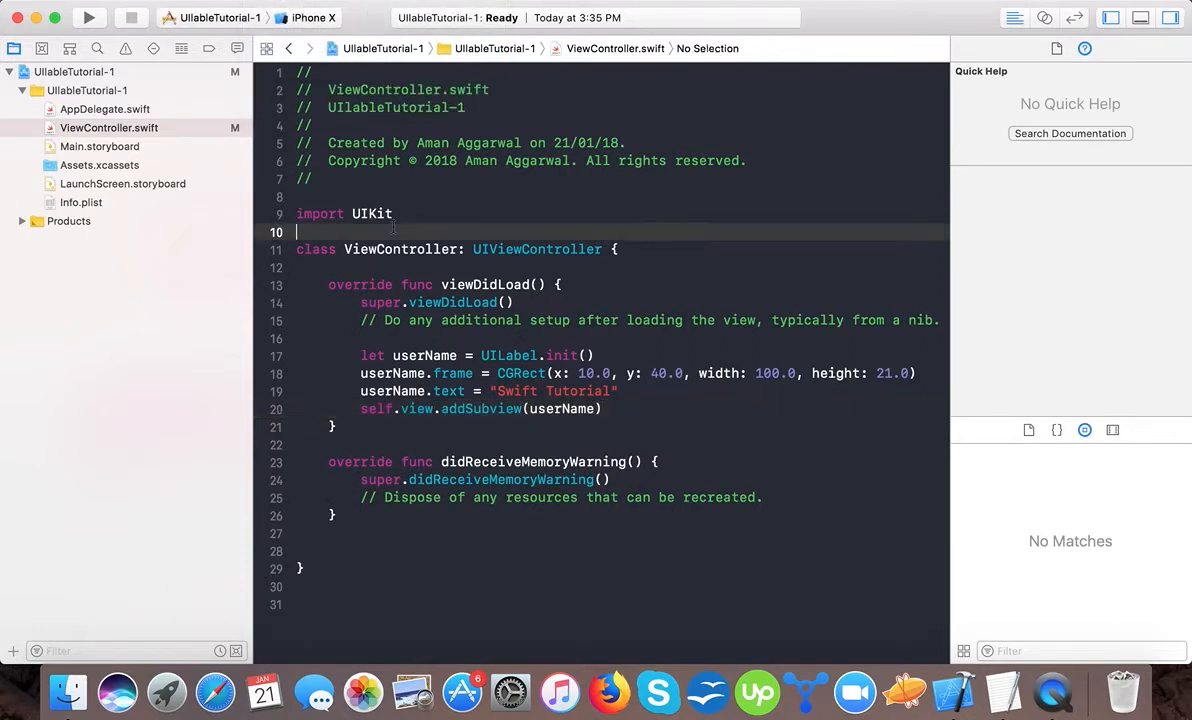
pyautogui.click(89, 18)
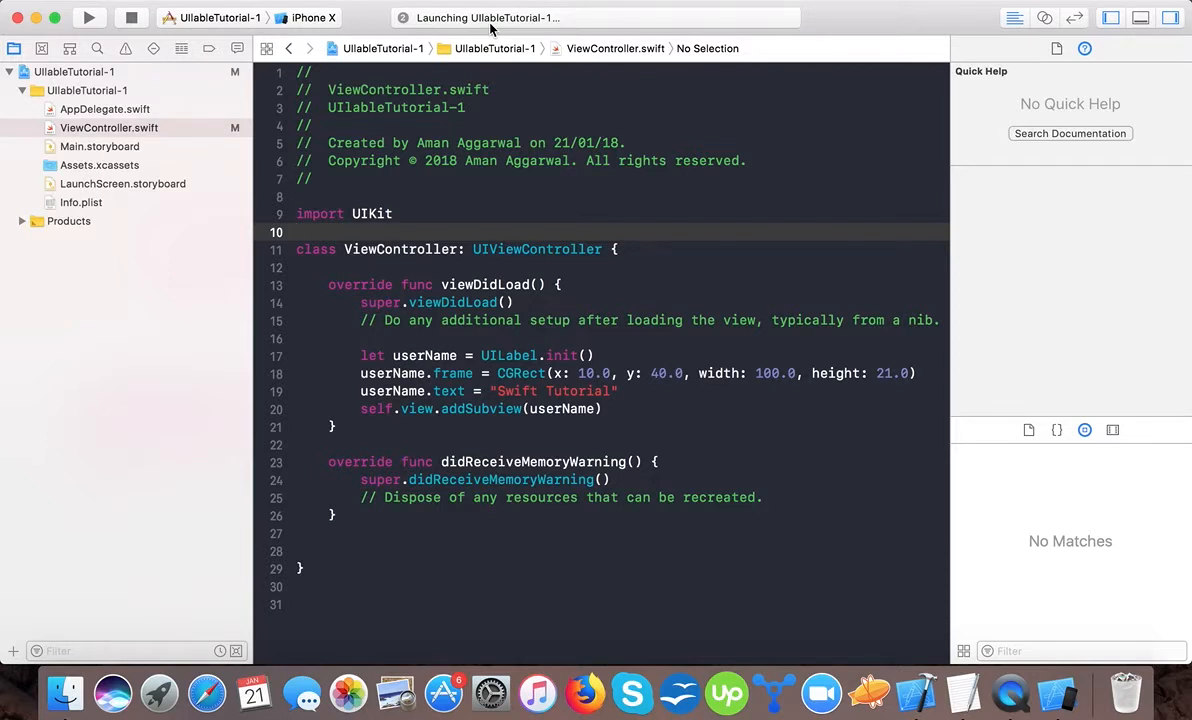
# Step: Check the Swift Tutorial label in the simulator, then return to the code editor
pyautogui.click(300, 232)
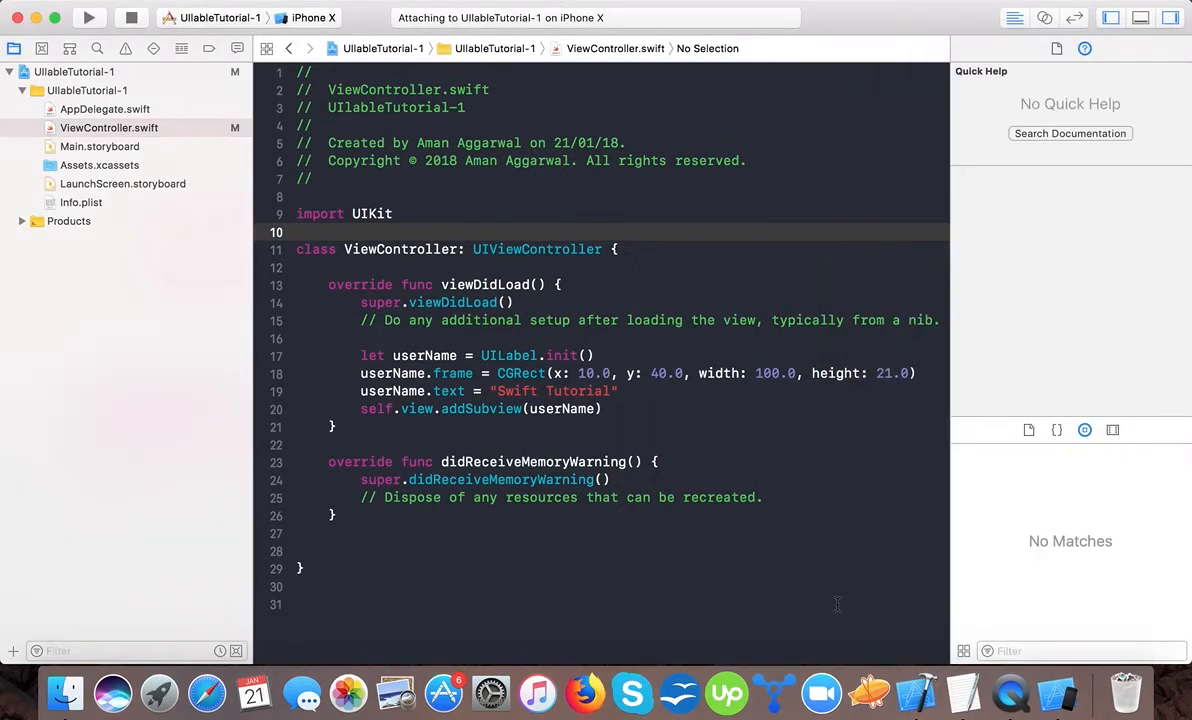
pyautogui.click(88, 18)
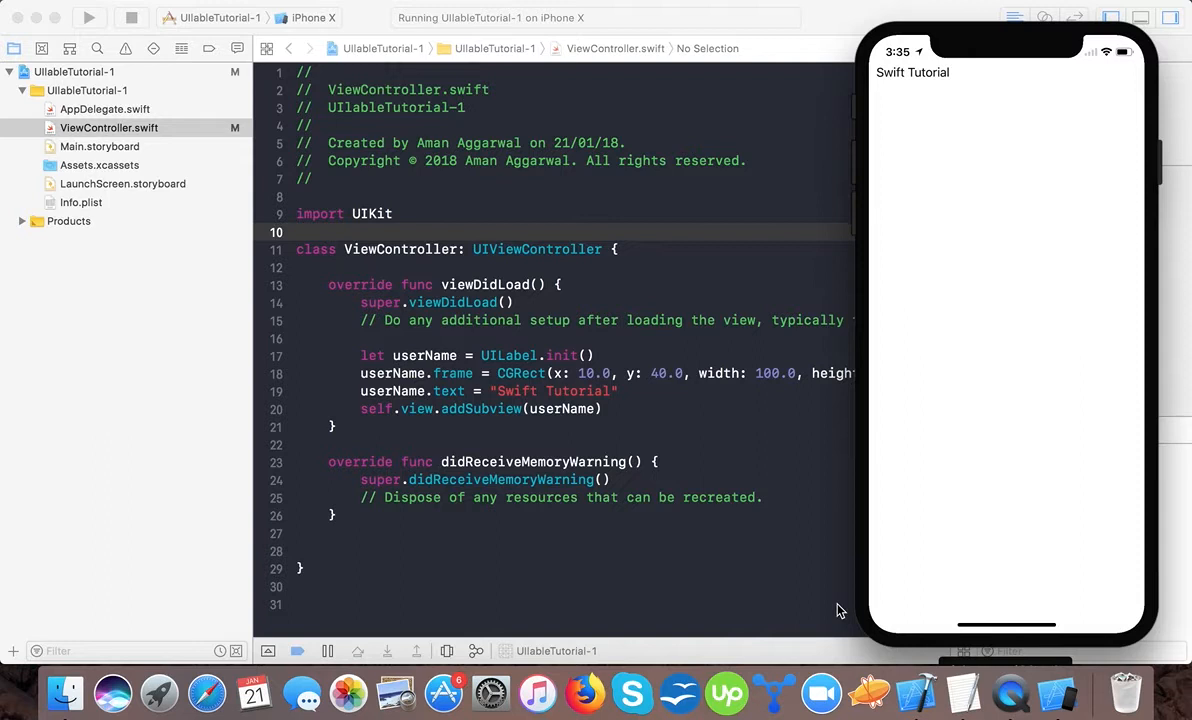
pyautogui.moveTo(890, 102)
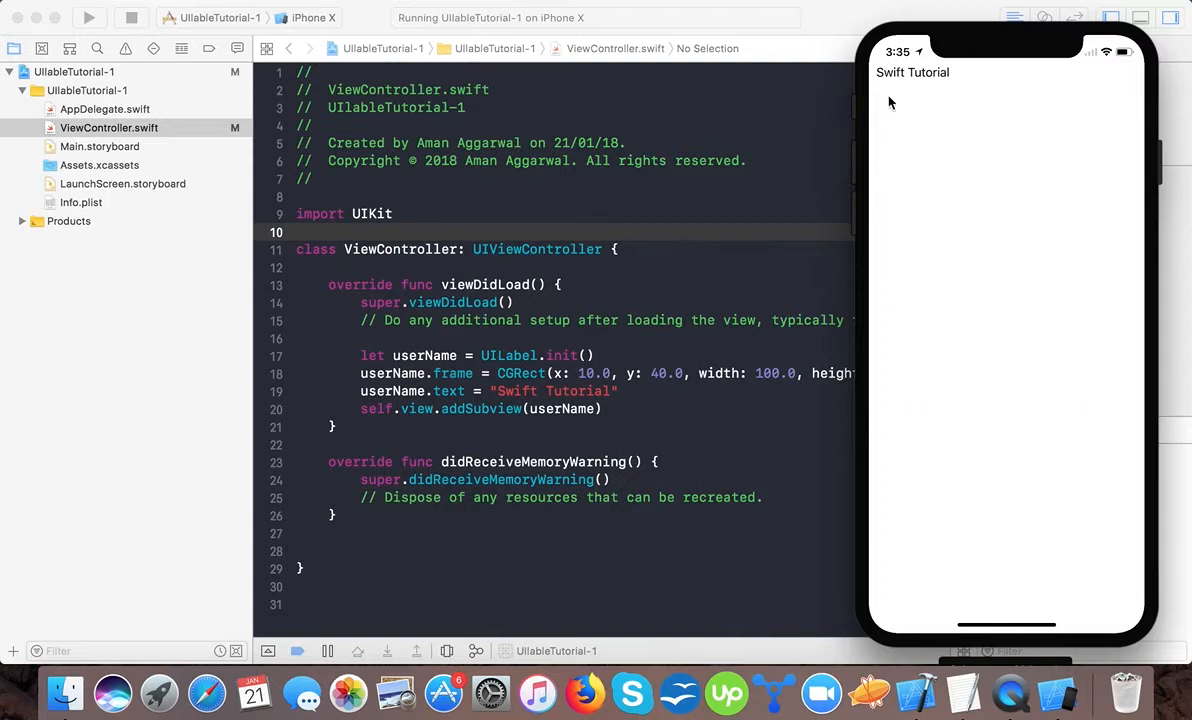
pyautogui.moveTo(941, 84)
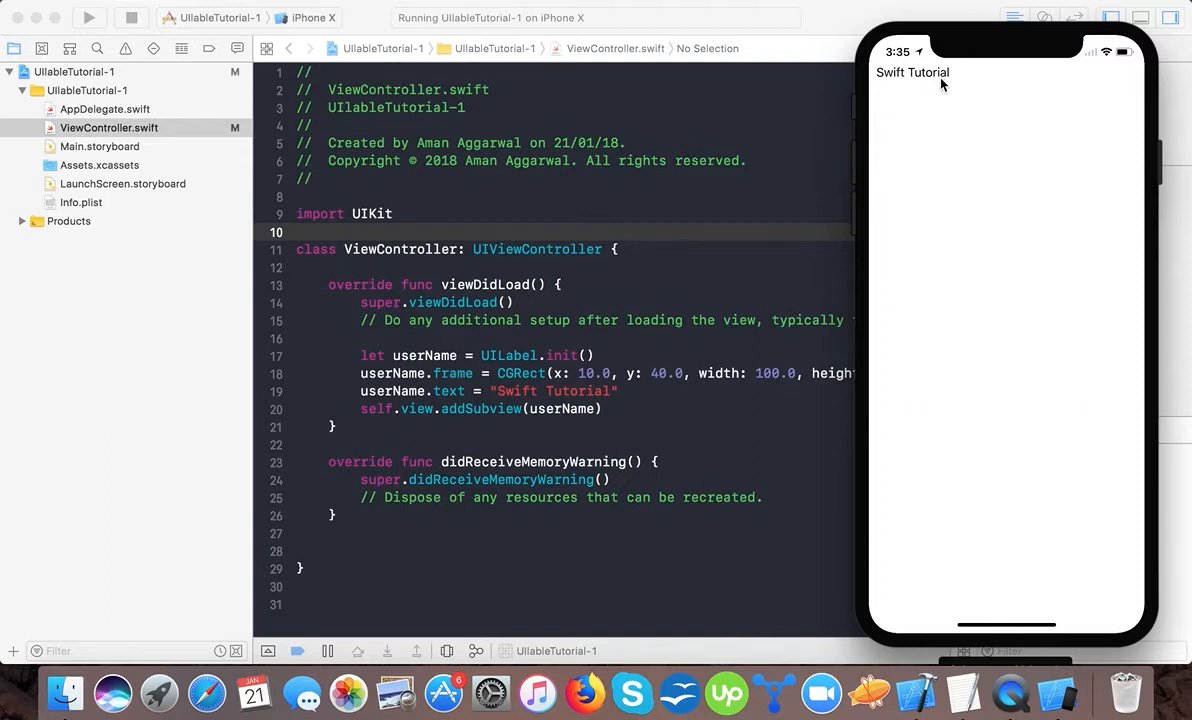
pyautogui.moveTo(650, 397)
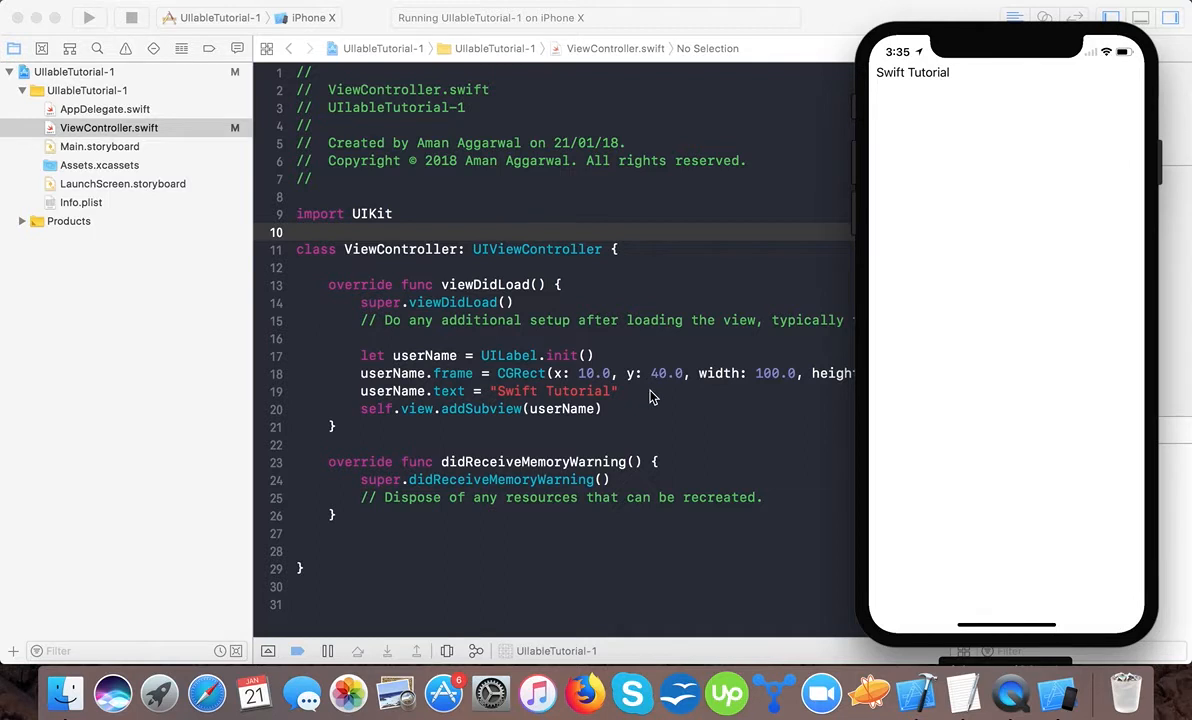
pyautogui.click(1141, 17)
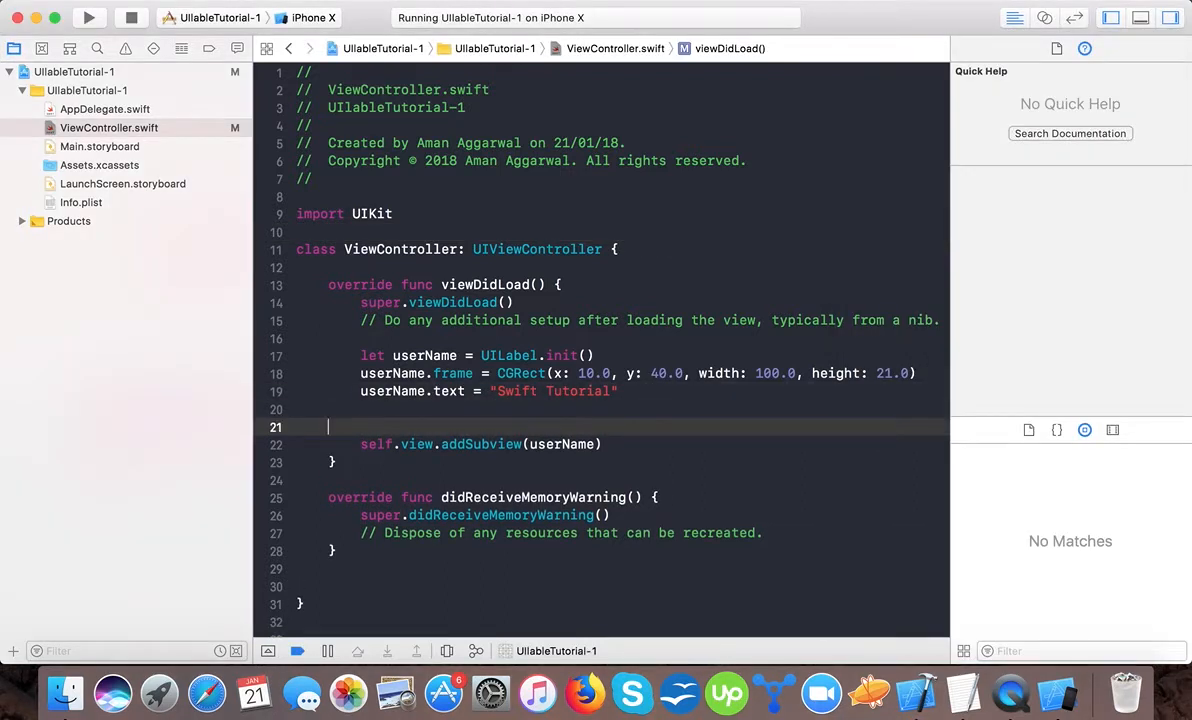
# Step: Set userName's font to UIFont(name: "verdana", size: 20.0) and run the app again
pyautogui.press('Backspace')
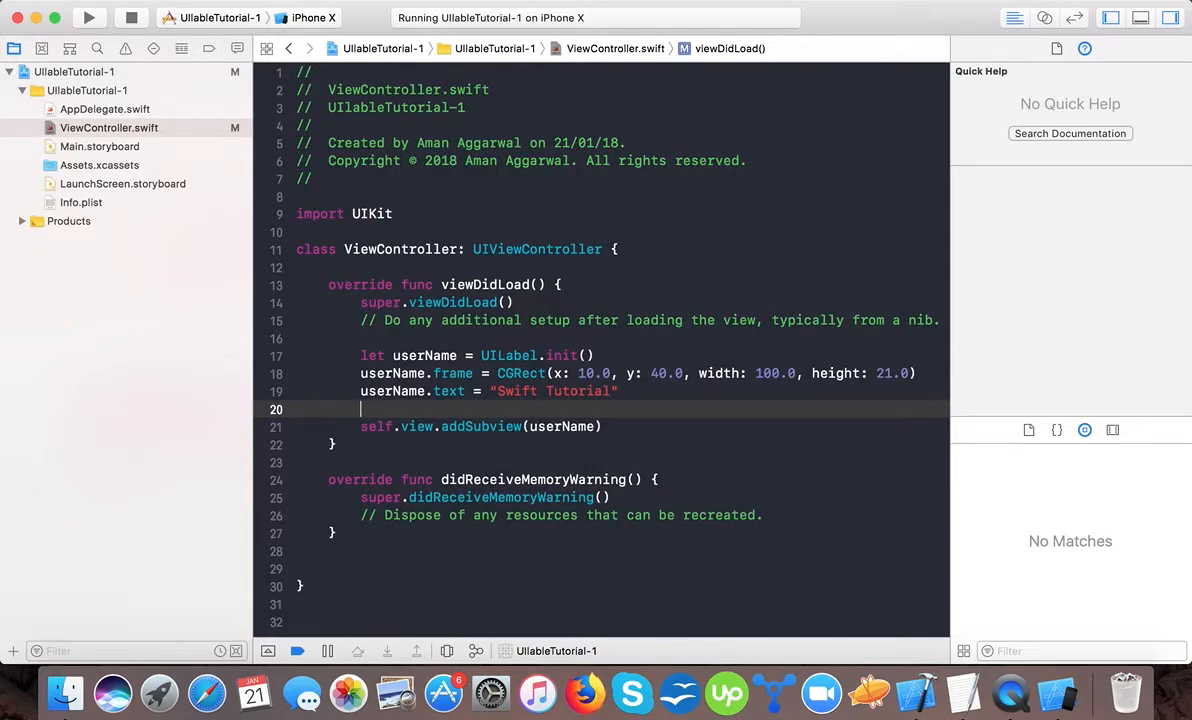
pyautogui.write('userName.font = UIFont(')
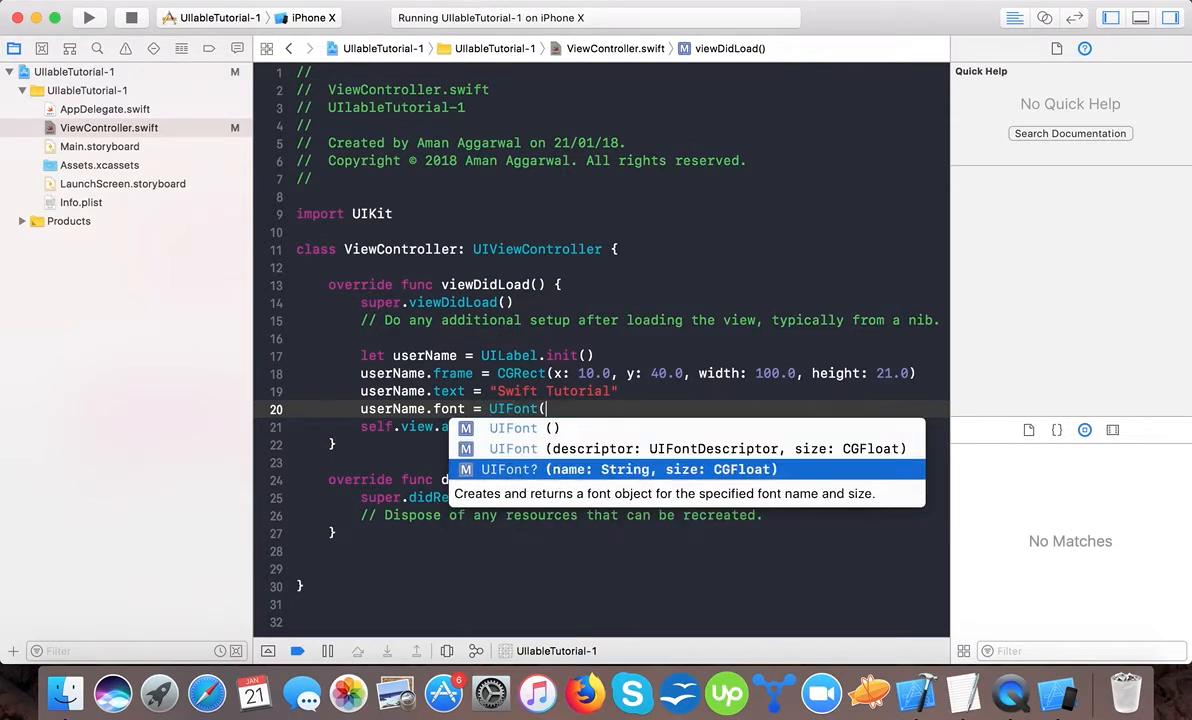
pyautogui.click(632, 469)
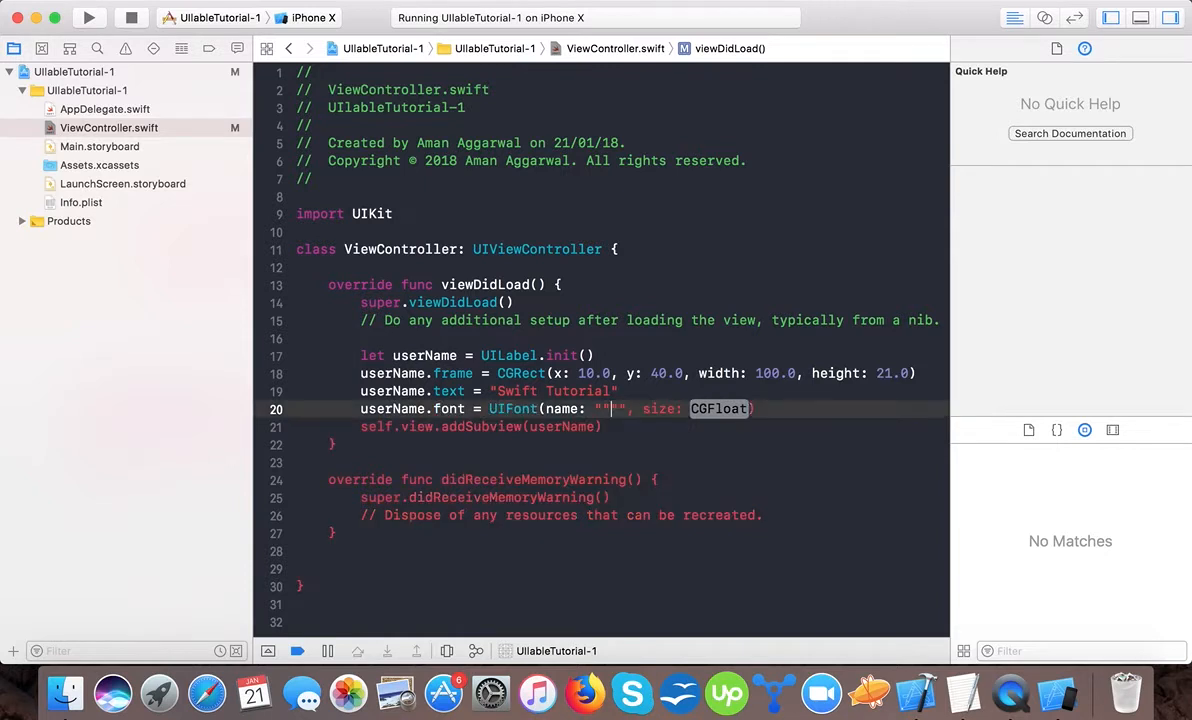
pyautogui.write('verdana')
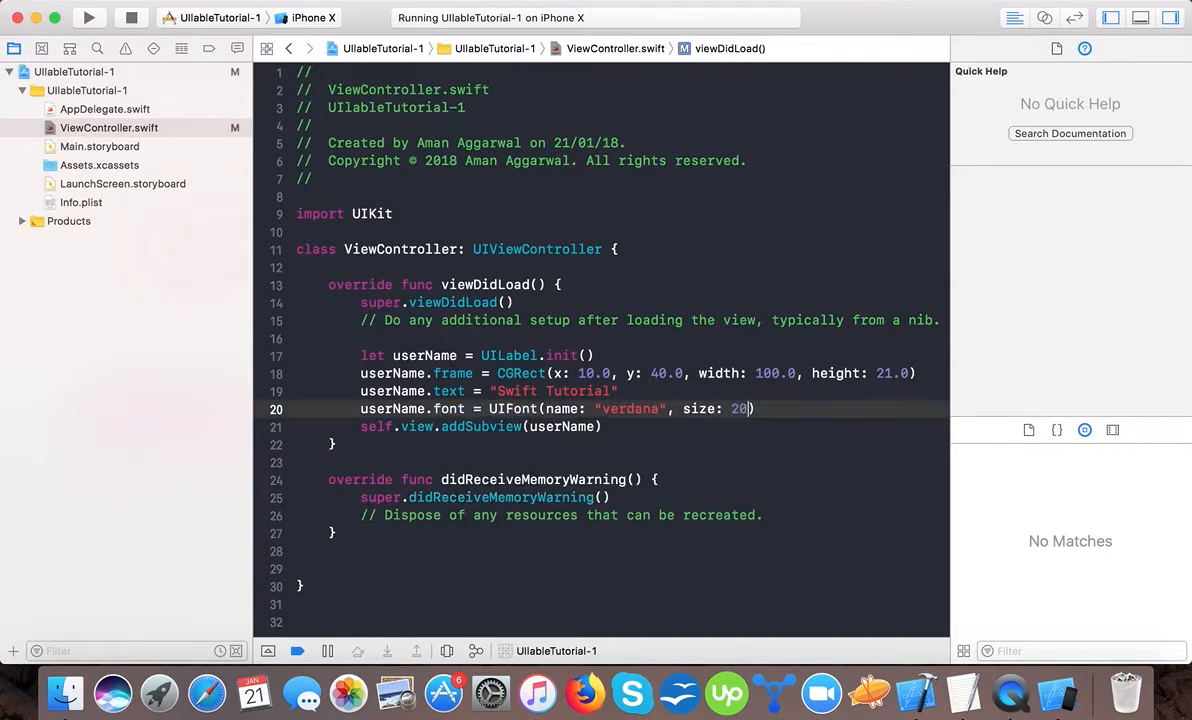
pyautogui.write('.0')
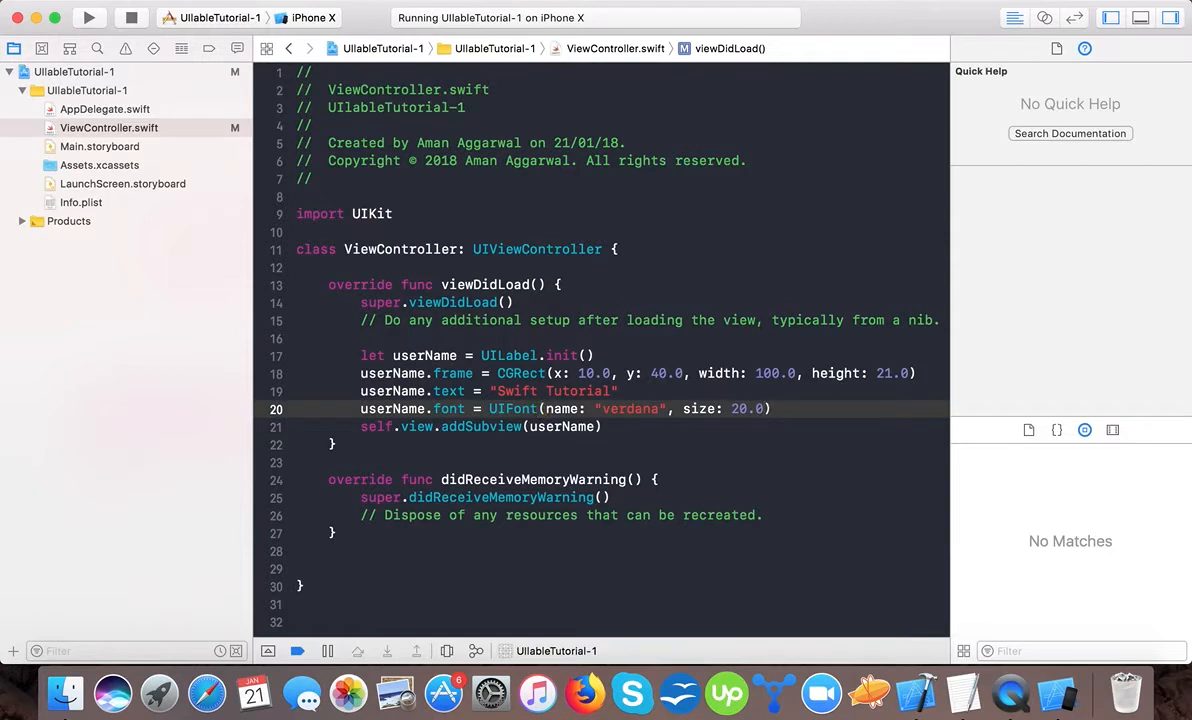
pyautogui.click(88, 18)
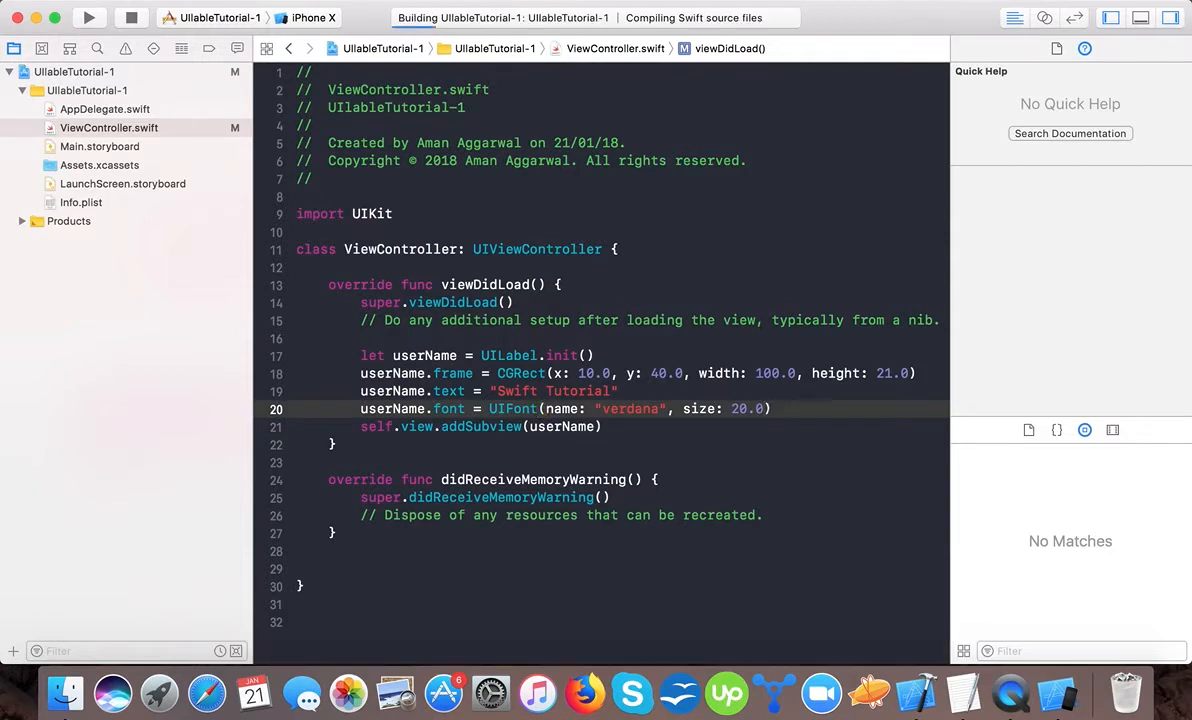
# Step: Run the app on the iPhone X simulator and view the truncated 'Swift Tu...' label
pyautogui.click(88, 18)
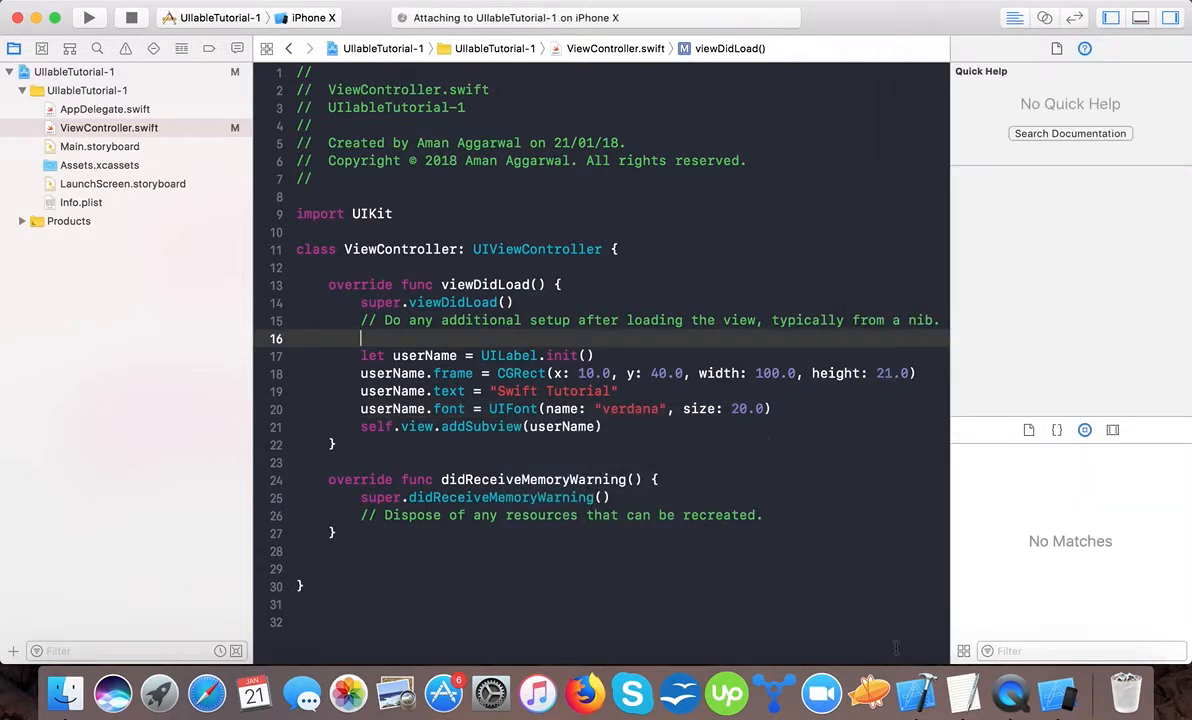
pyautogui.click(88, 17)
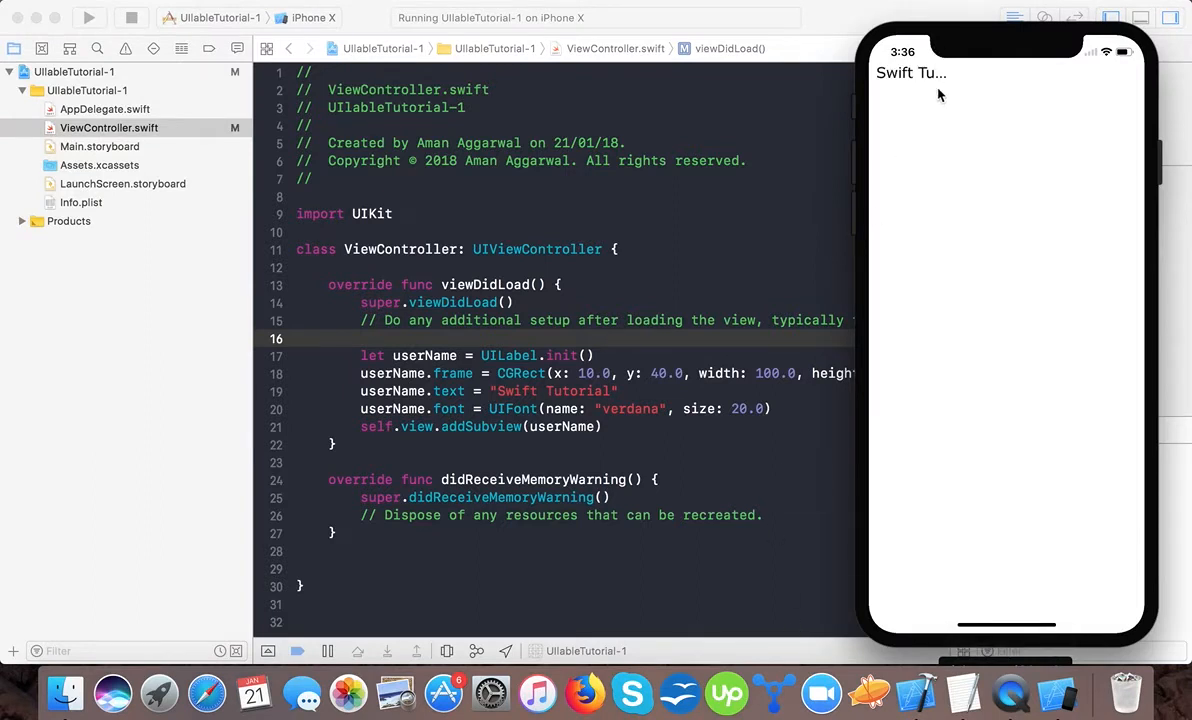
pyautogui.moveTo(895, 237)
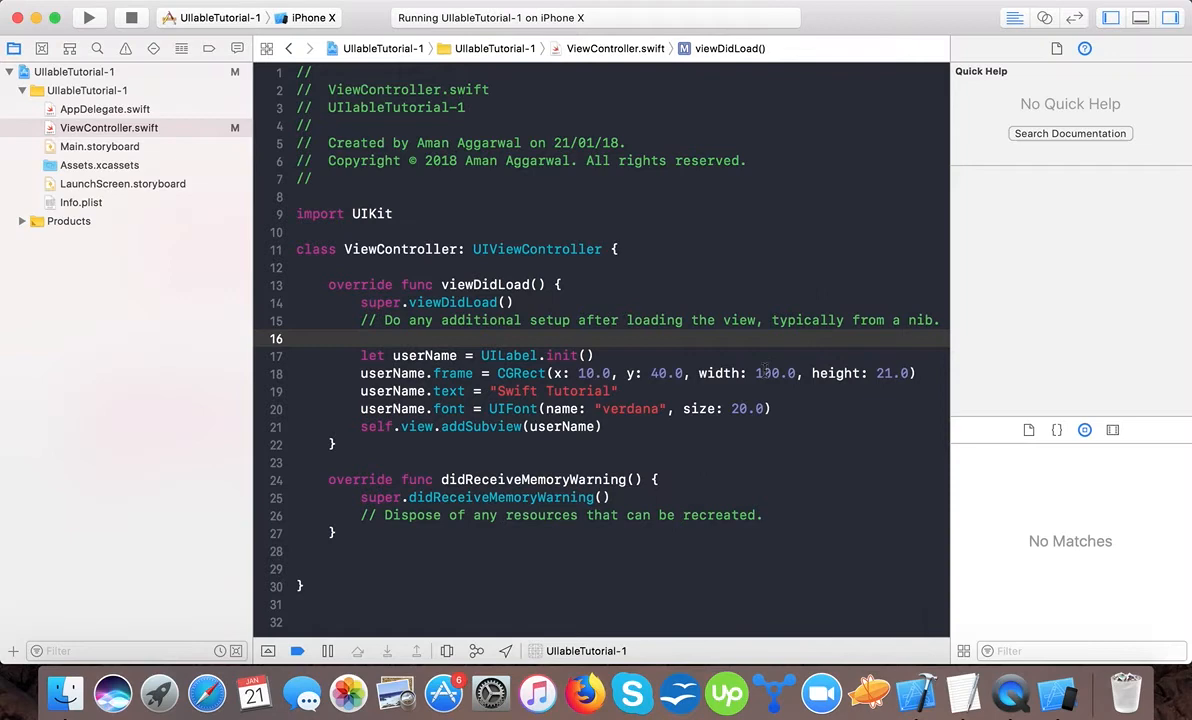
# Step: Set the label frame width to UIScreen.main.bounds.size.width - 20.0 and relaunch the app
pyautogui.doubleClick(775, 373)
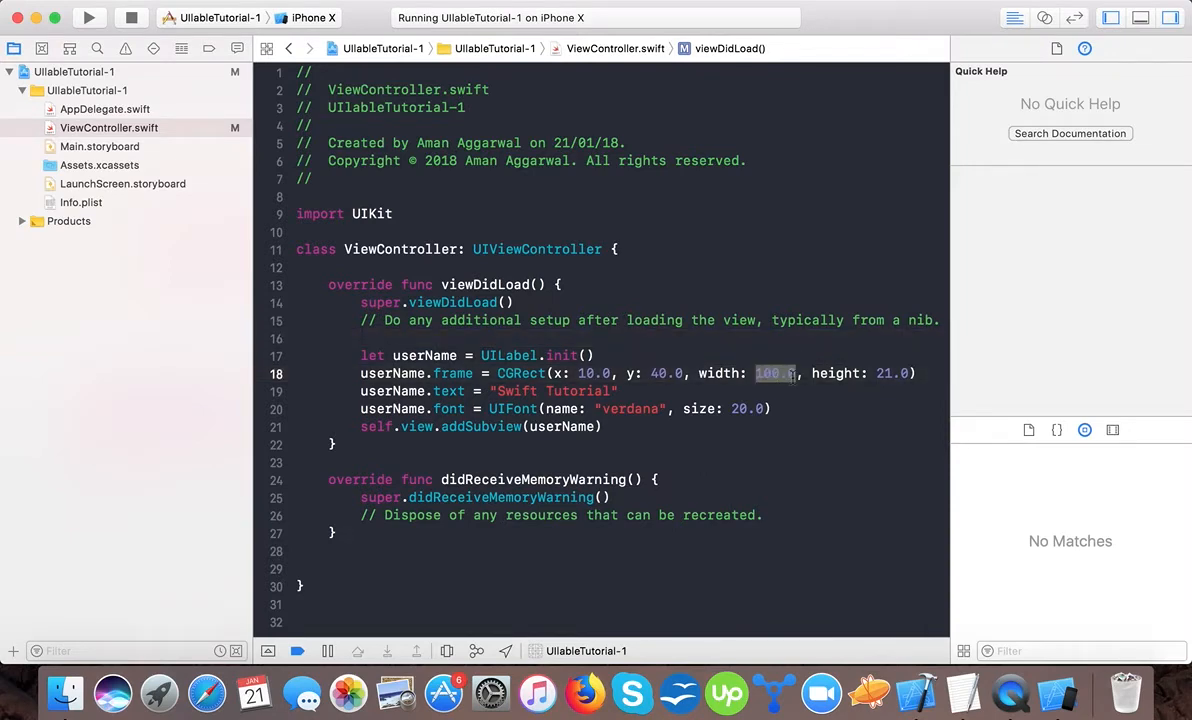
pyautogui.write('uise')
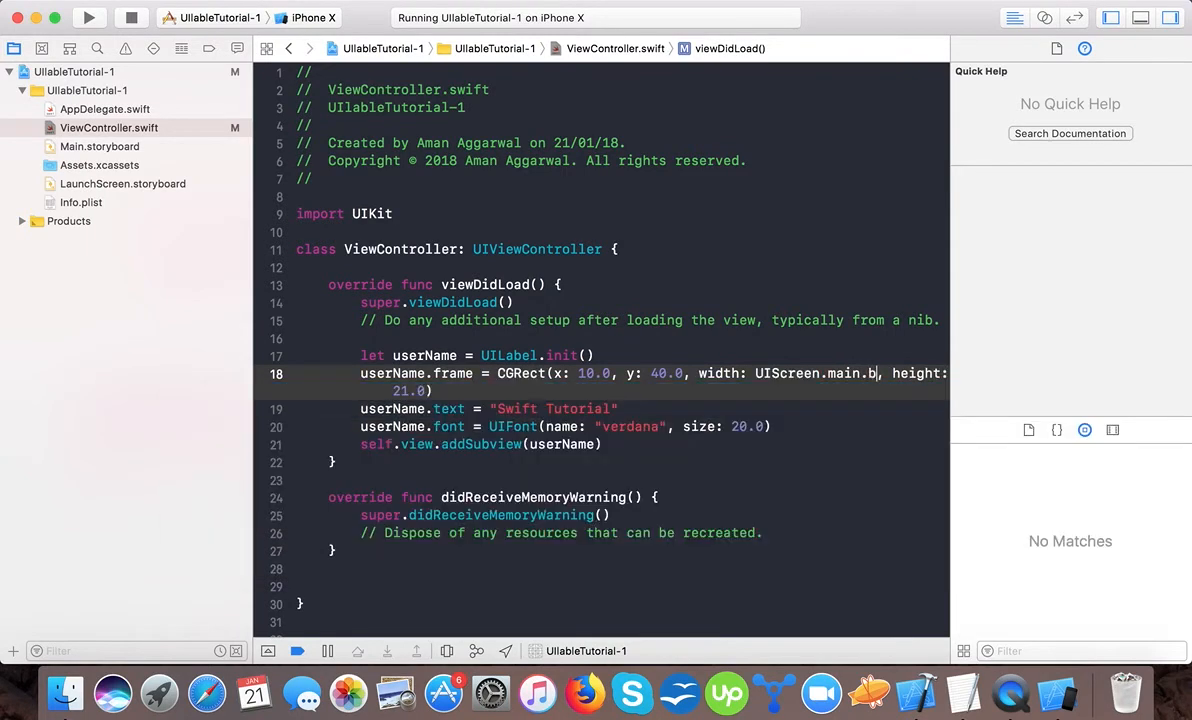
pyautogui.write('ounds.size')
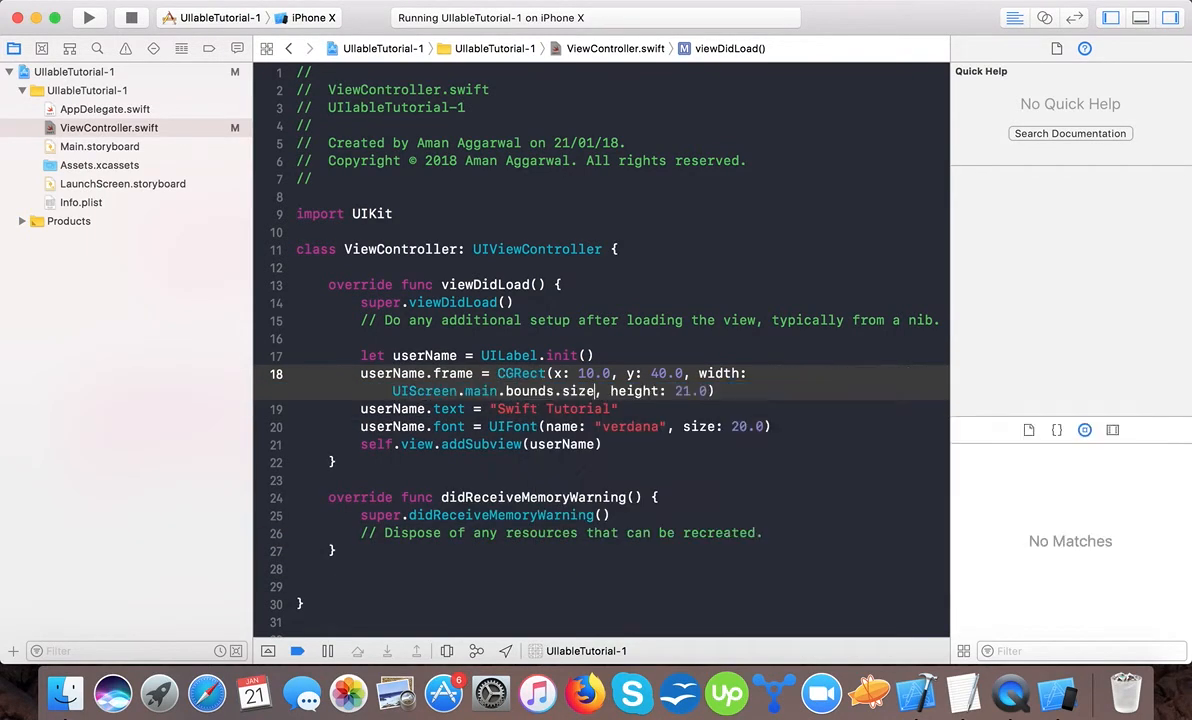
pyautogui.write('.width - 2')
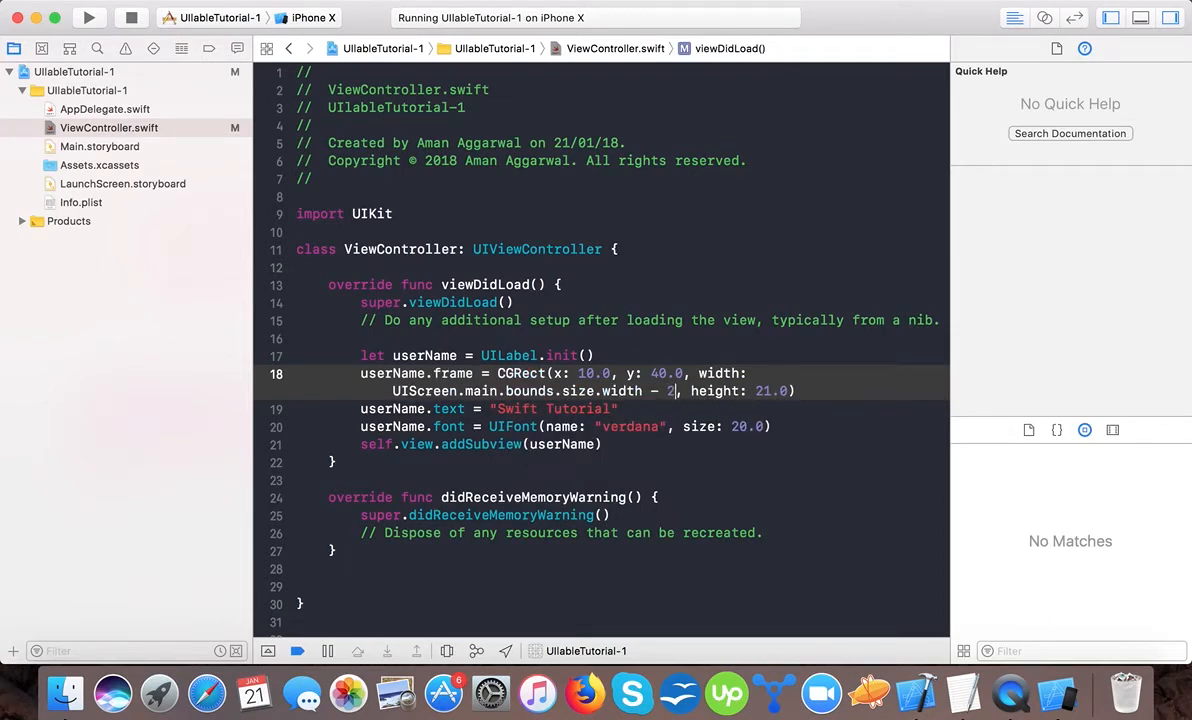
pyautogui.write('0.0')
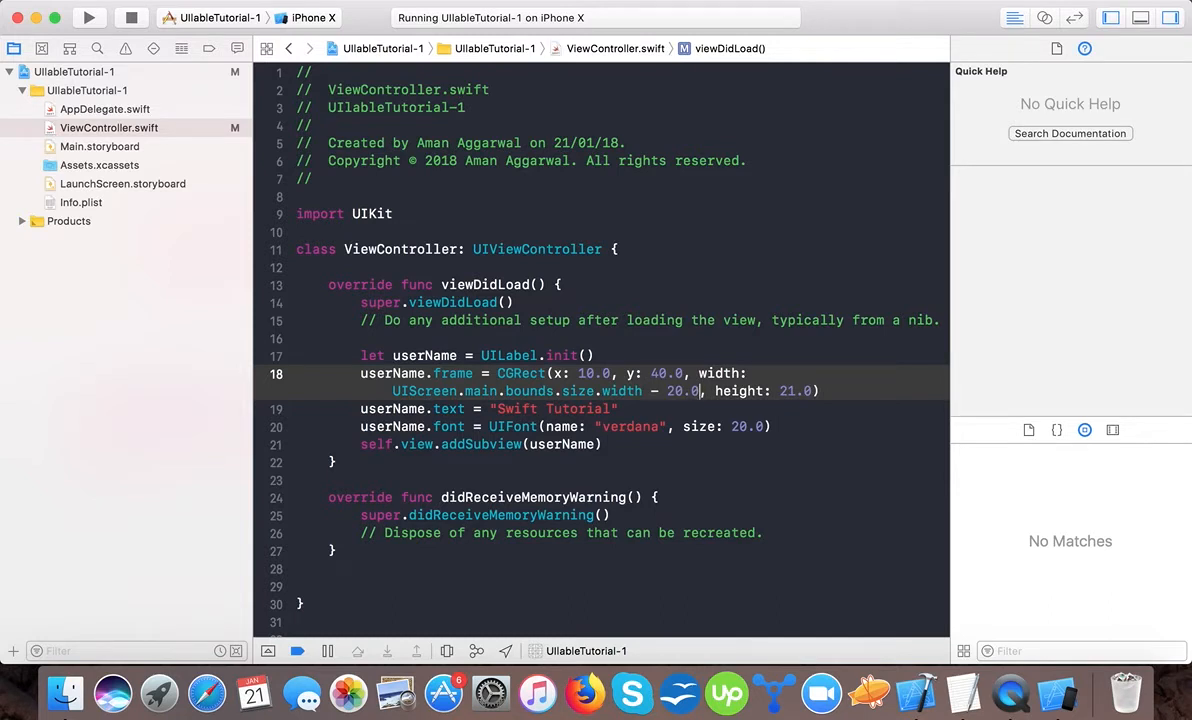
pyautogui.click(88, 18)
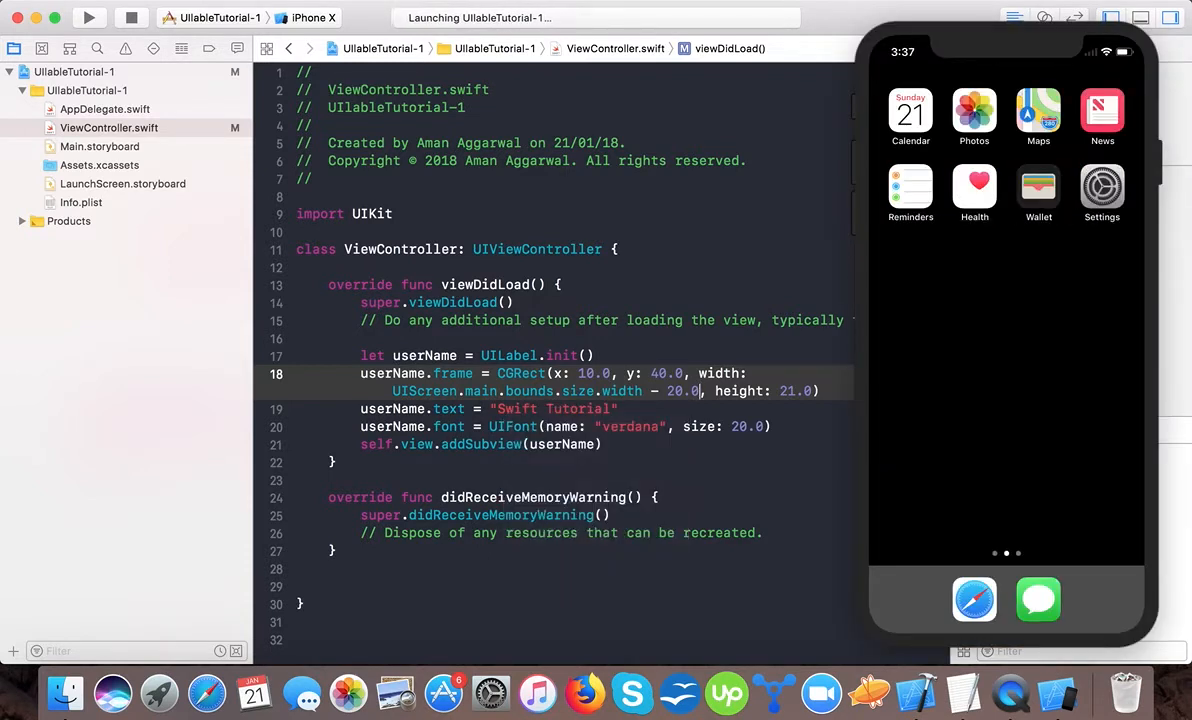
# Step: Check that the simulator now shows the full 'Swift Tutorial' label
pyautogui.click(88, 18)
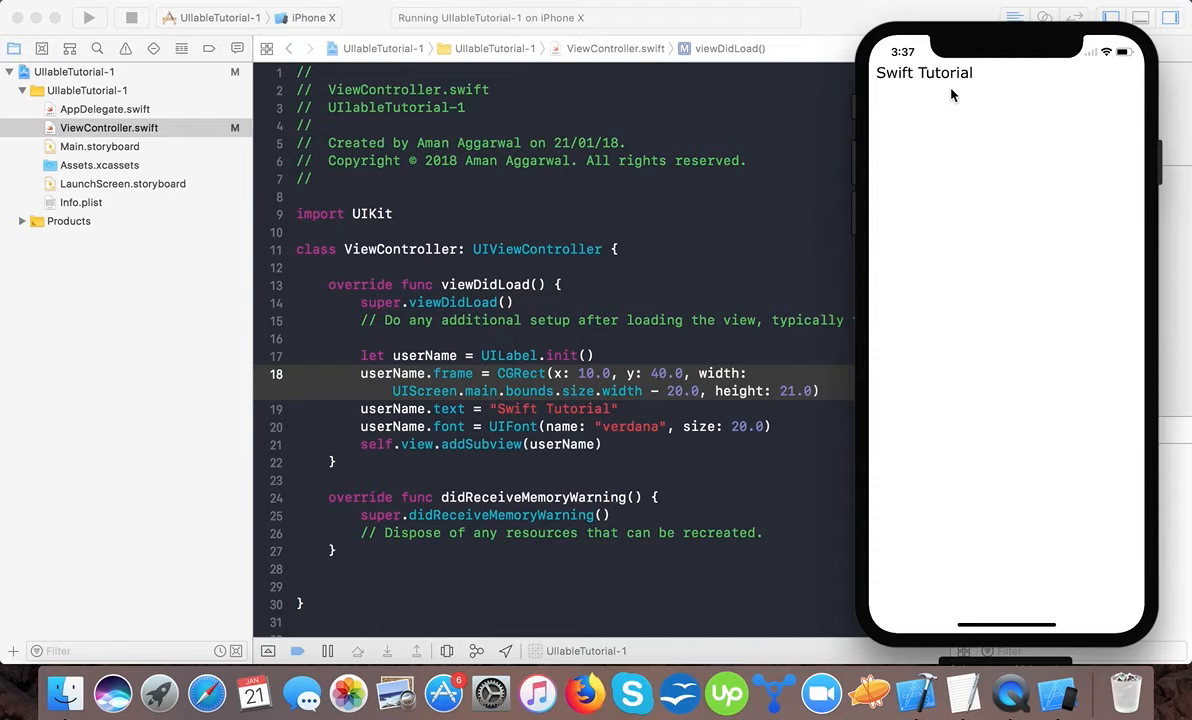
pyautogui.moveTo(716, 442)
pyautogui.write('user')
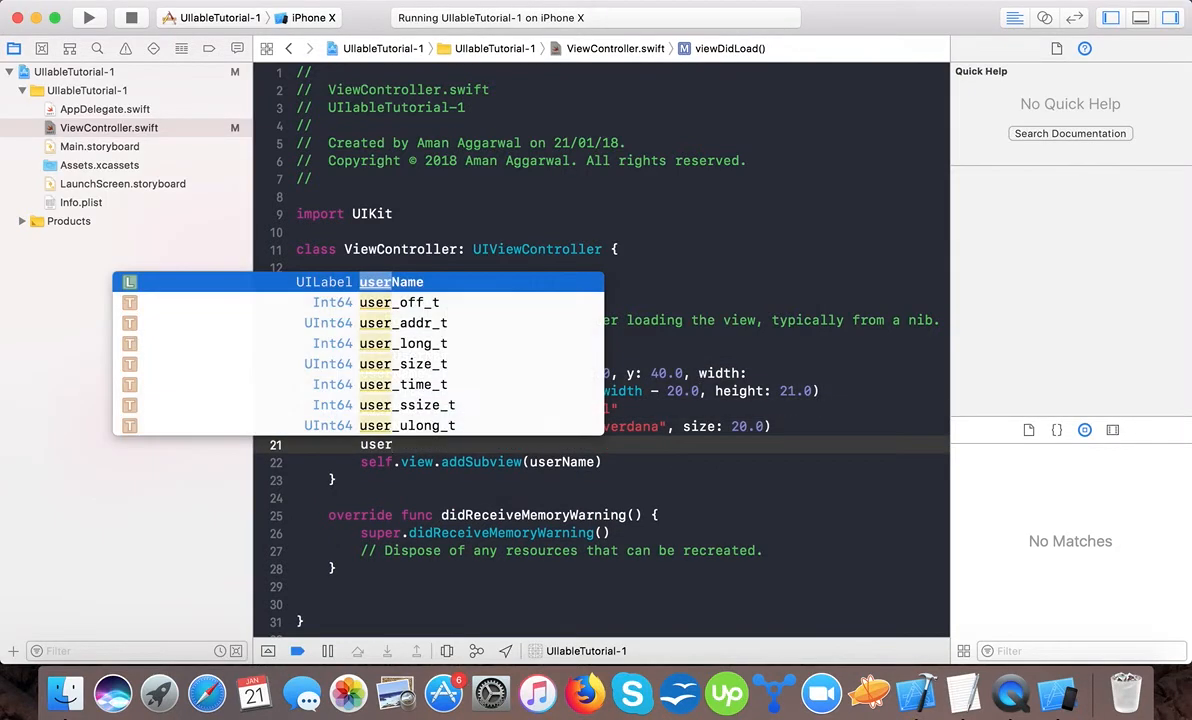
# Step: Add userName.textAlignment = .center and rerun to see the centered label
pyautogui.write('.textAlignment')
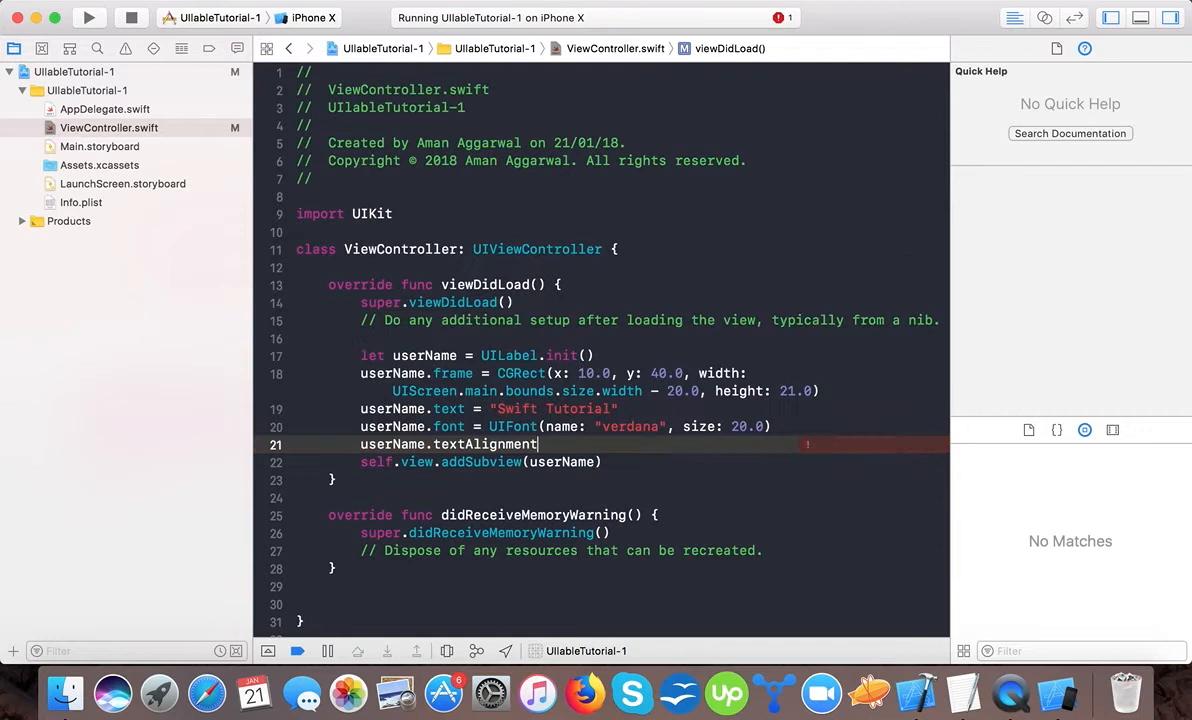
pyautogui.write('=')
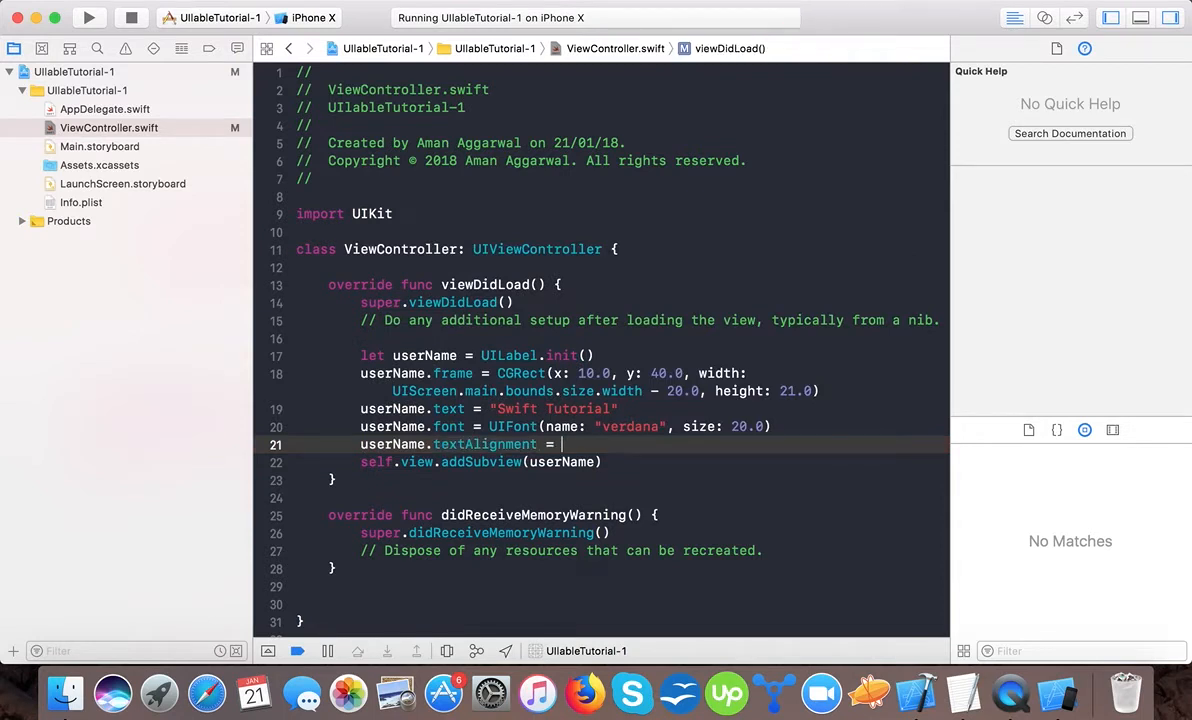
pyautogui.write('.')
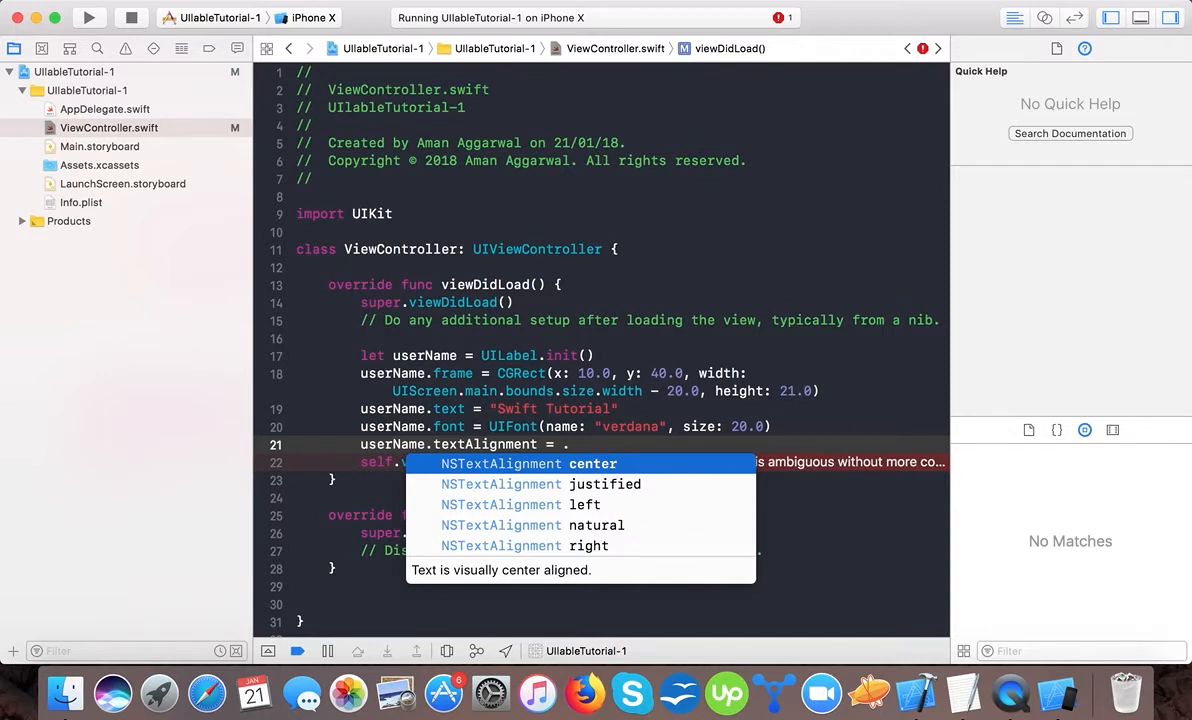
pyautogui.click(592, 463)
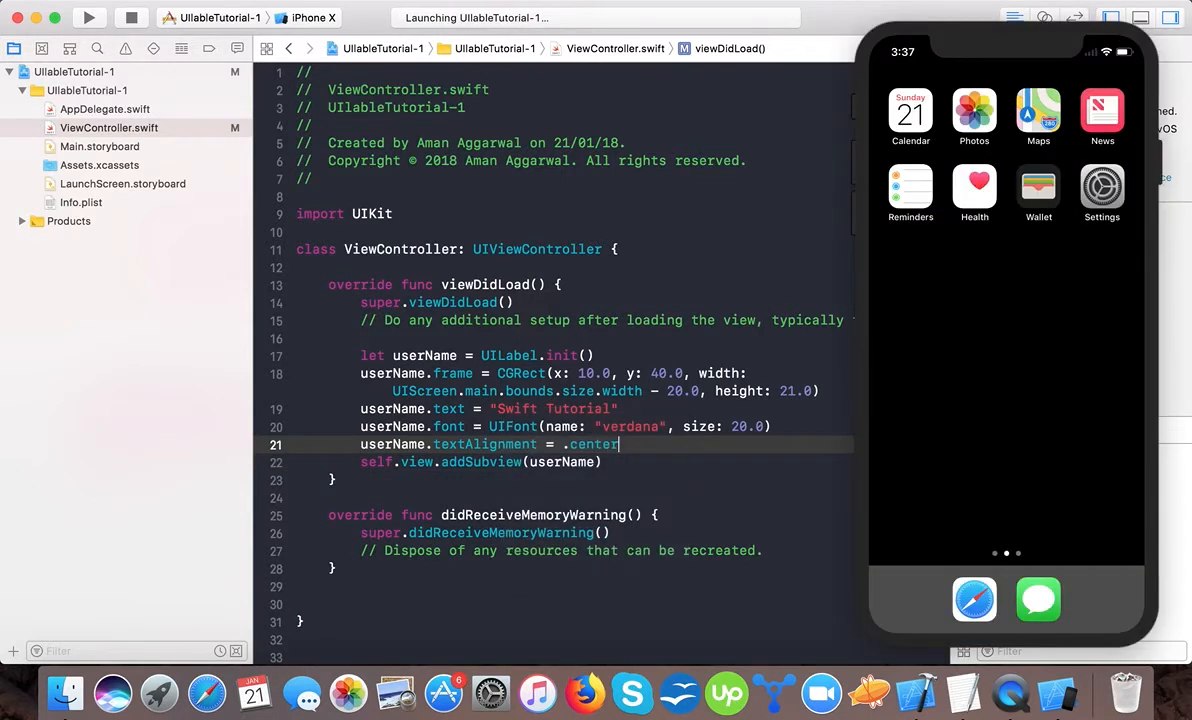
pyautogui.click(88, 18)
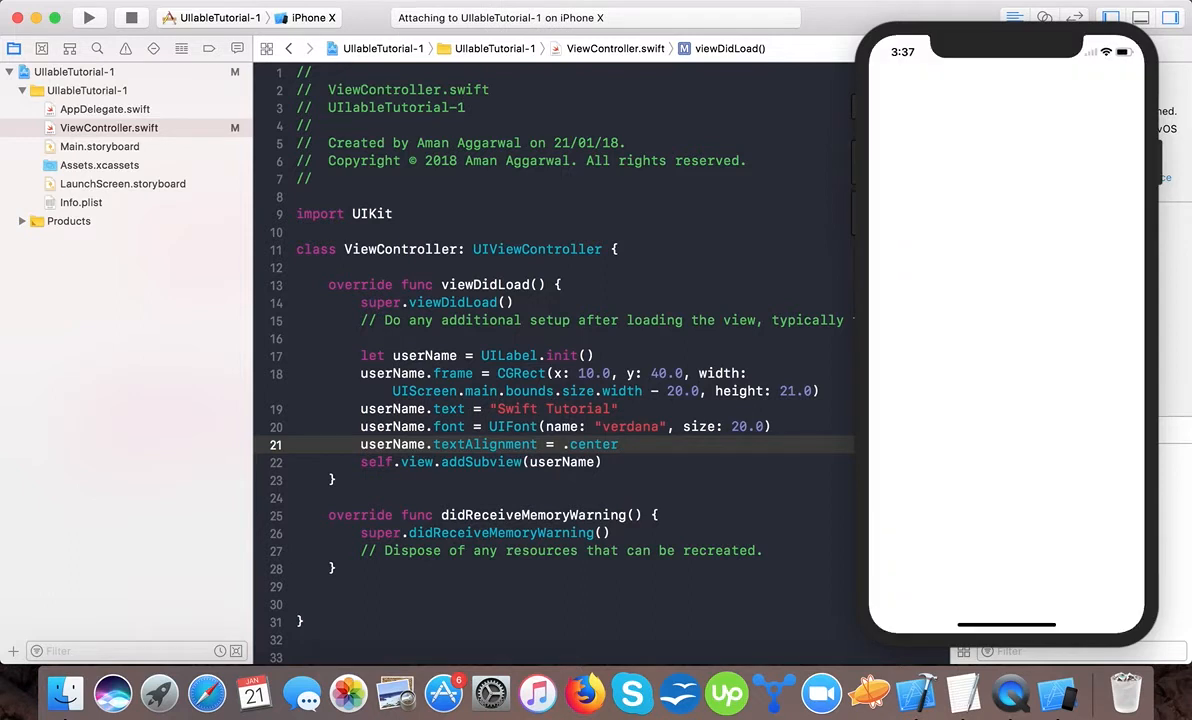
pyautogui.click(89, 18)
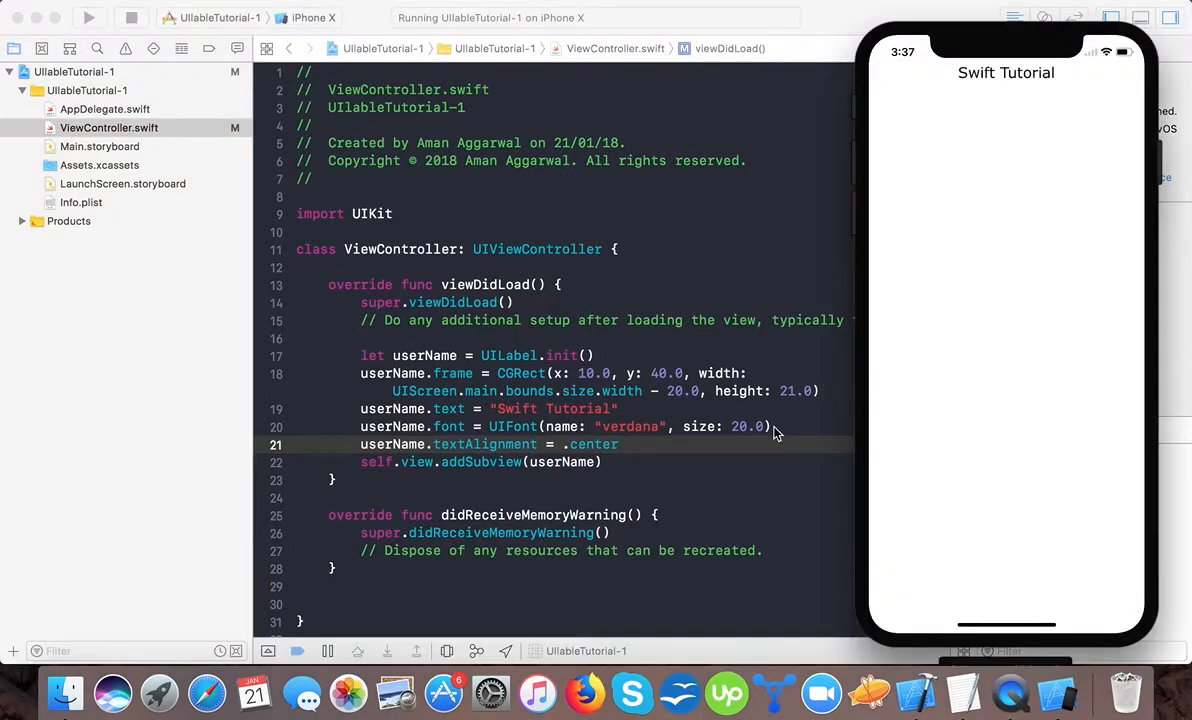
# Step: Change the label alignment from .center to .right and verify it in the simulator
pyautogui.click(595, 444)
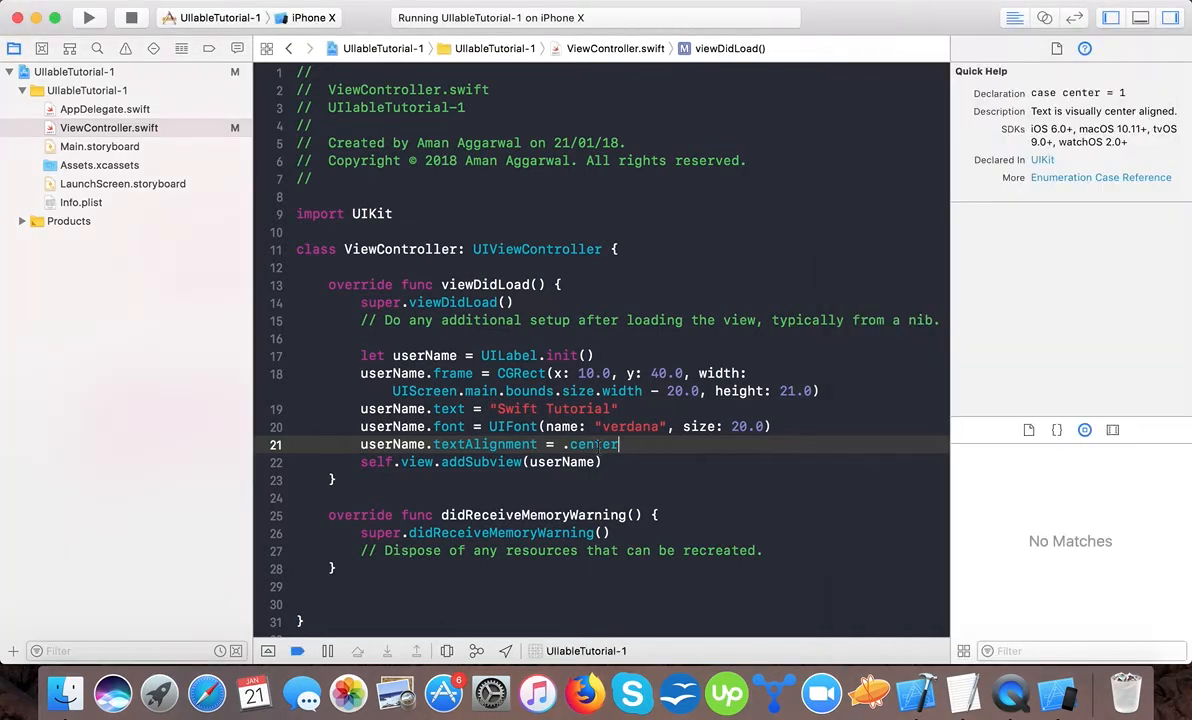
pyautogui.write('right')
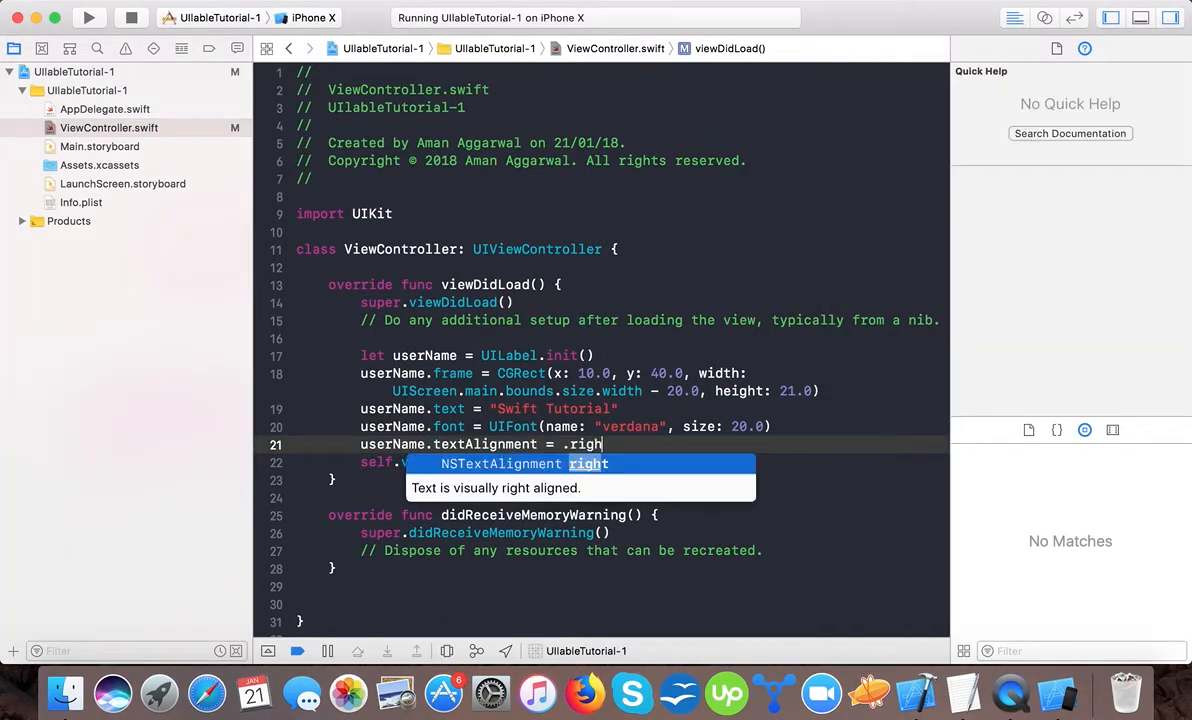
pyautogui.press('return')
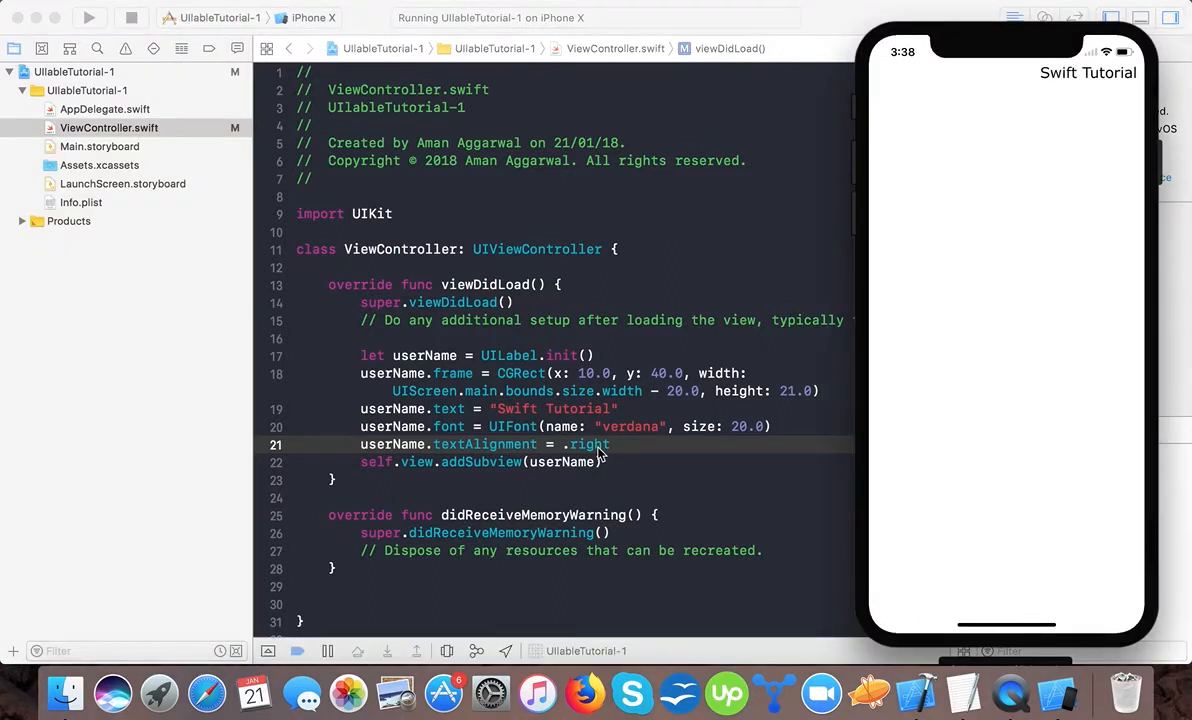
pyautogui.click(590, 444)
pyautogui.write('userName.textColor = .')
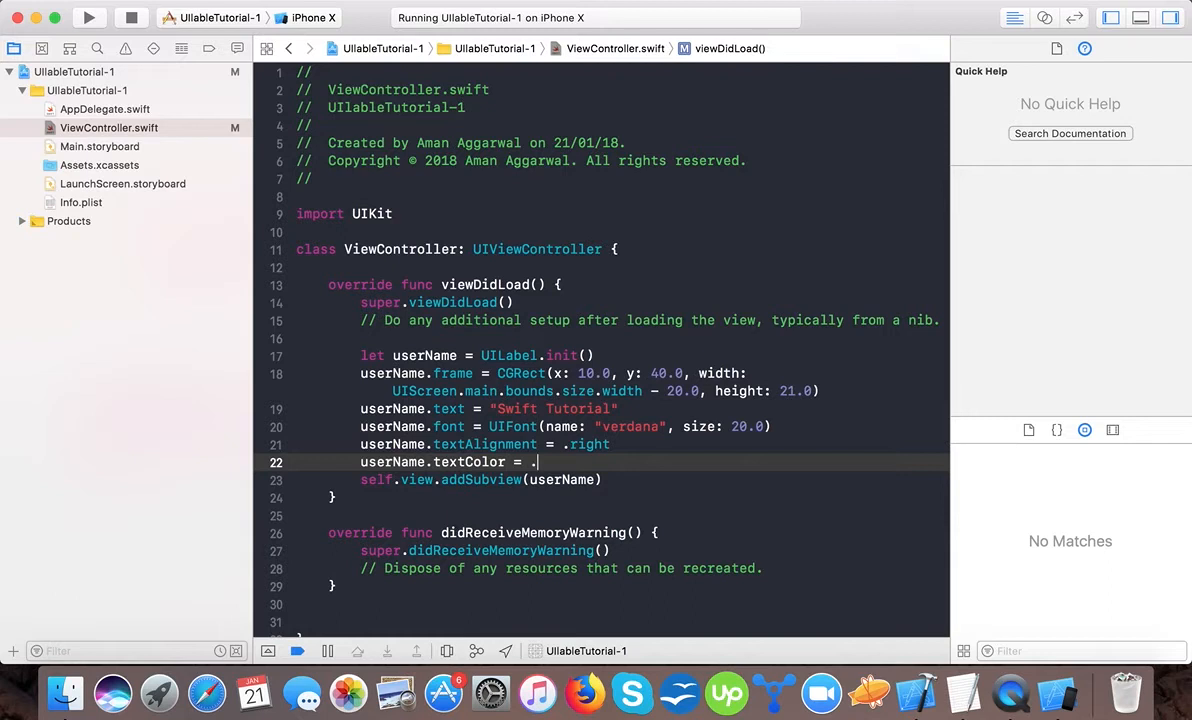
# Step: Try a yellow text colour, then set userName.textColor to .blue and run the app
pyautogui.write('yellow')
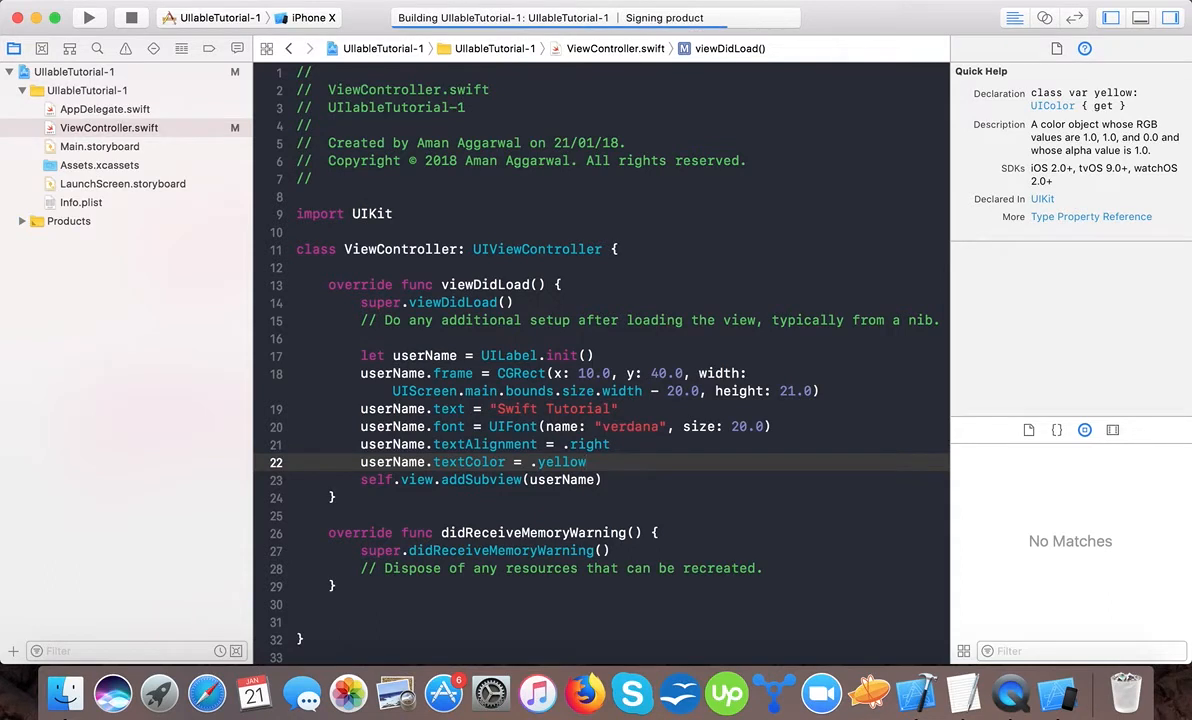
pyautogui.click(88, 18)
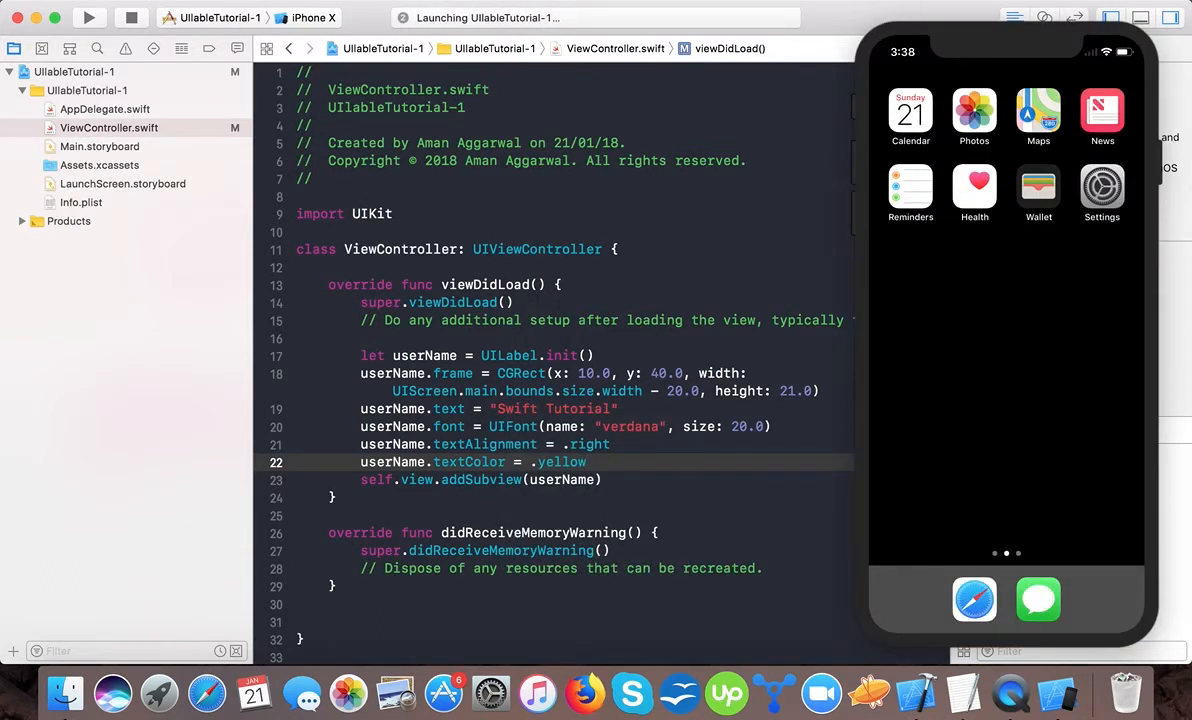
pyautogui.click(88, 17)
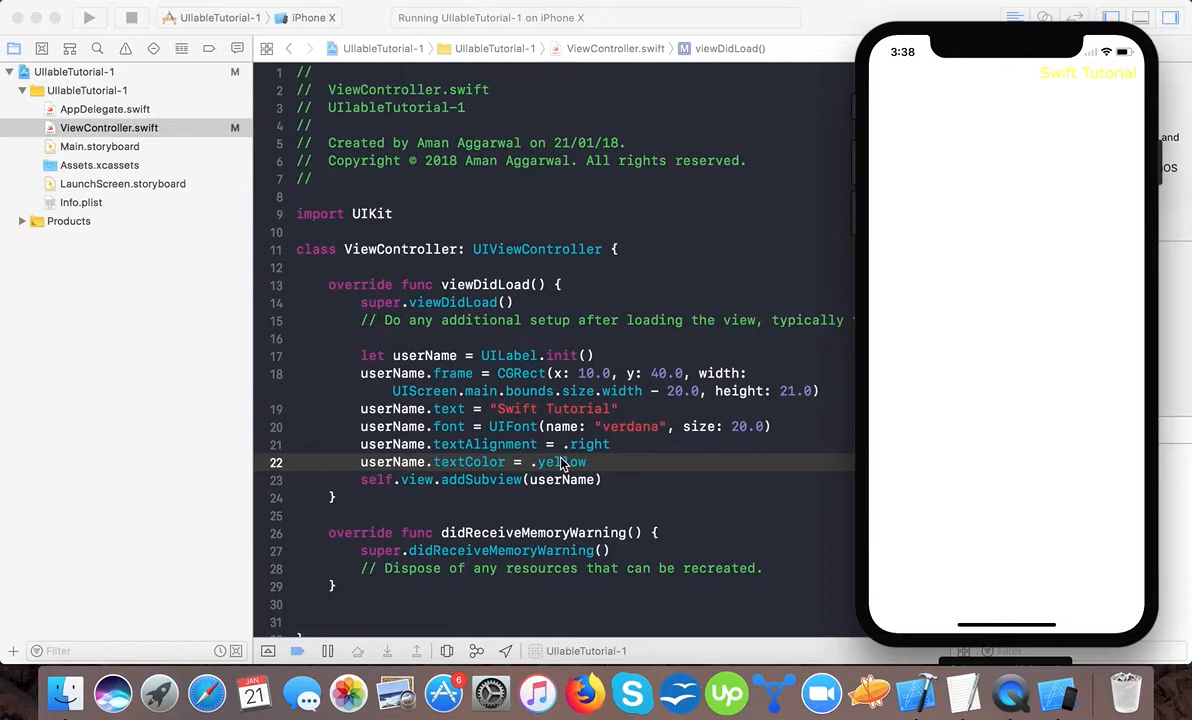
pyautogui.write('.blu')
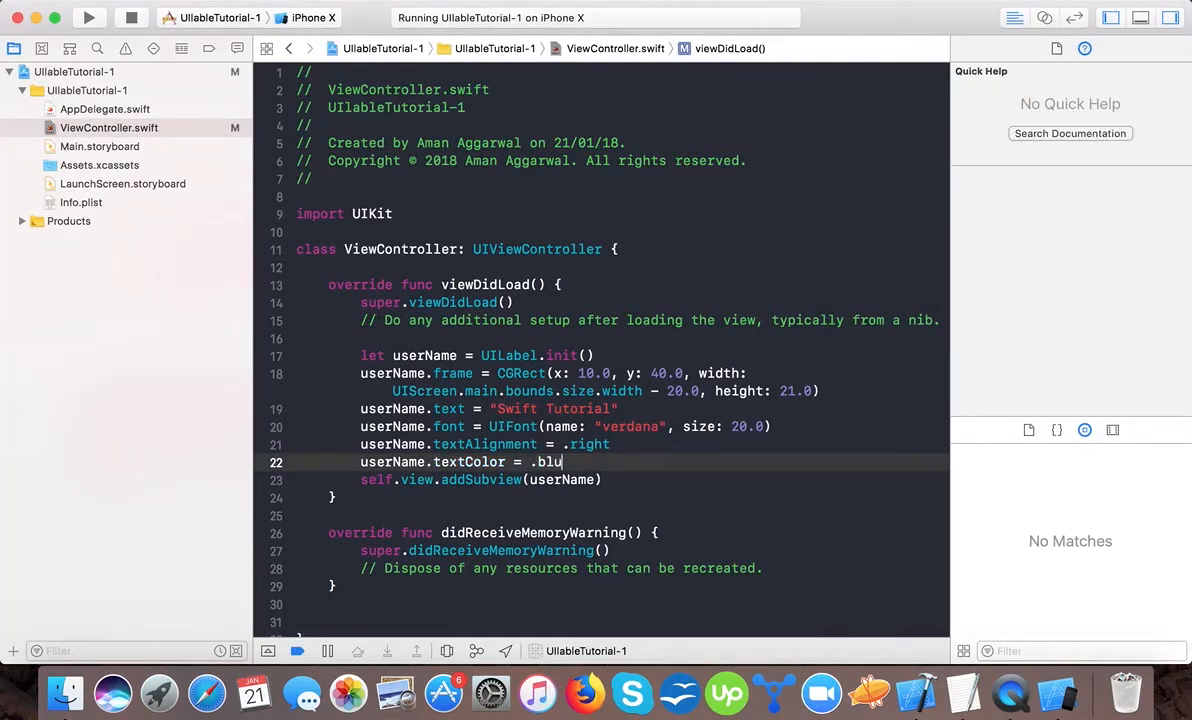
pyautogui.write('e')
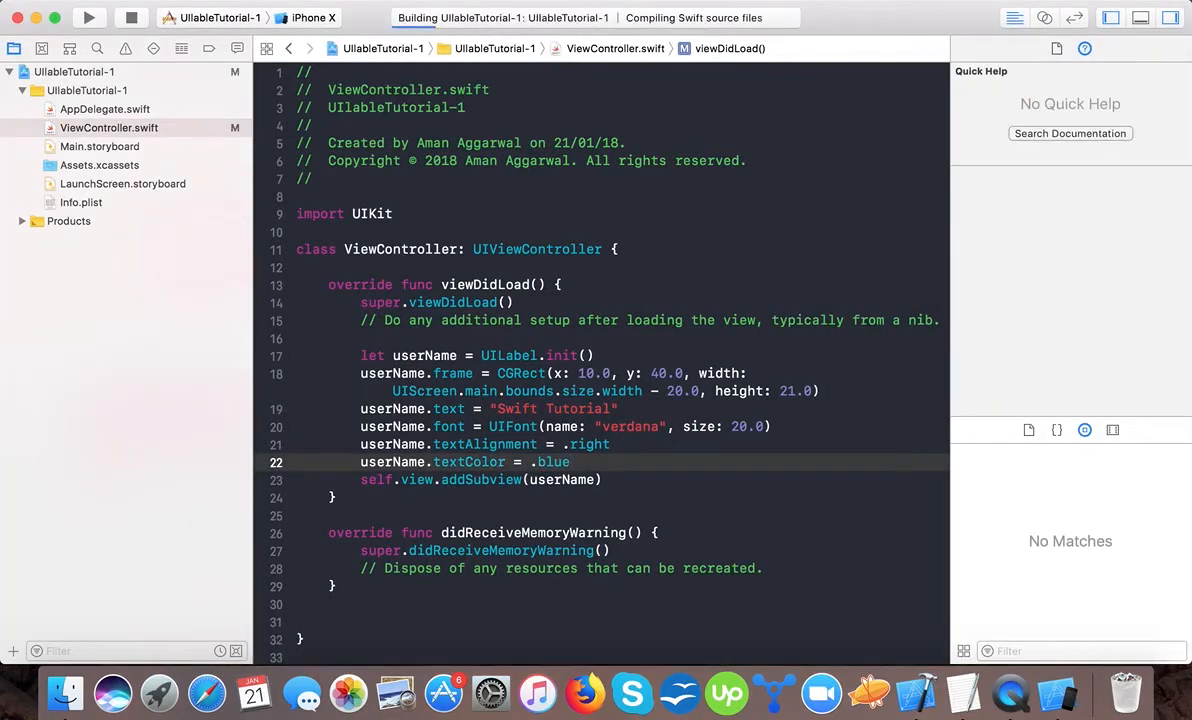
pyautogui.click(88, 18)
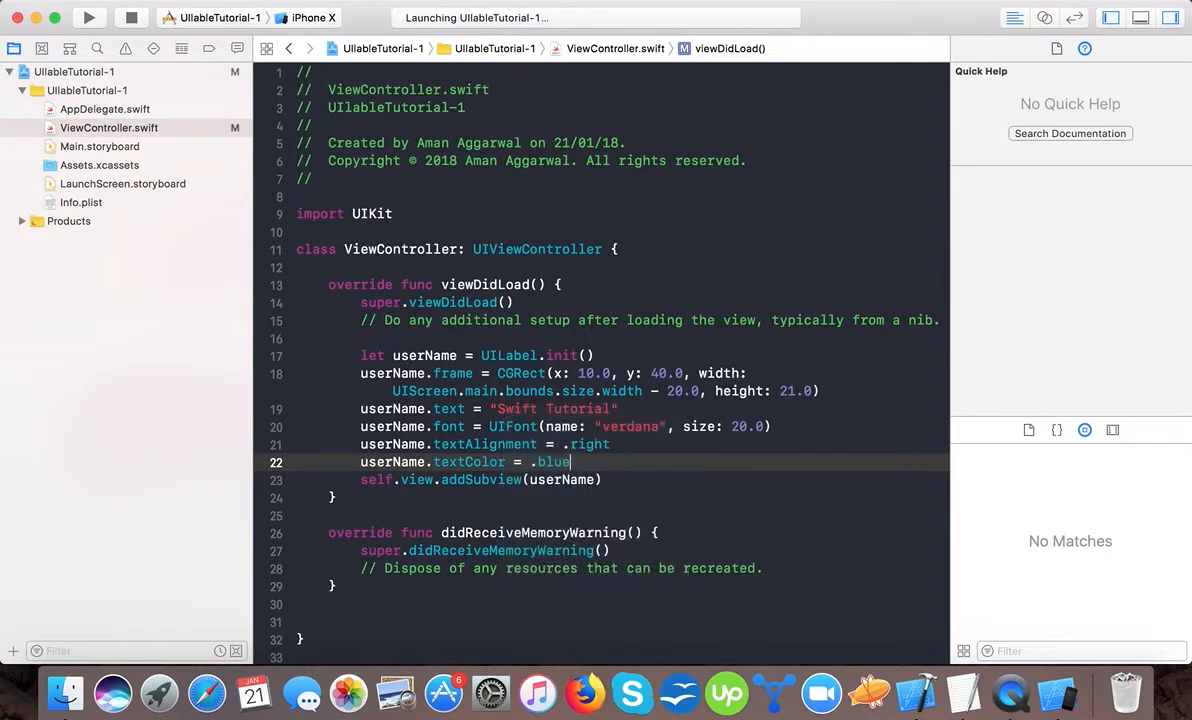
pyautogui.click(88, 18)
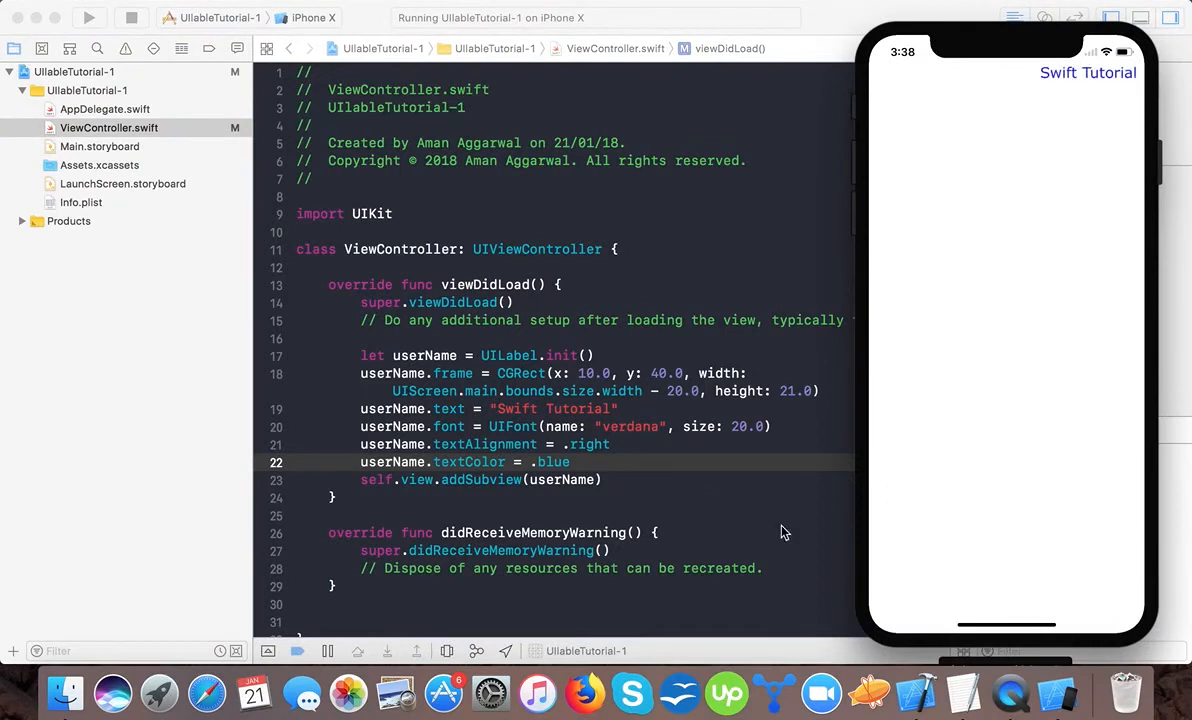
pyautogui.moveTo(1097, 117)
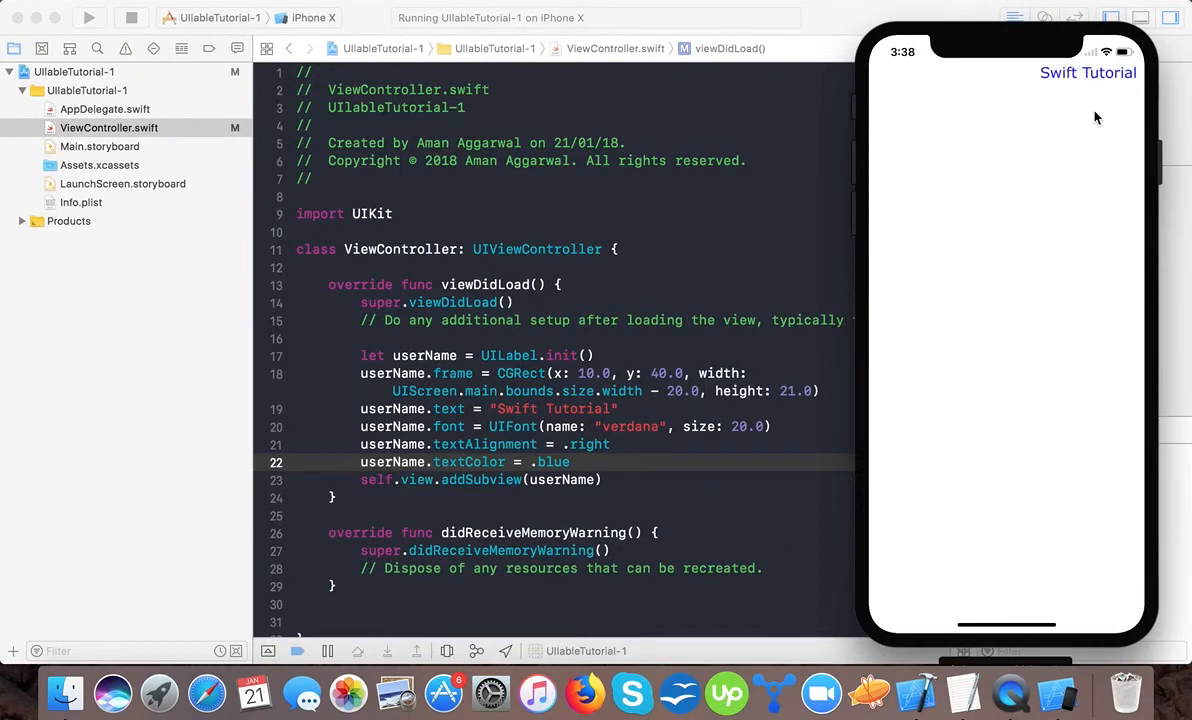
pyautogui.moveTo(675, 420)
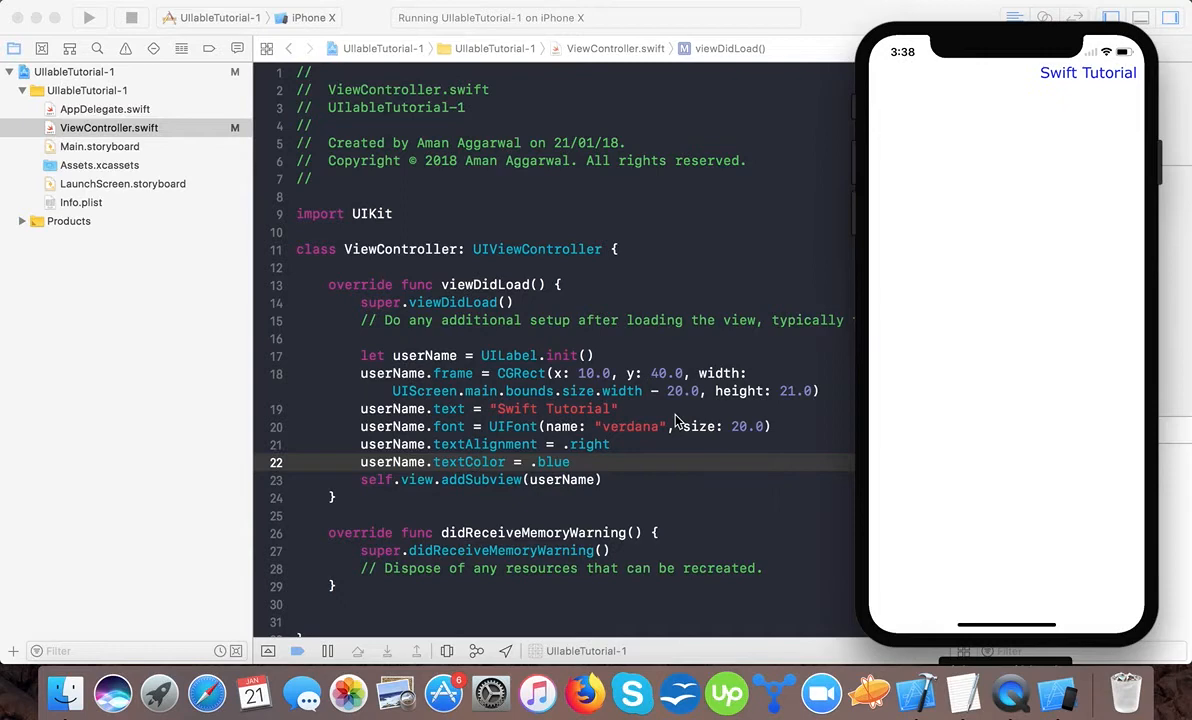
pyautogui.moveTo(590, 458)
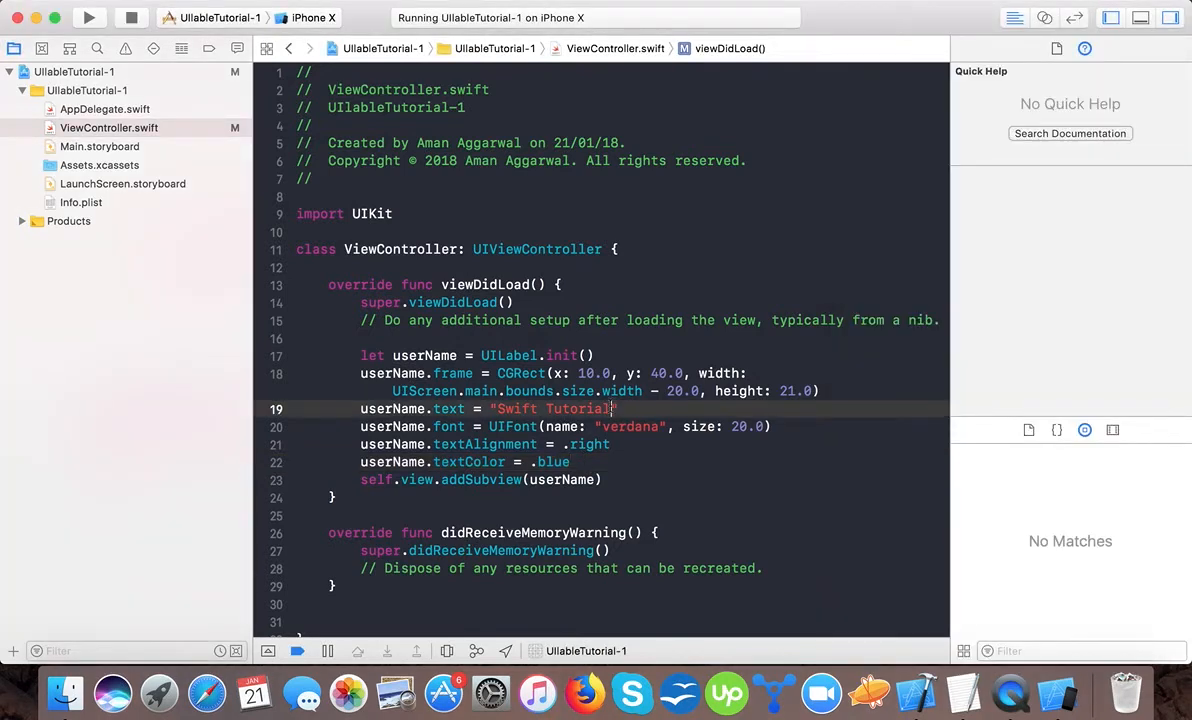
# Step: Extend the label text into a long sentence ending 'on youtube channel' and rerun
pyautogui.write('- provides ios')
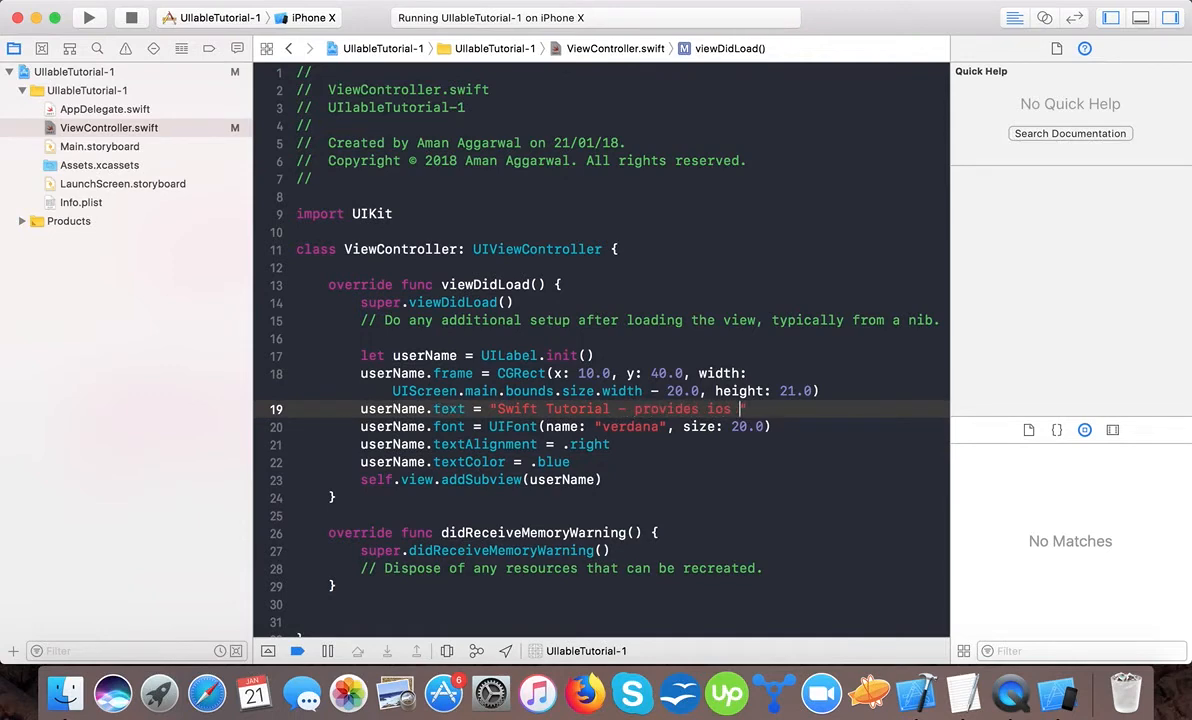
pyautogui.write('tutorials o')
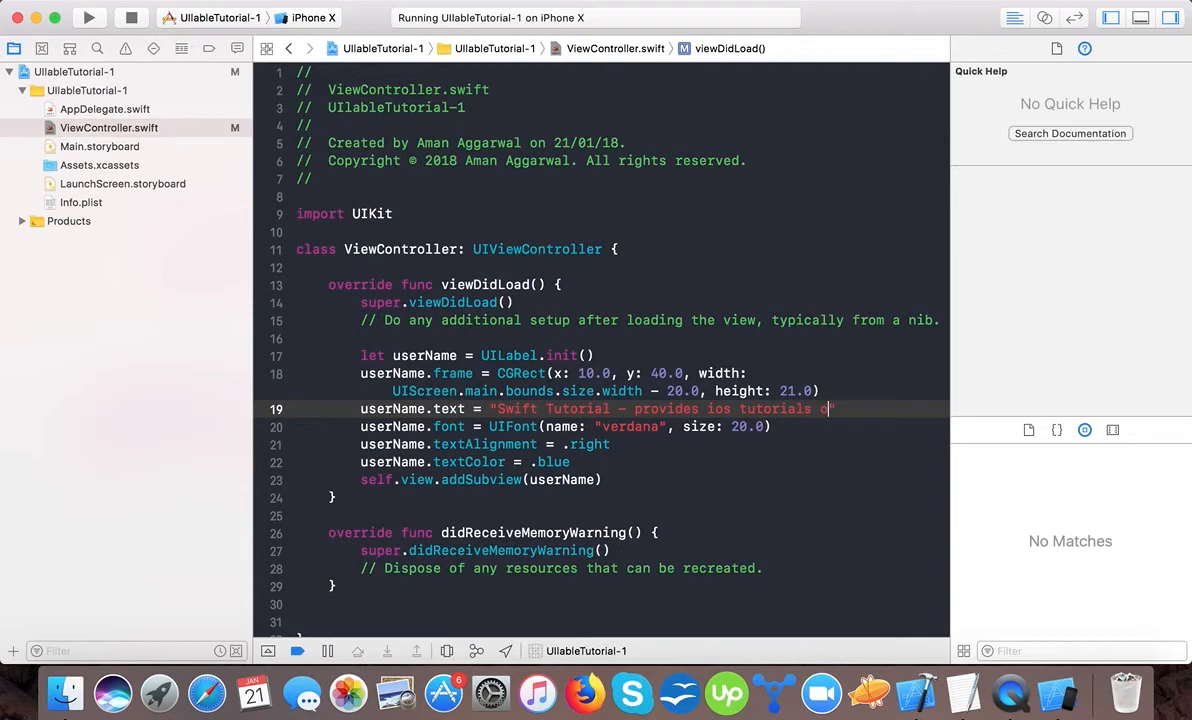
pyautogui.write('n swift "')
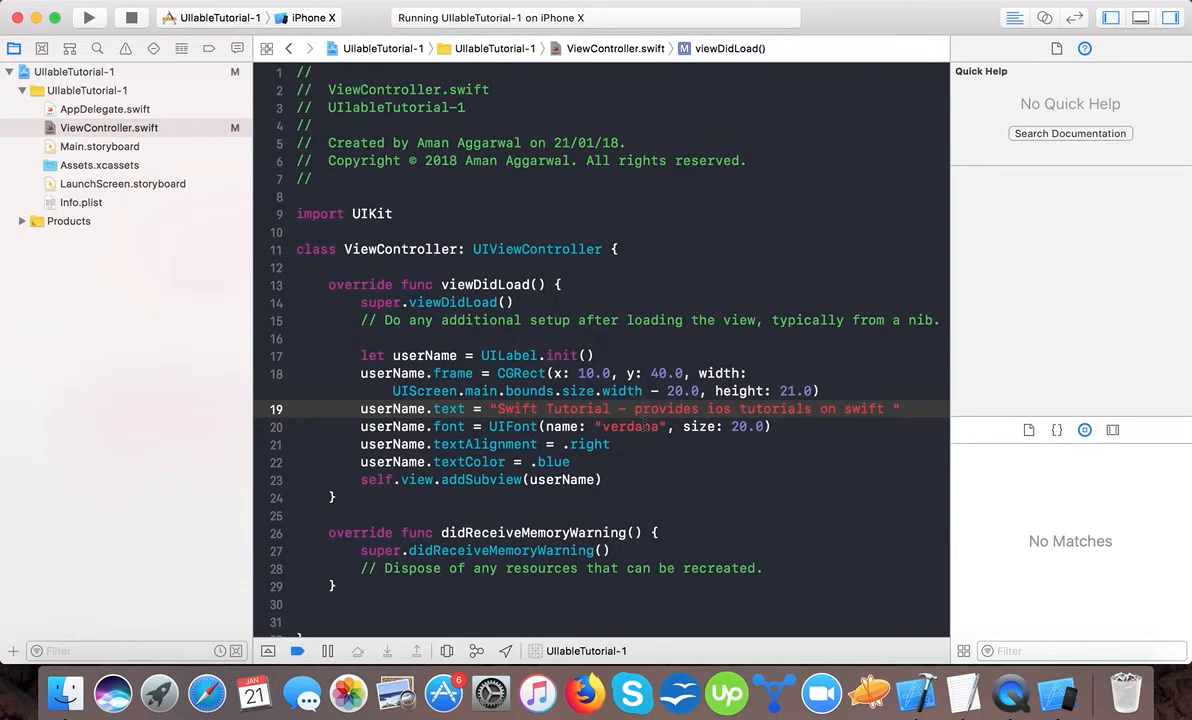
pyautogui.write('in very informative vid')
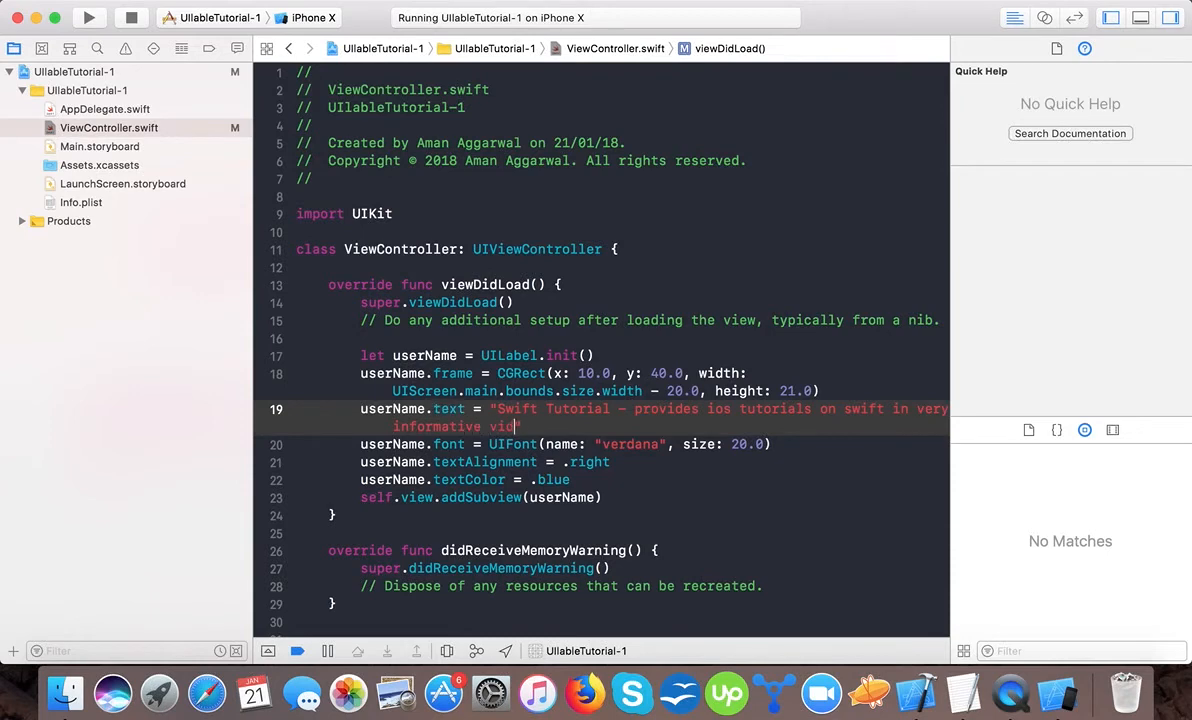
pyautogui.write('eo"')
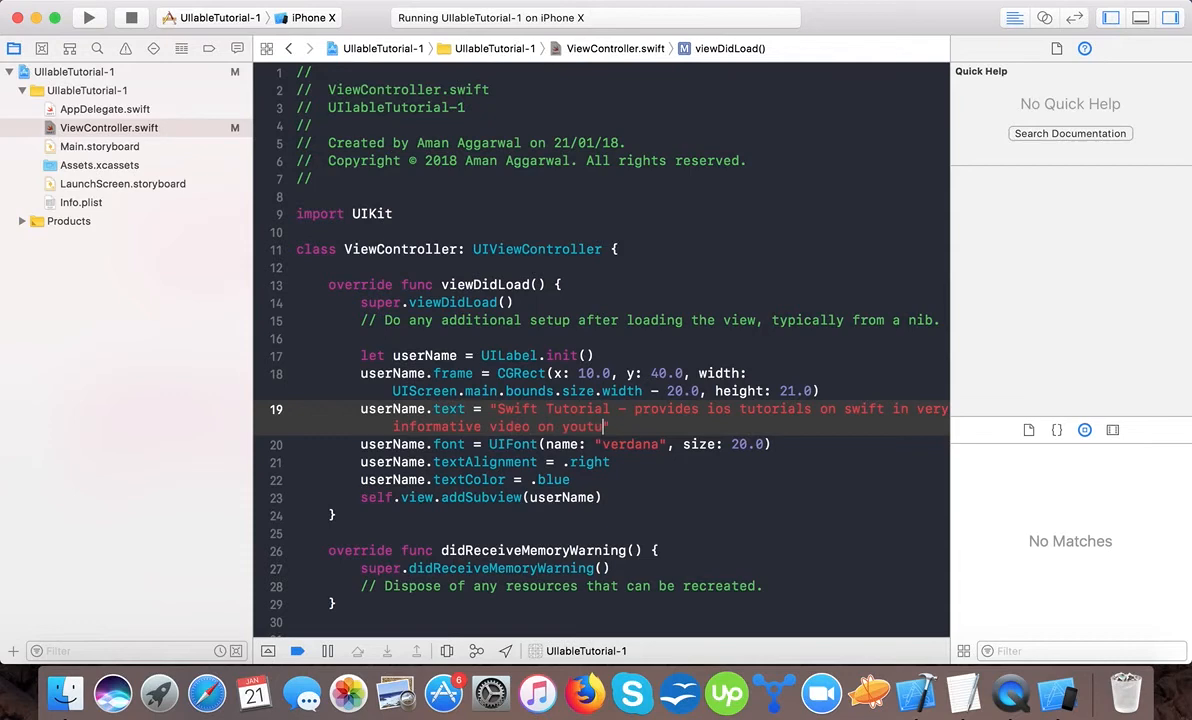
pyautogui.write('be channel"')
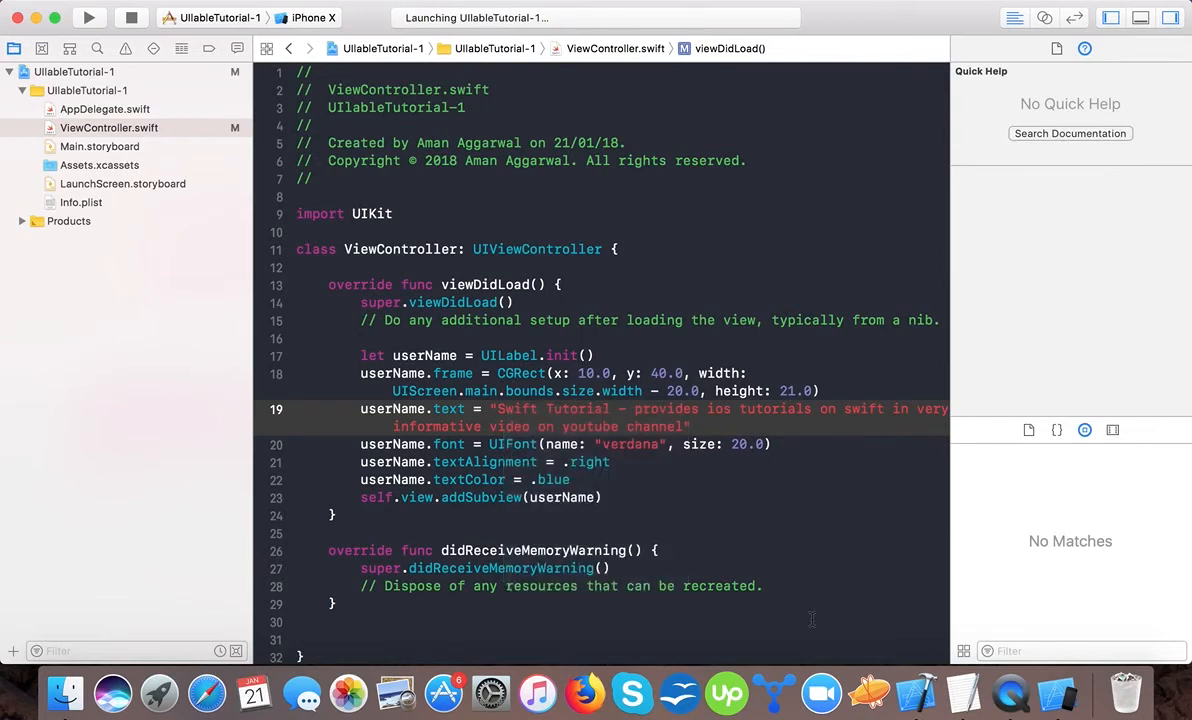
pyautogui.click(89, 18)
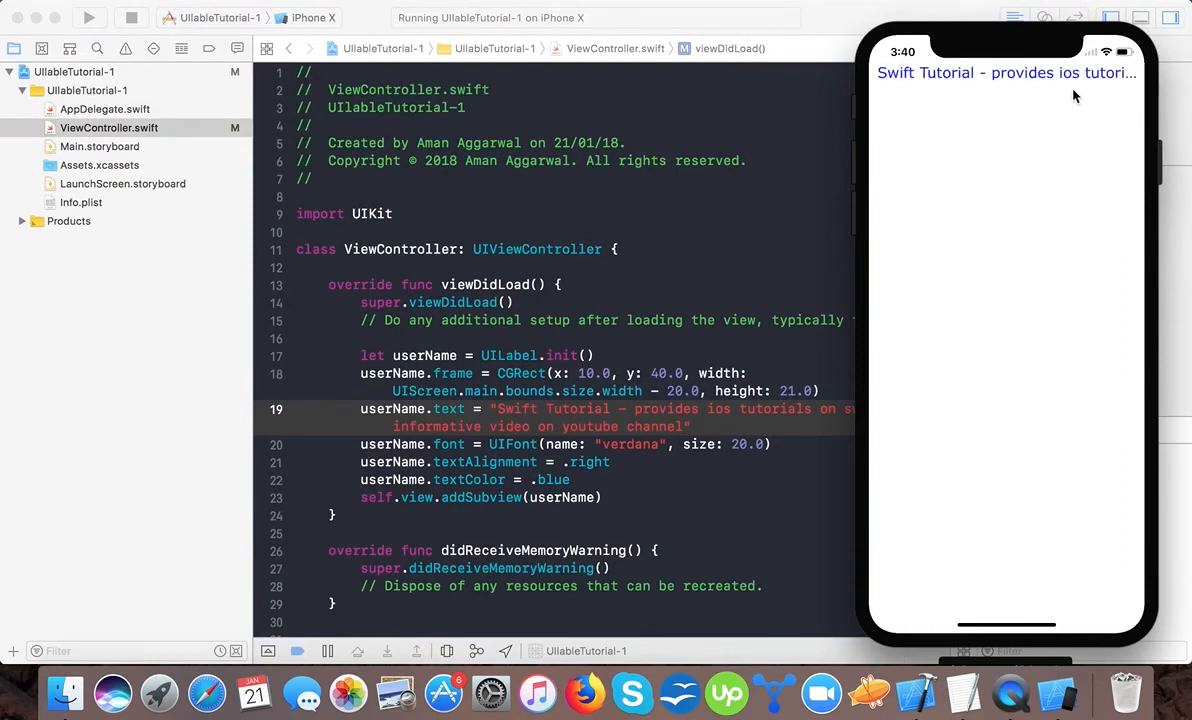
pyautogui.moveTo(1094, 88)
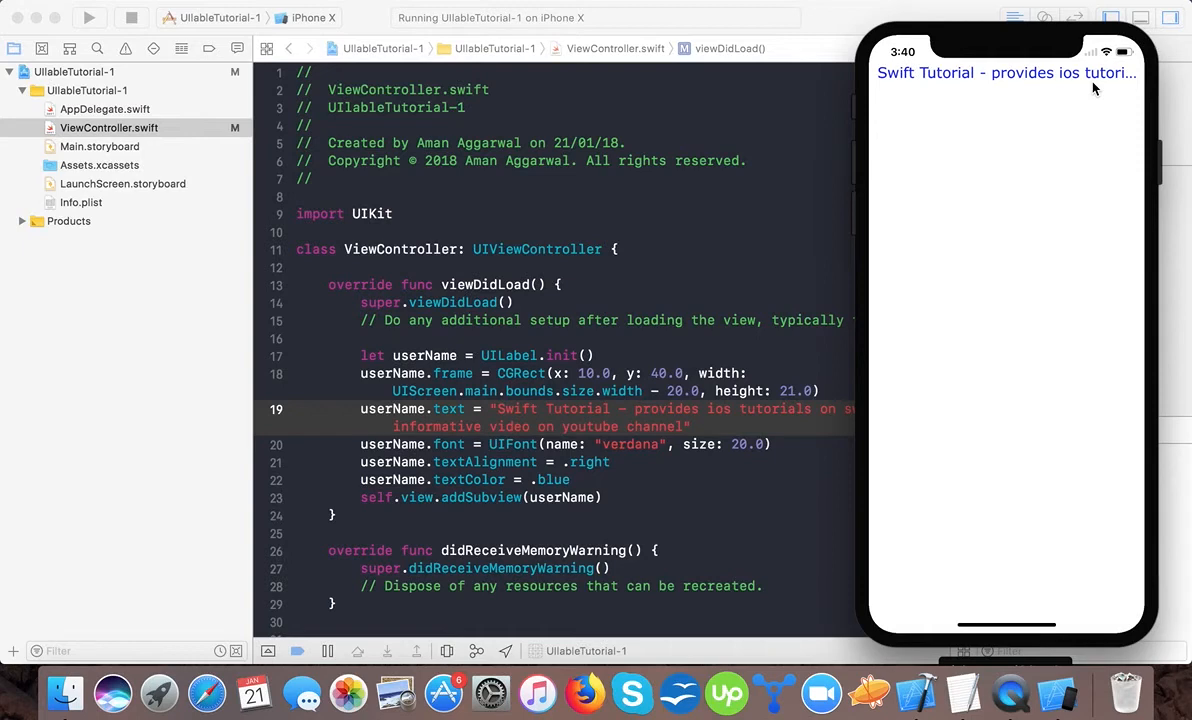
pyautogui.moveTo(783, 336)
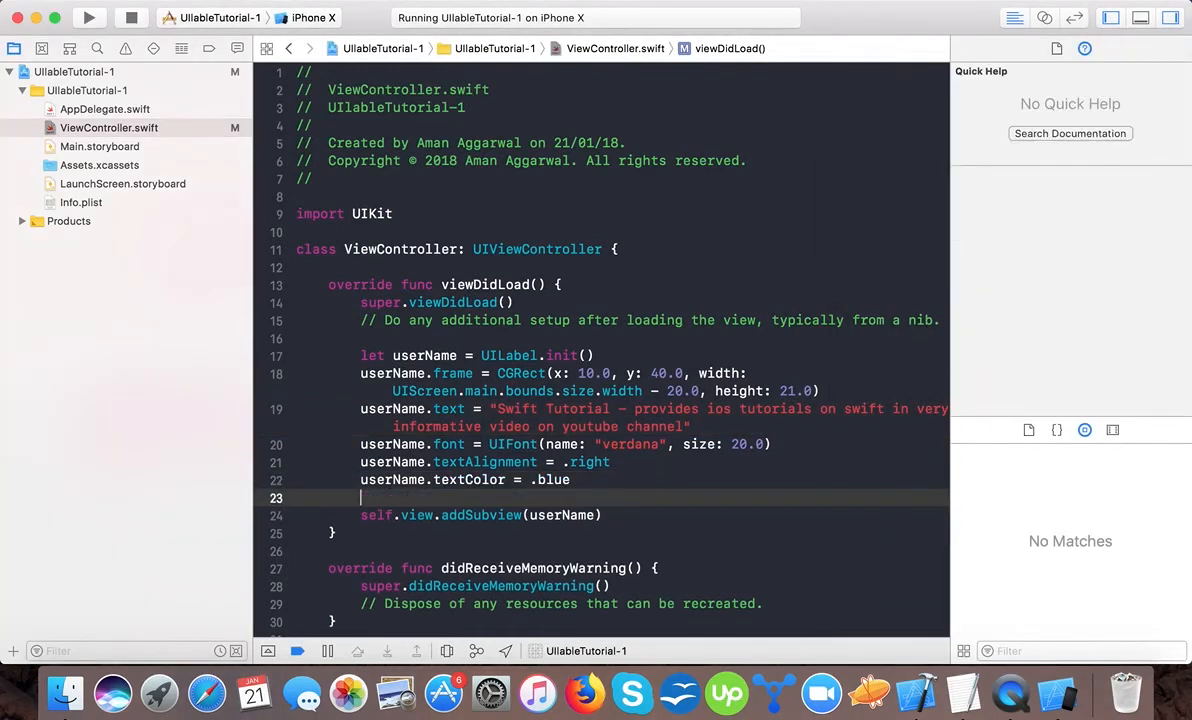
# Step: Add userName.numberOfLines = 0, set frame height 50.0, and relaunch the app
pyautogui.write('userName.')
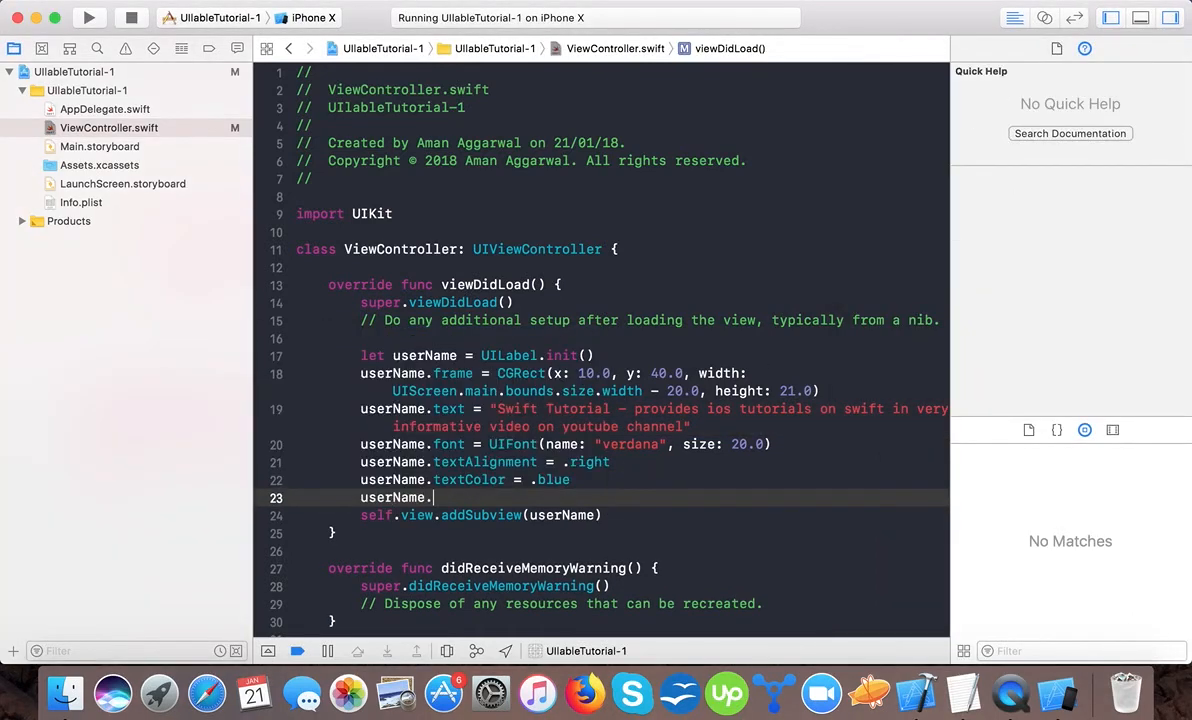
pyautogui.write('numberOfLines = 0')
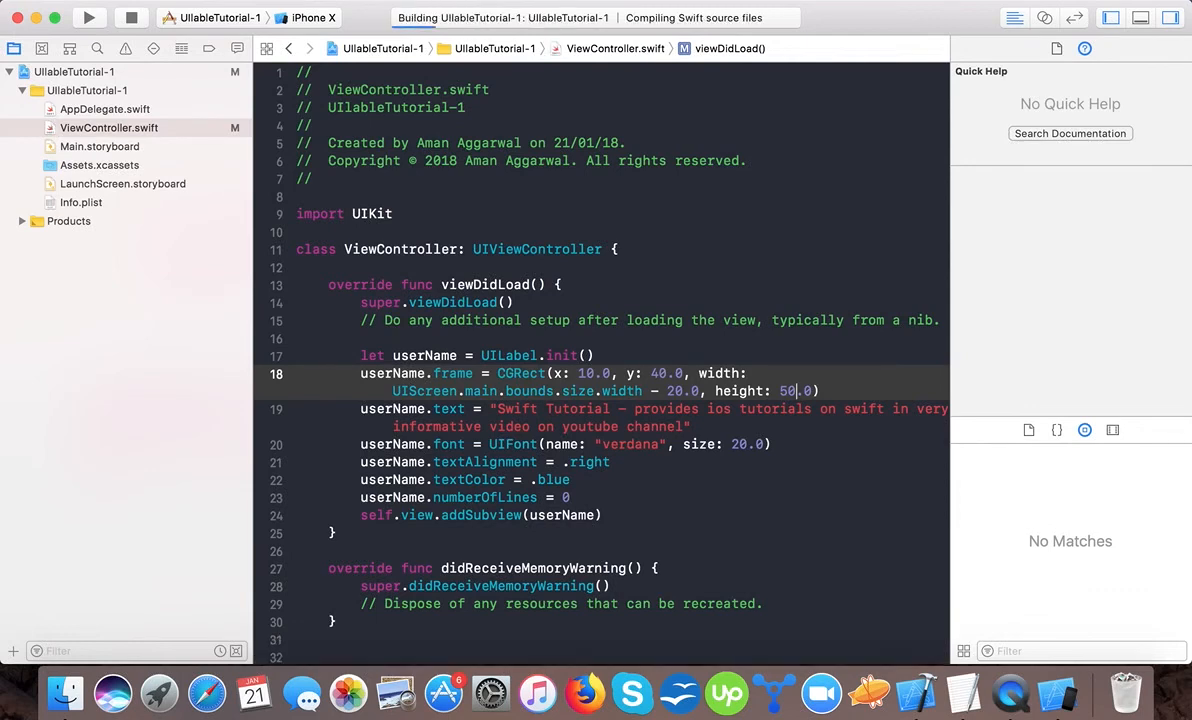
pyautogui.click(88, 18)
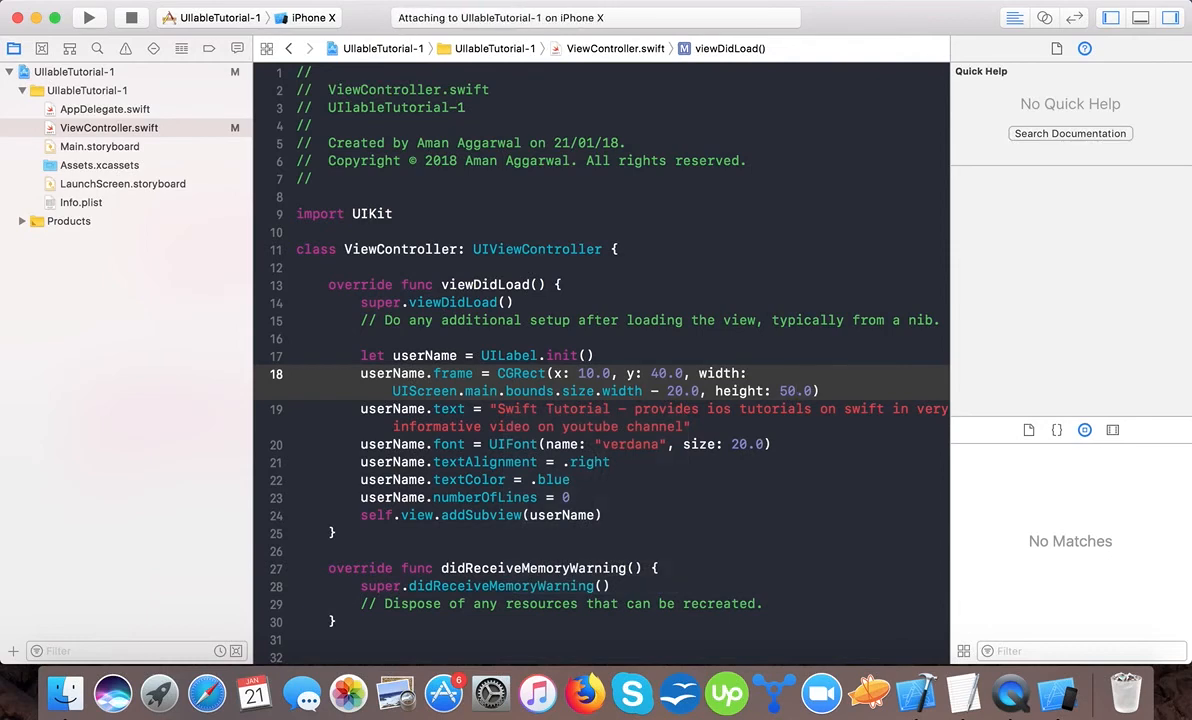
pyautogui.click(88, 18)
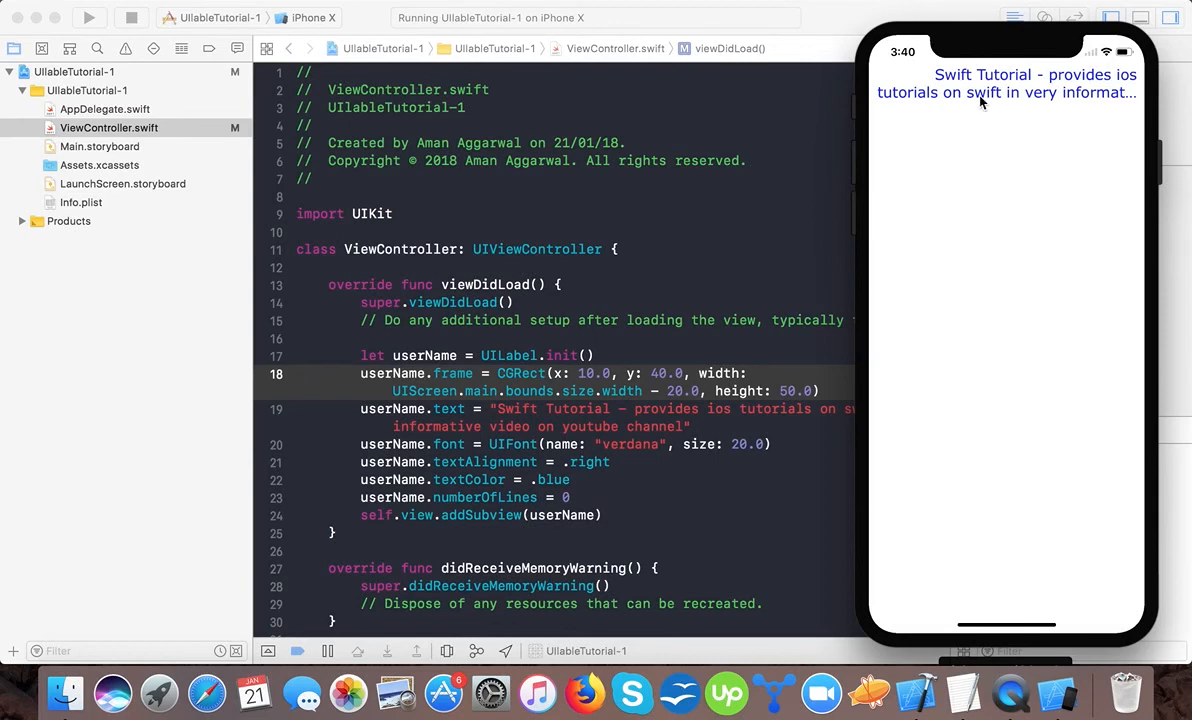
pyautogui.moveTo(999, 126)
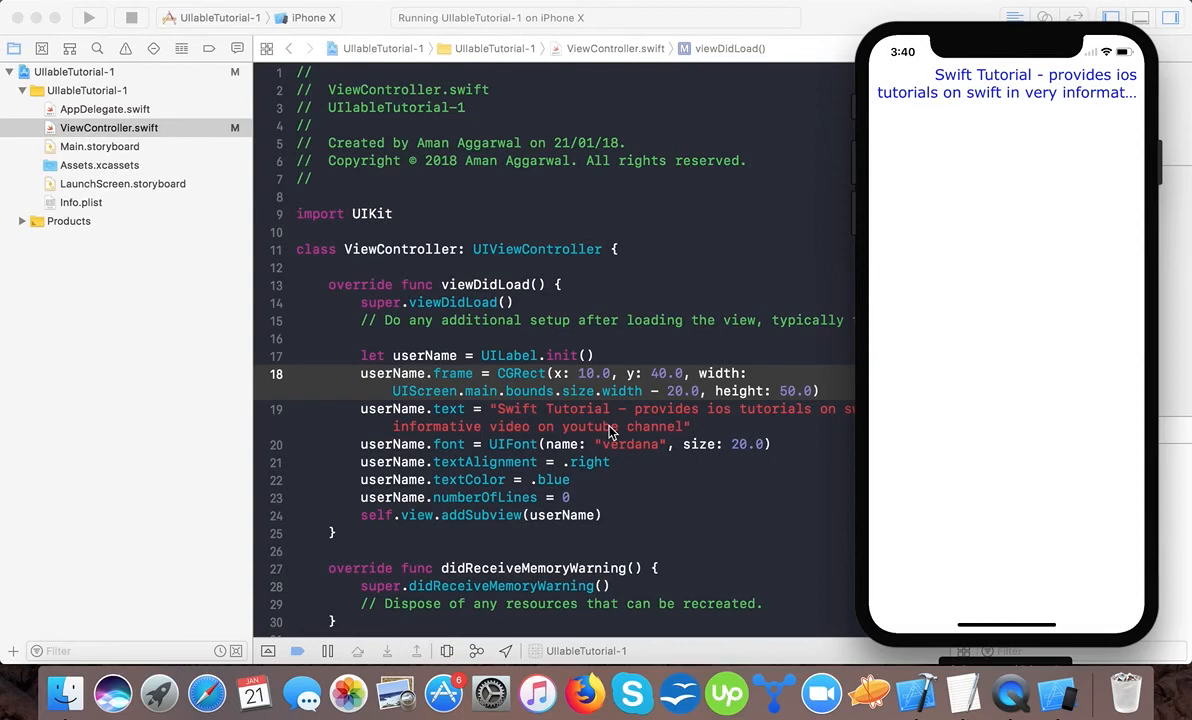
# Step: Change the frame height to 100.0 and alignment to .left, then relaunch the app
pyautogui.click(1171, 18)
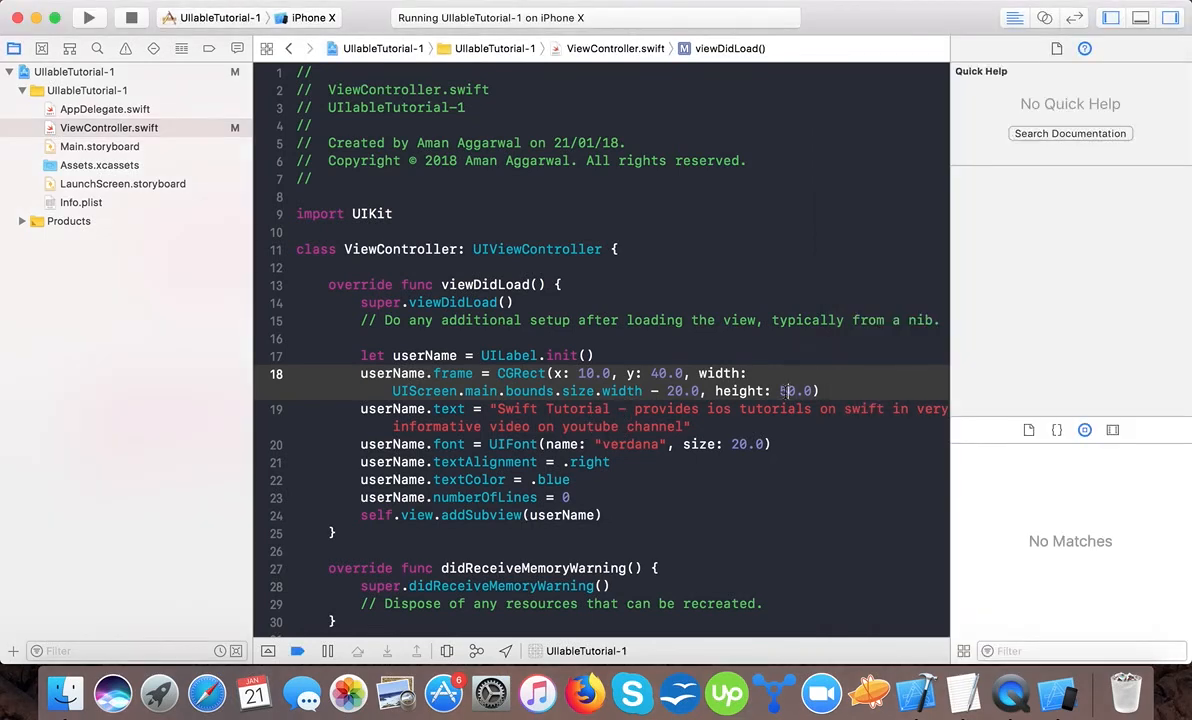
pyautogui.write('100.0')
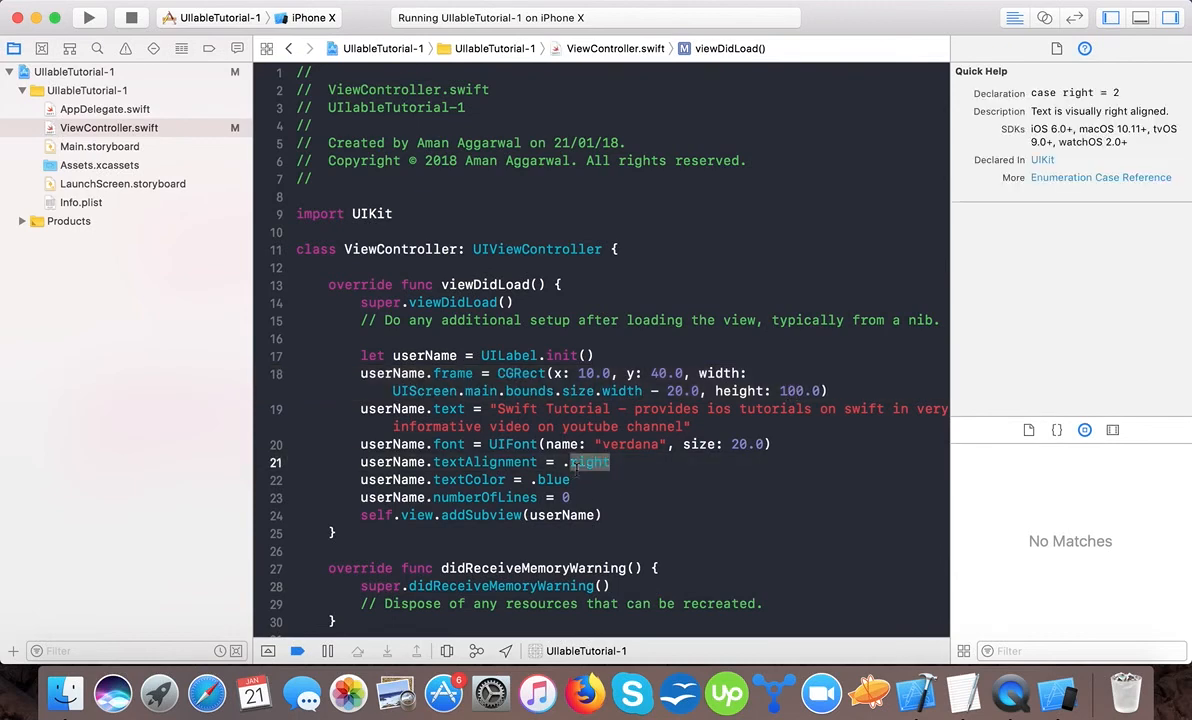
pyautogui.write('left')
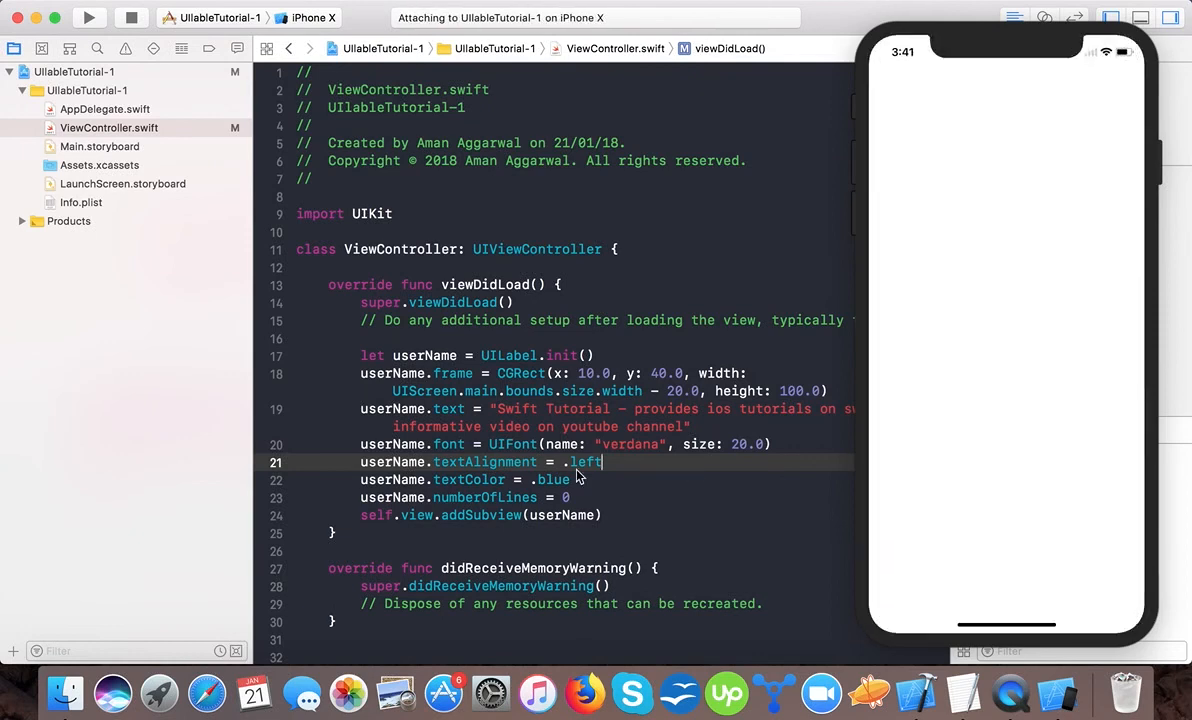
pyautogui.click(89, 18)
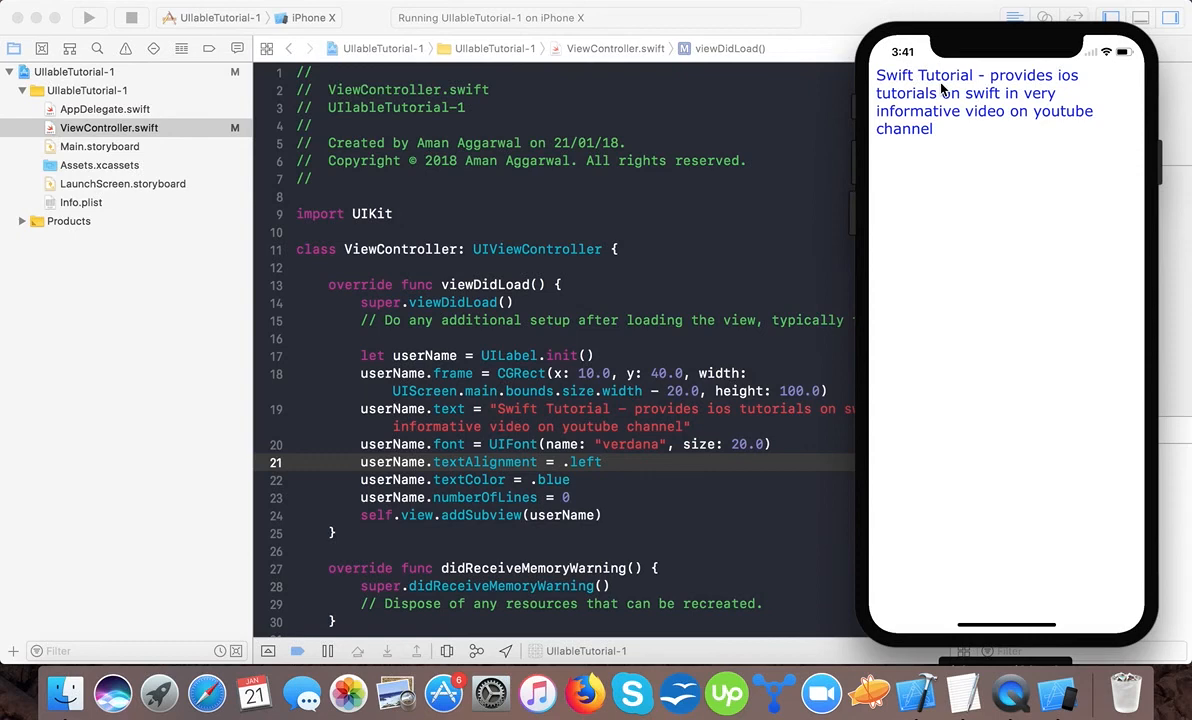
pyautogui.moveTo(913, 163)
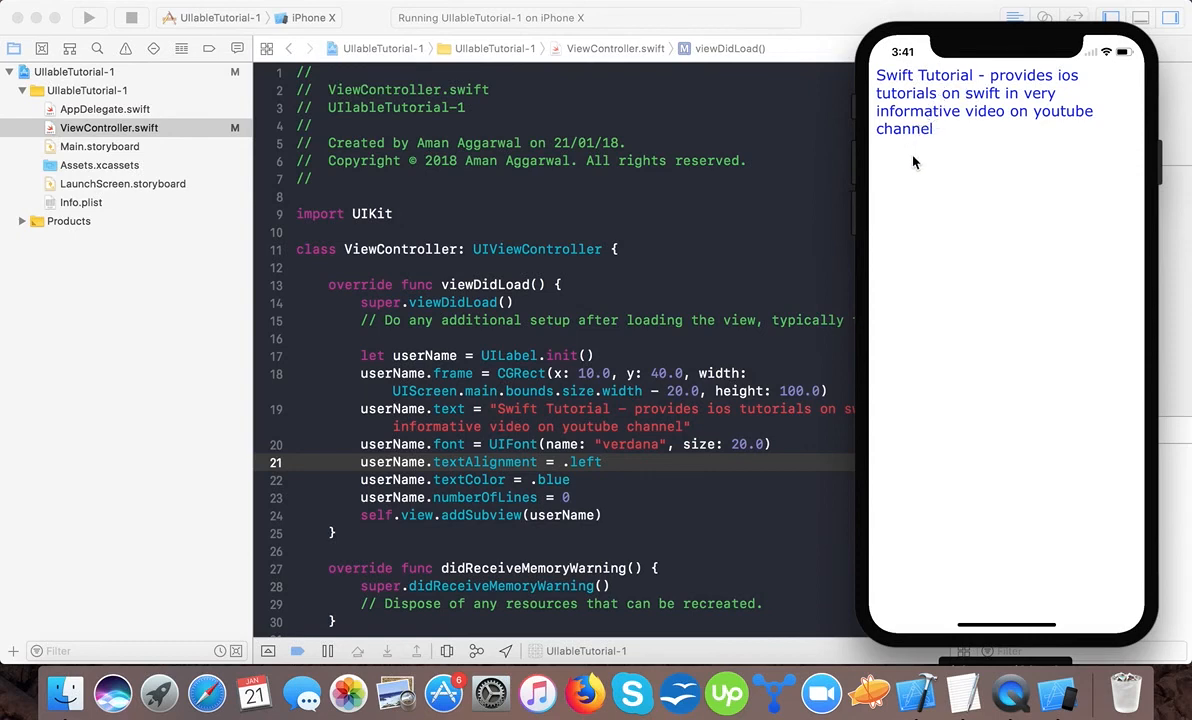